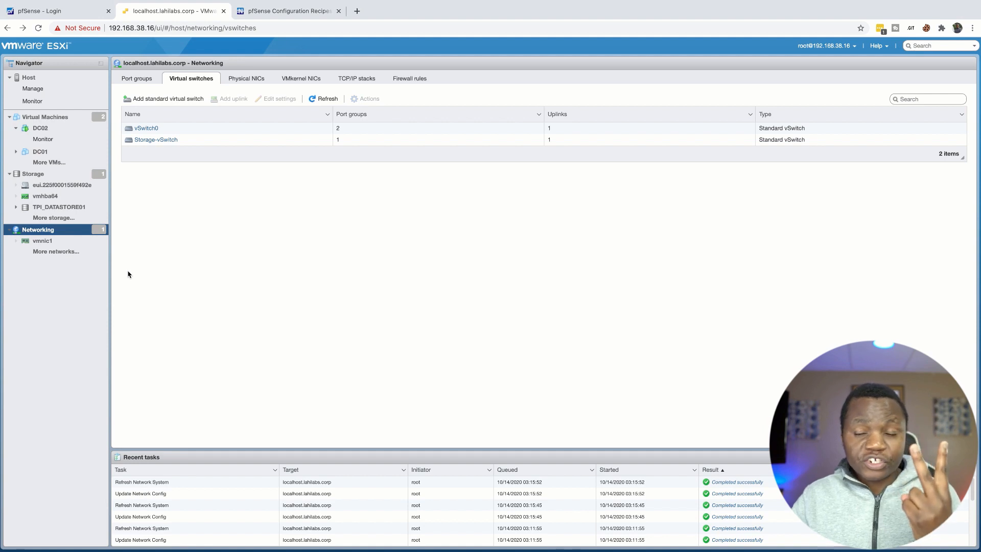
mouse_move(151, 124)
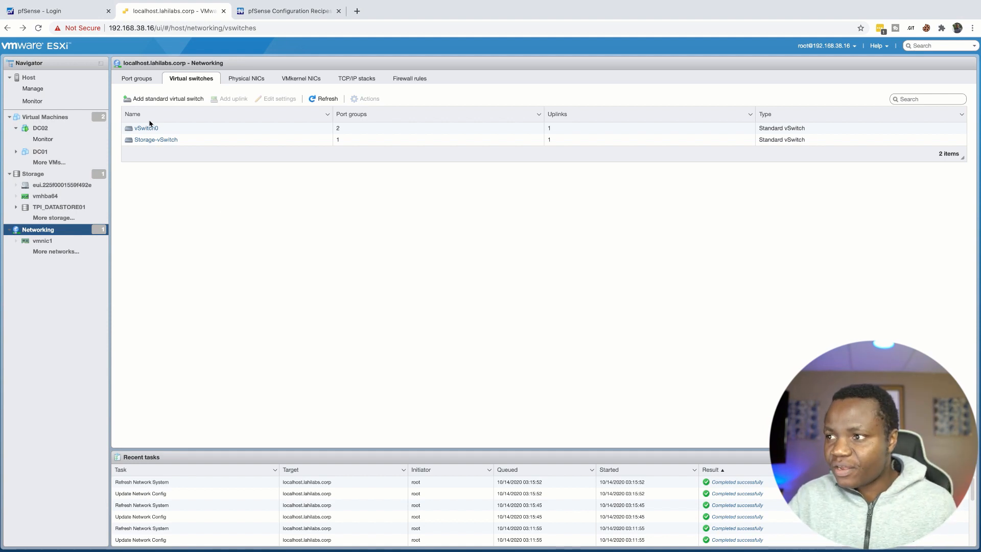
Step: Review the host's physical NICs and link speeds, then show the port groups list
click(247, 78)
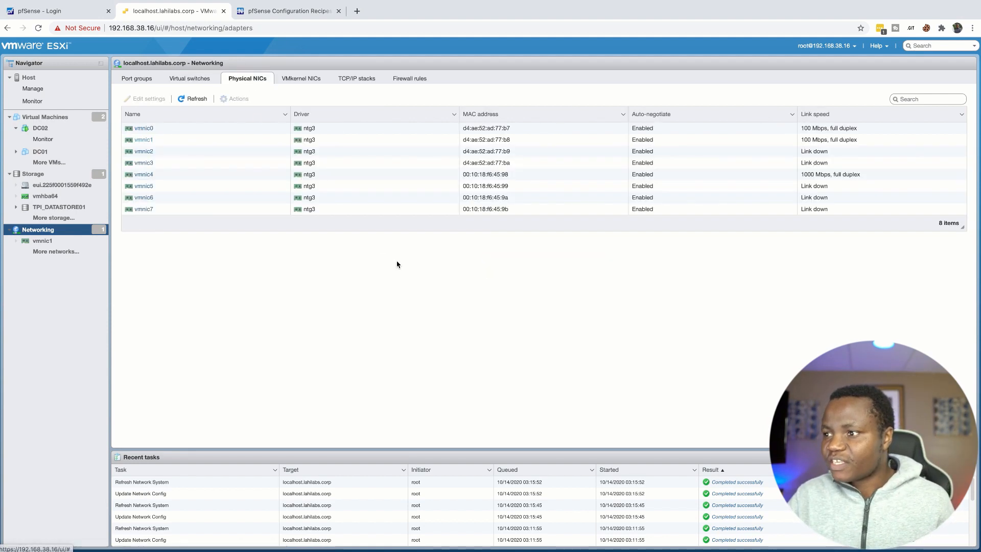
mouse_move(152, 222)
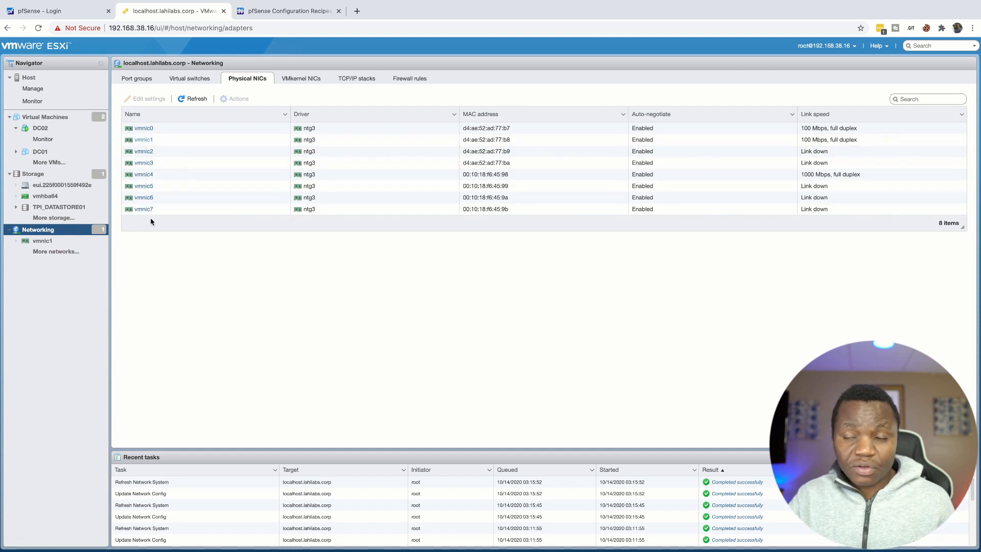
mouse_move(470, 177)
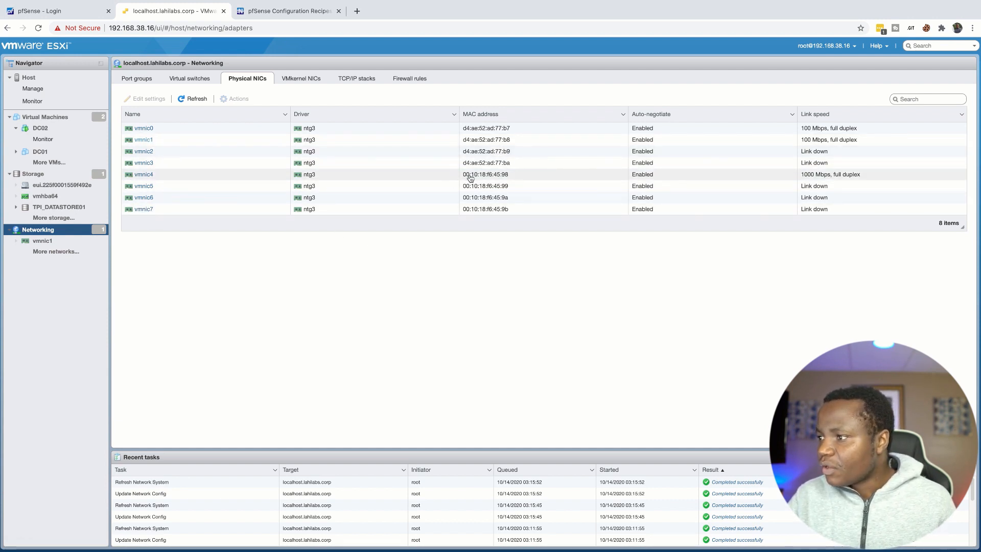
mouse_move(153, 180)
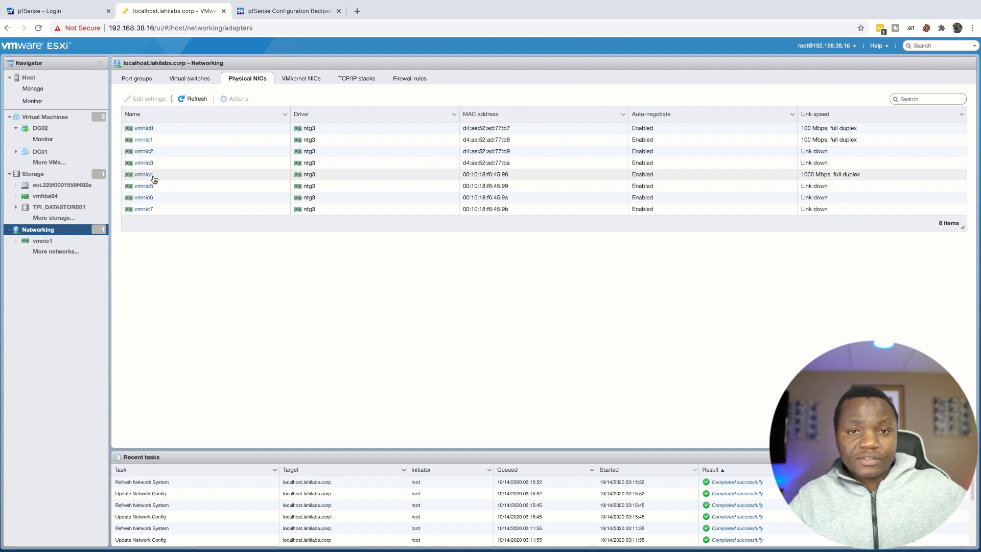
mouse_move(143, 173)
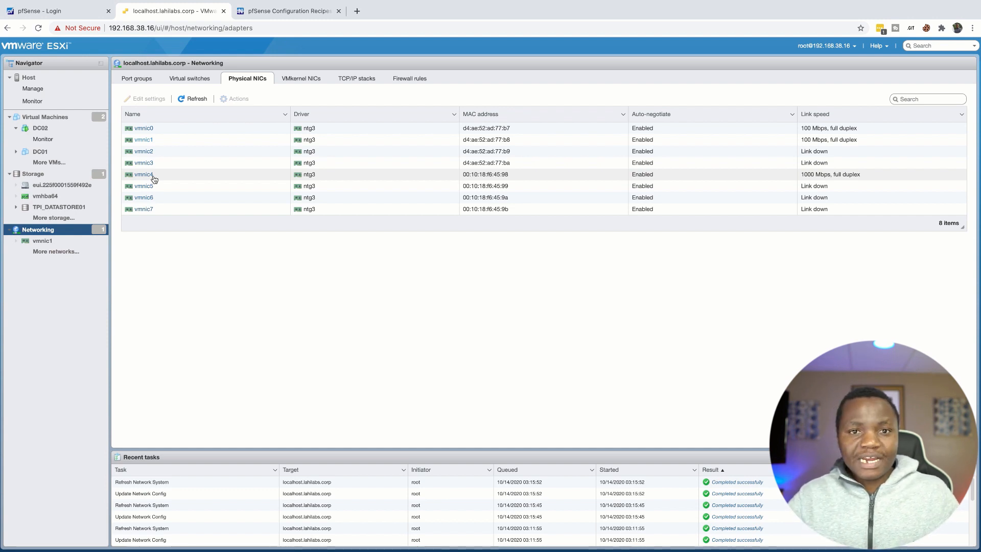
mouse_move(143, 185)
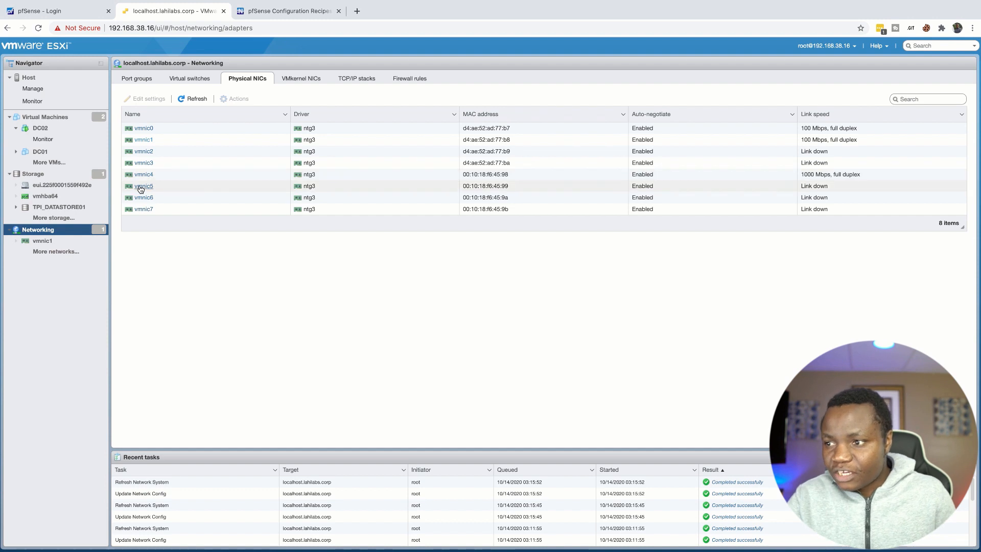
mouse_move(143, 182)
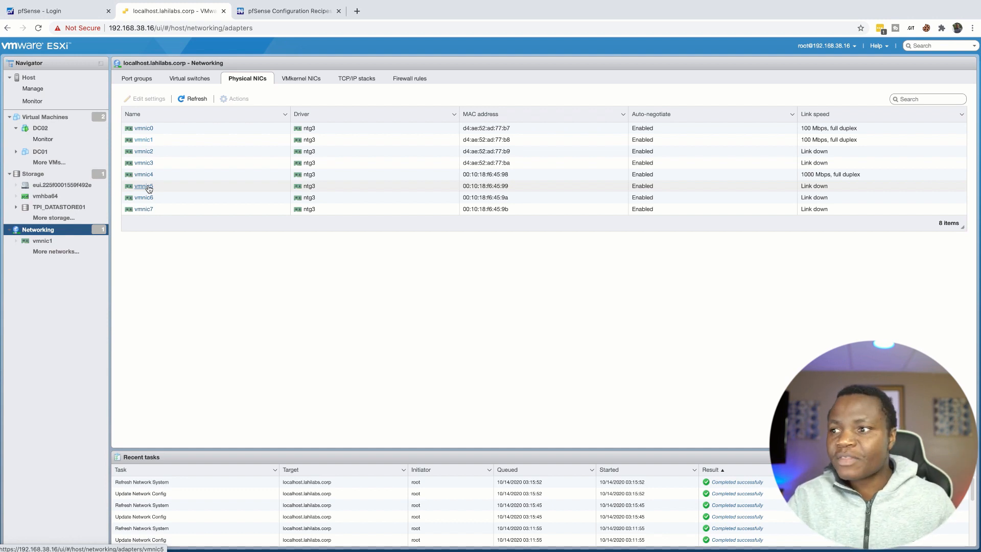
click(137, 79)
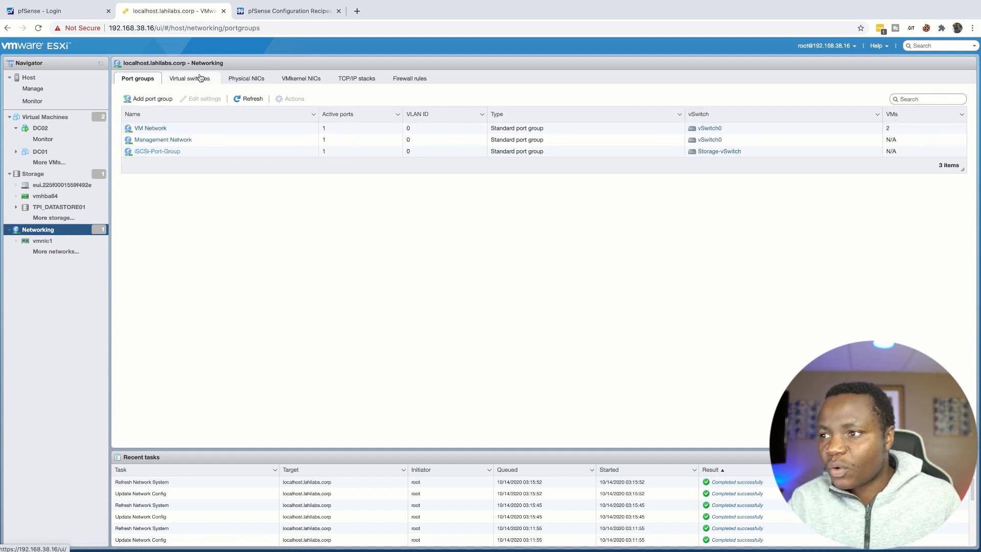
Step: Add a standard virtual switch named WAN with vmnic4 (1000 Mbps) as Uplink 1
click(191, 79)
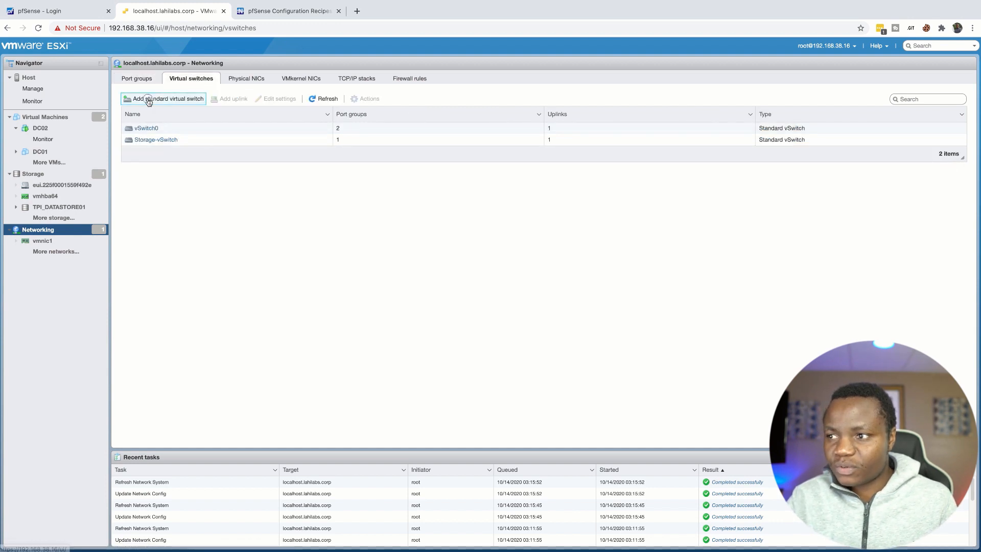
click(167, 98)
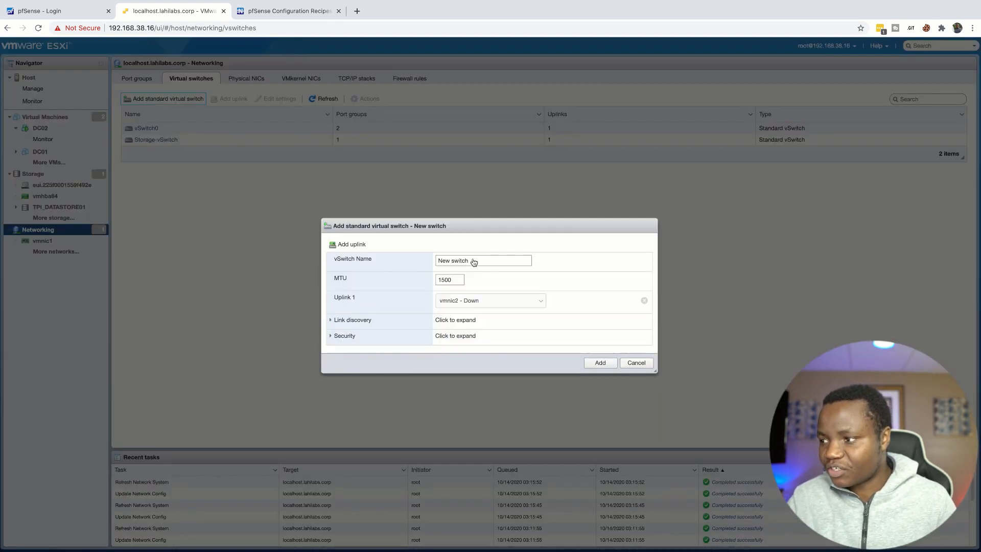
text(wa)
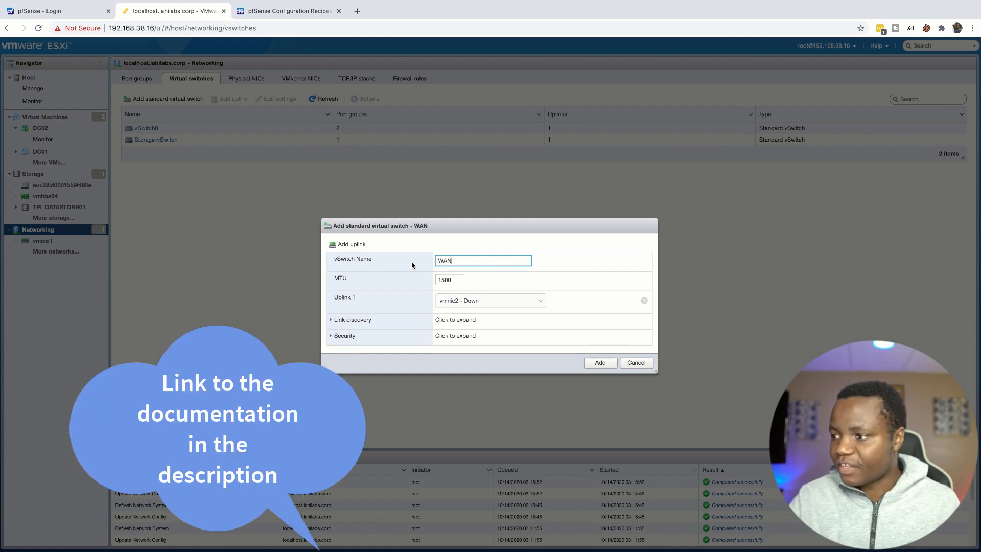
click(489, 300)
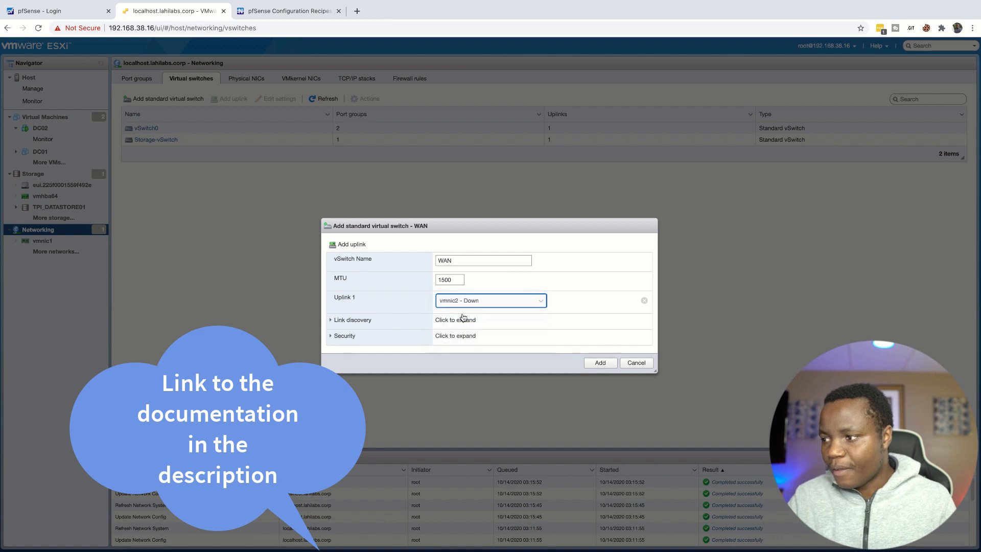
click(490, 300)
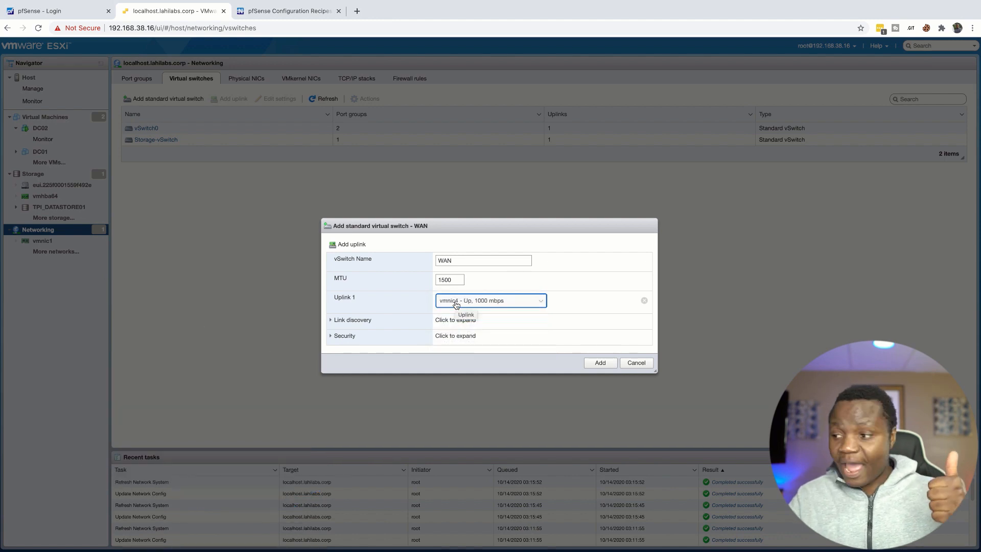
mouse_move(666, 367)
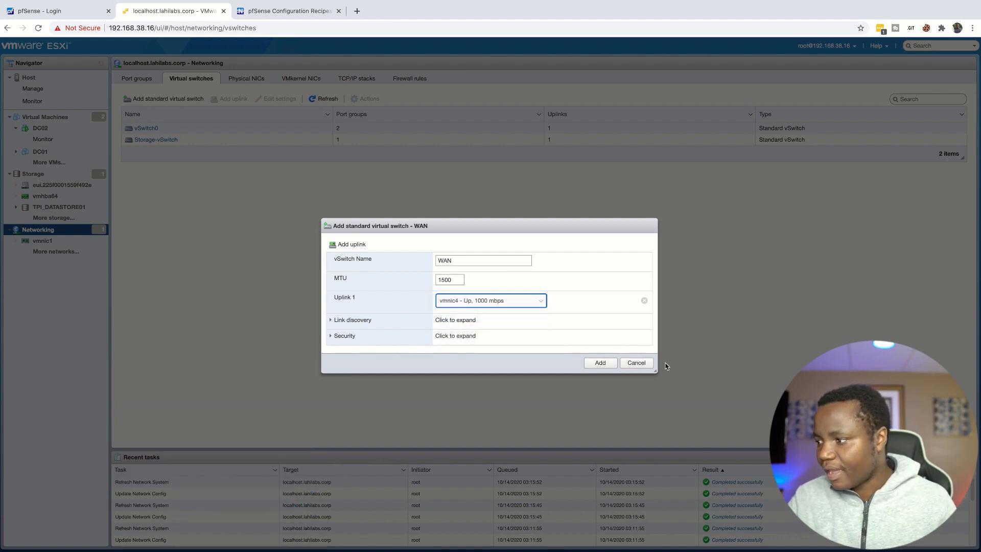
click(599, 362)
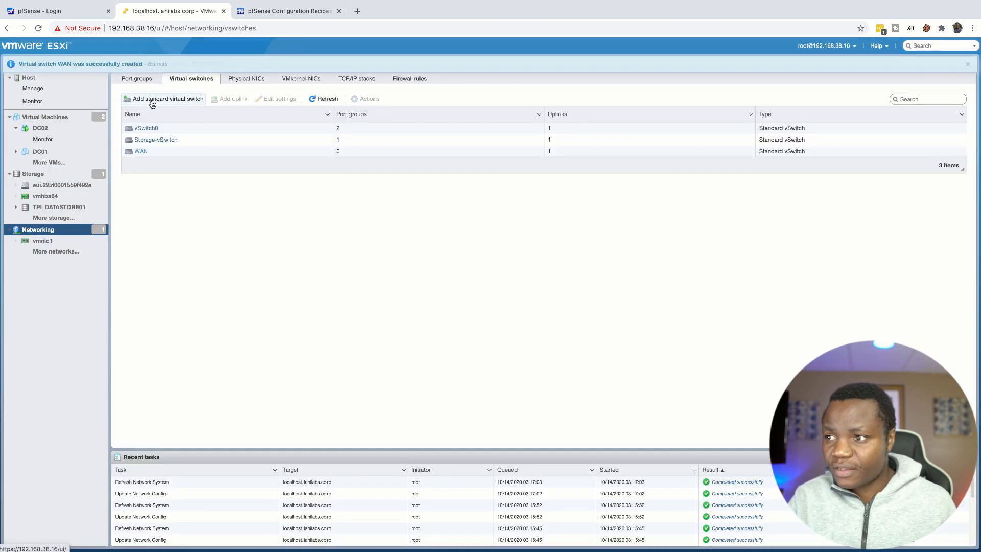
Step: Add a standard virtual switch named LAN with vmnic7 as Uplink 1
click(166, 98)
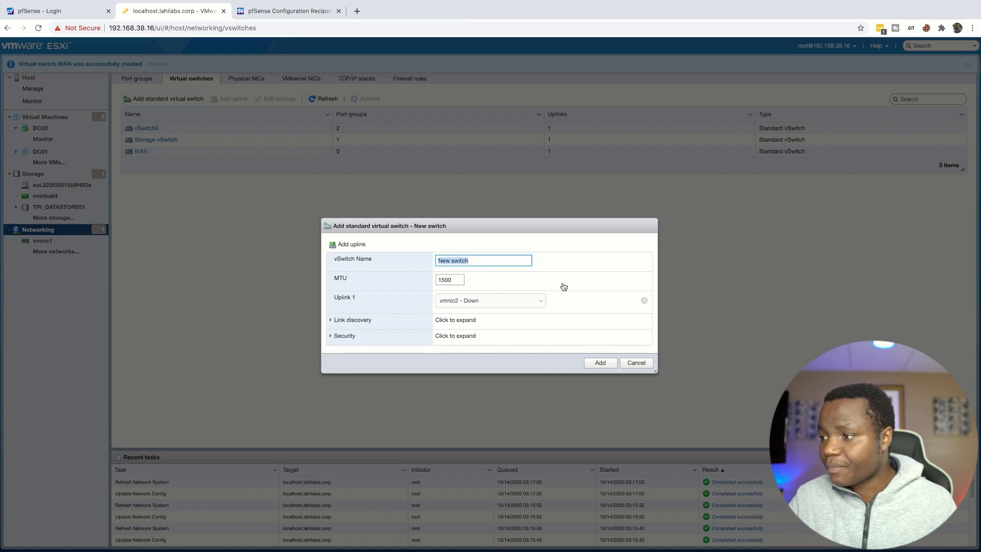
text(la)
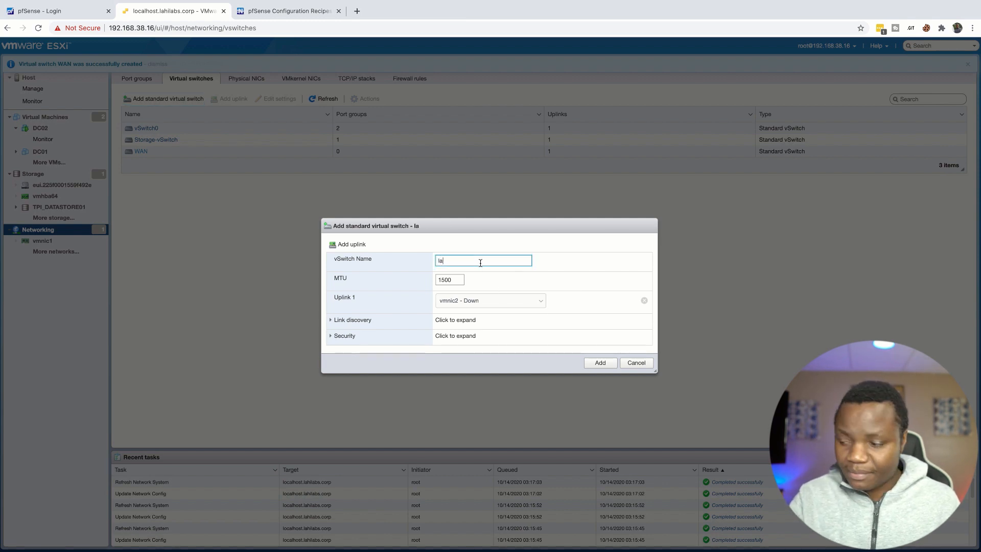
click(489, 300)
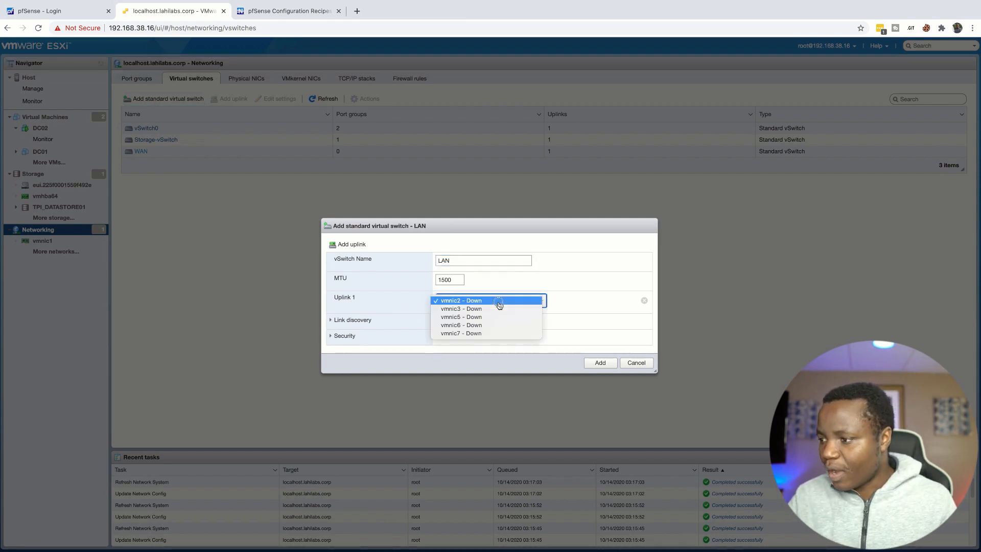
mouse_move(478, 333)
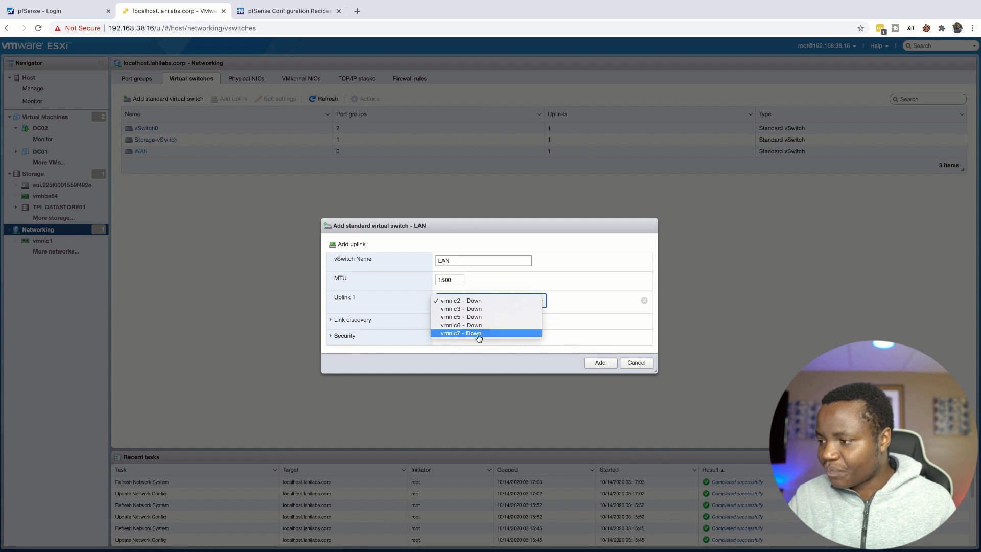
click(460, 316)
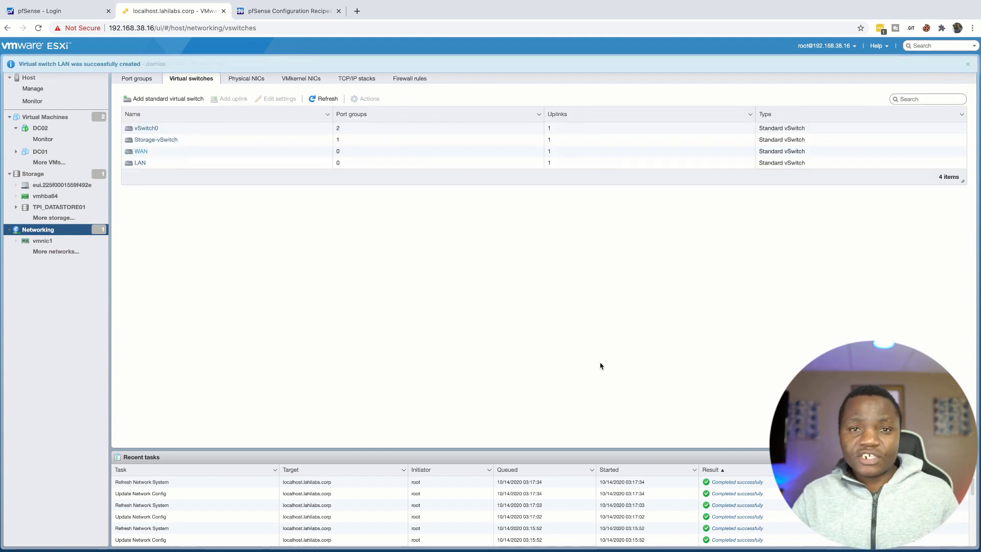
mouse_move(553, 357)
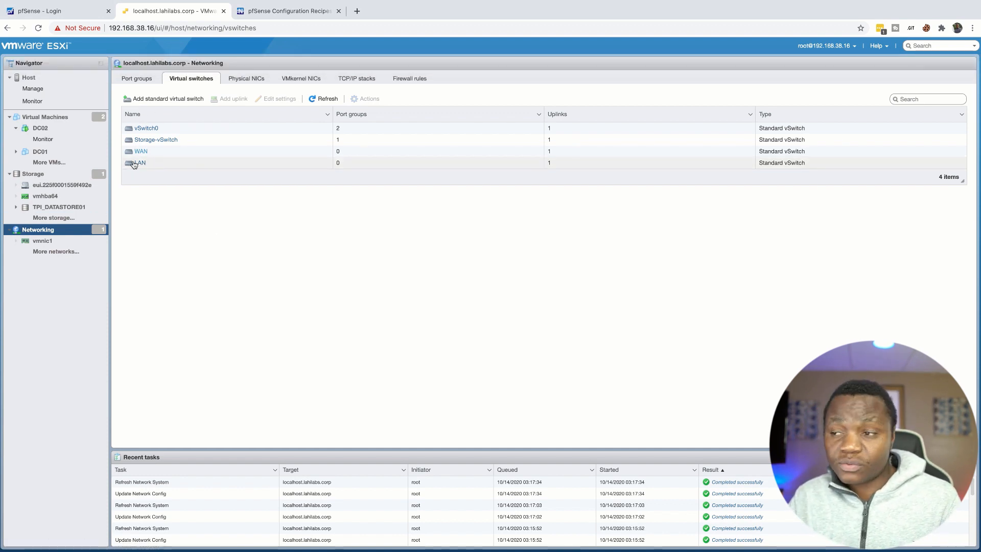
mouse_move(140, 151)
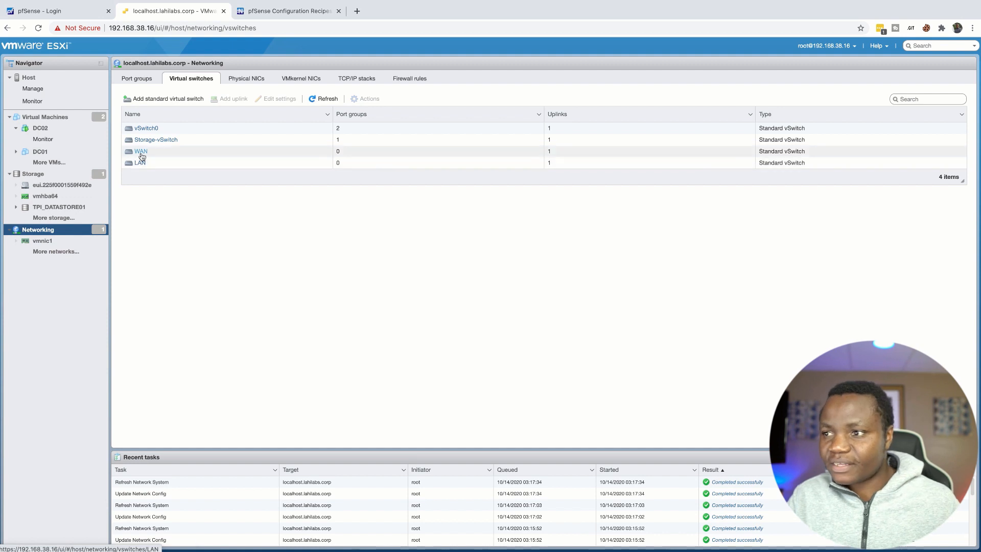
Step: Fill in a new port group named wan attached to the WAN virtual switch
click(136, 77)
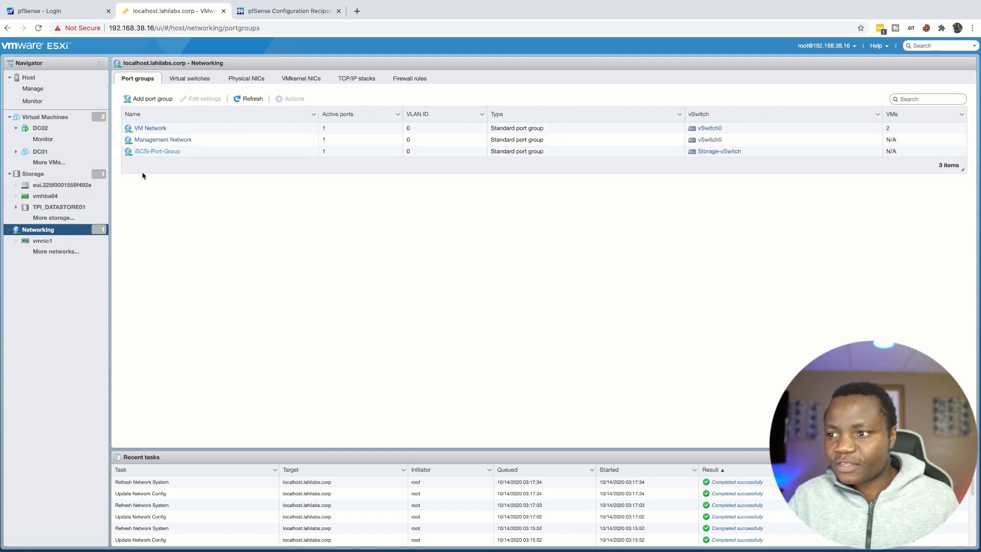
click(151, 99)
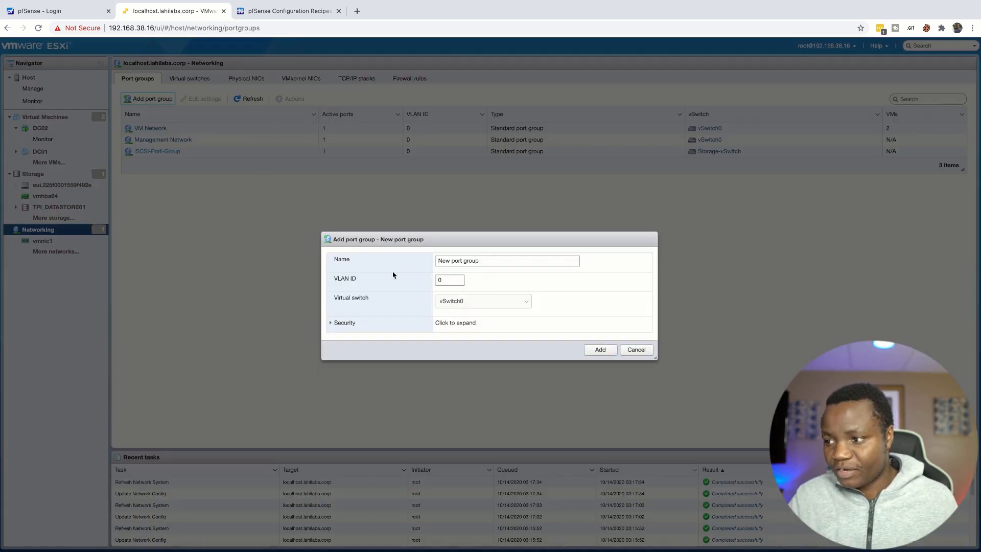
triple_click(506, 260)
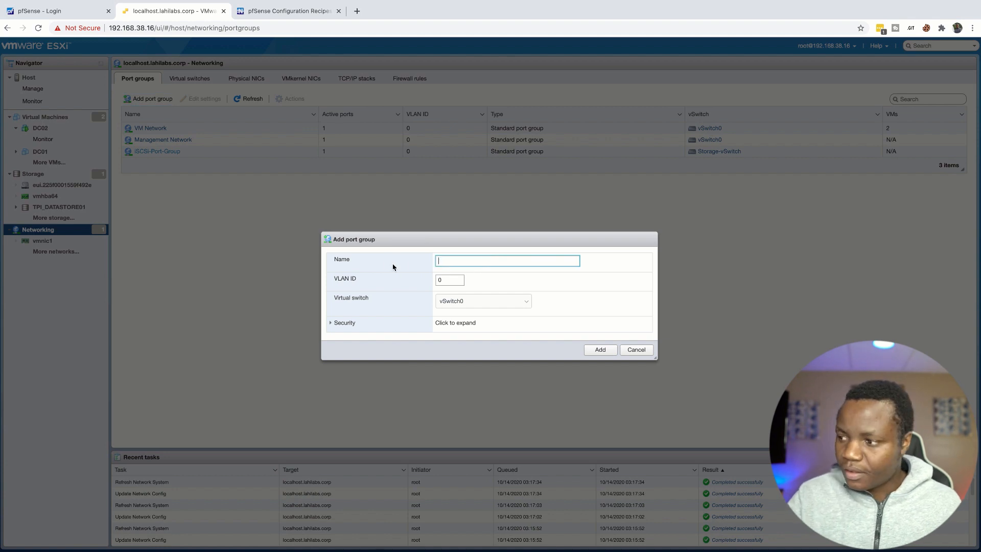
text(wan)
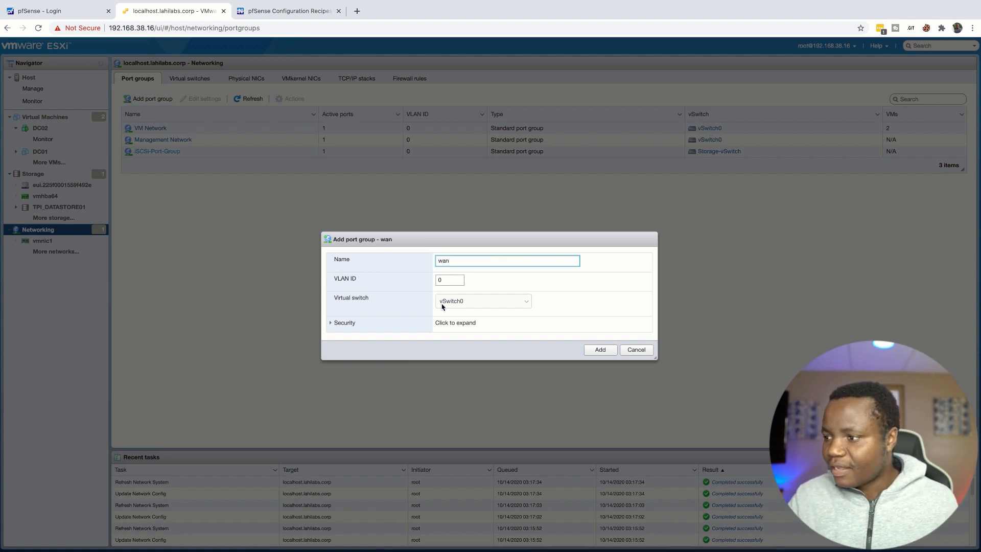
click(481, 301)
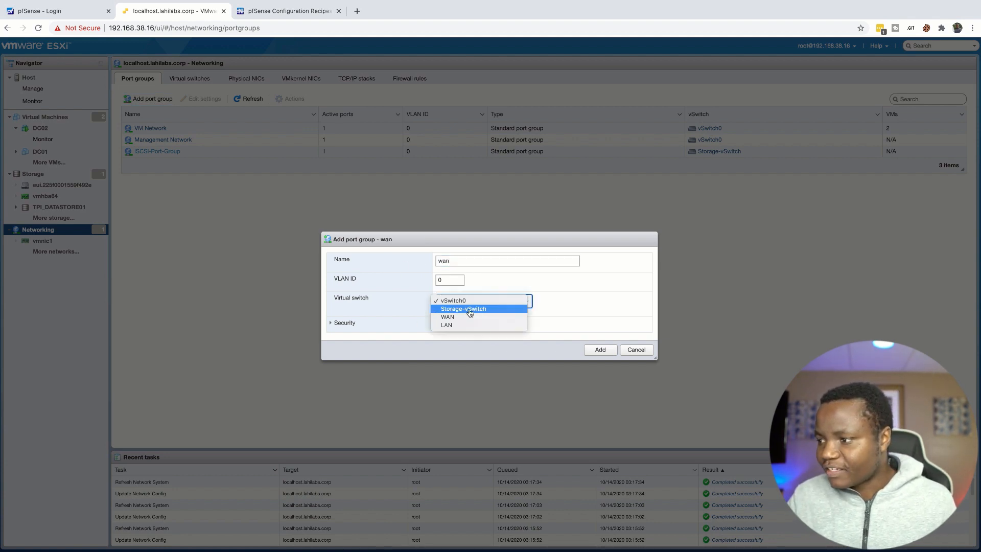
click(446, 315)
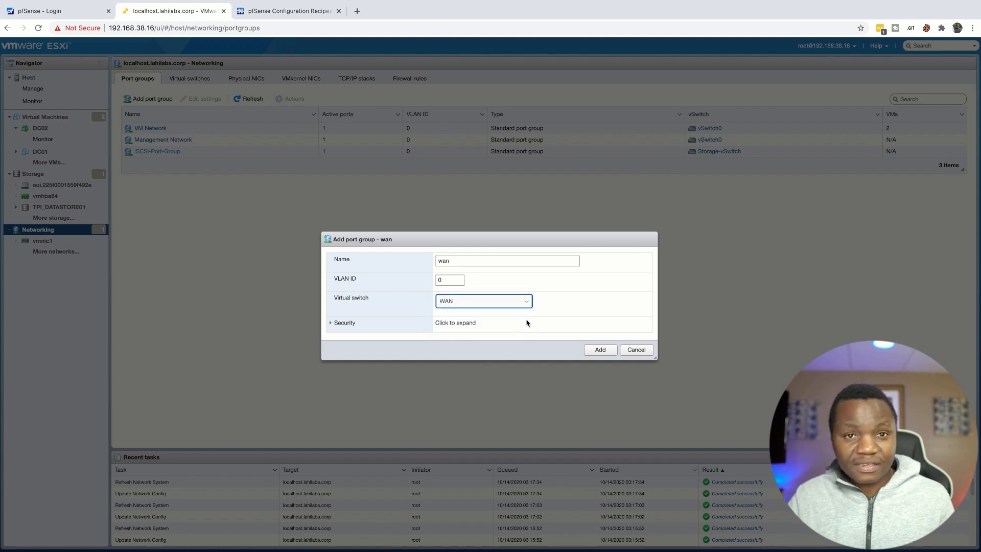
mouse_move(432, 317)
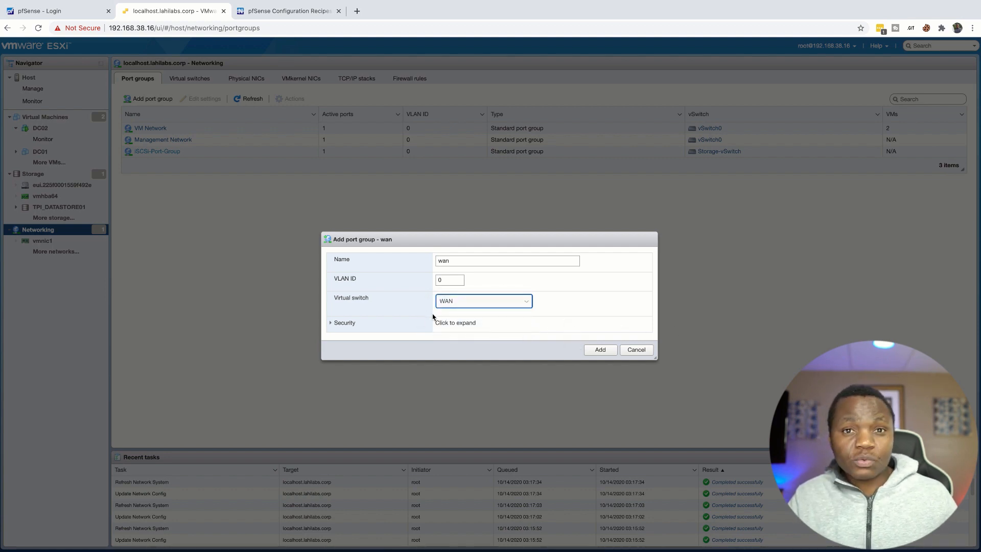
mouse_move(556, 345)
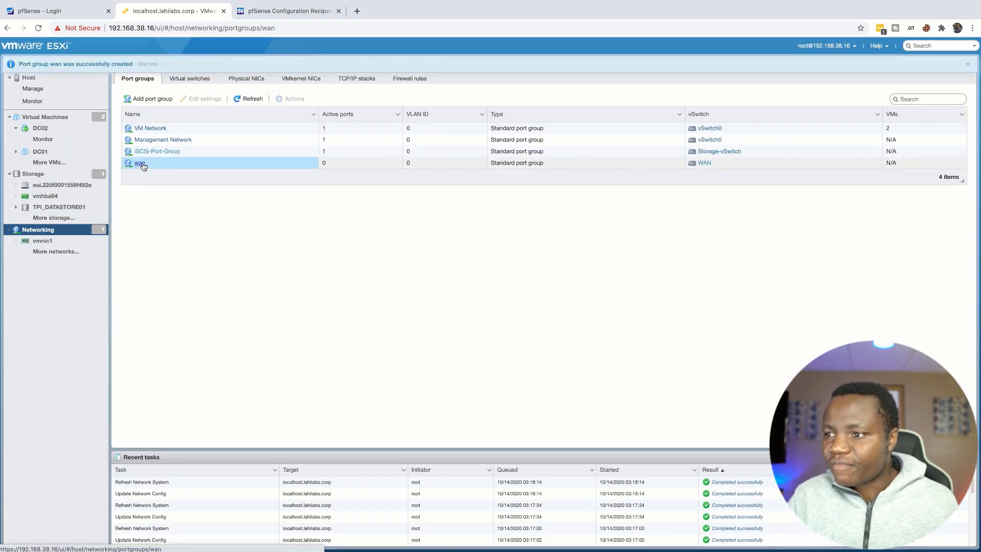
Step: Edit the wan port group's settings, rename it to WAN and save
click(140, 162)
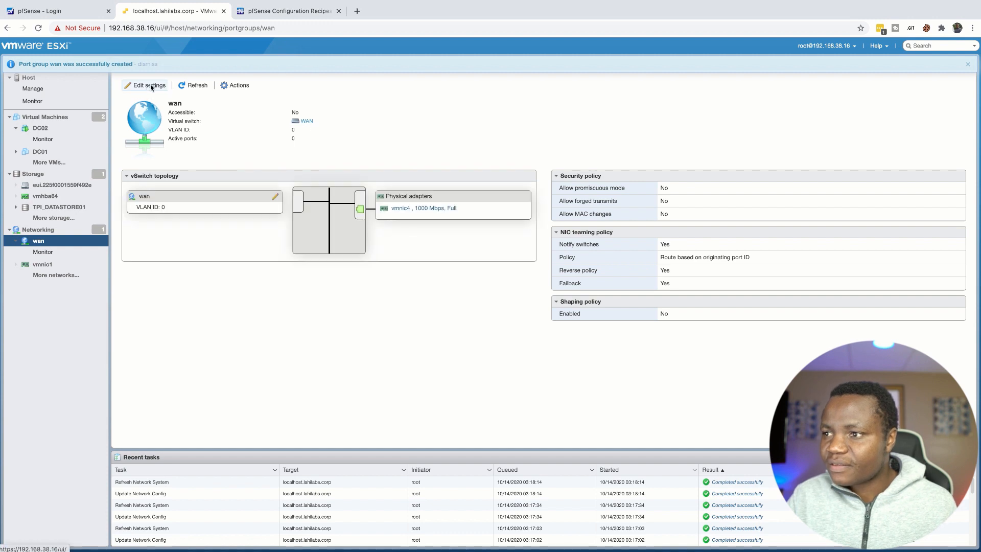
click(149, 85)
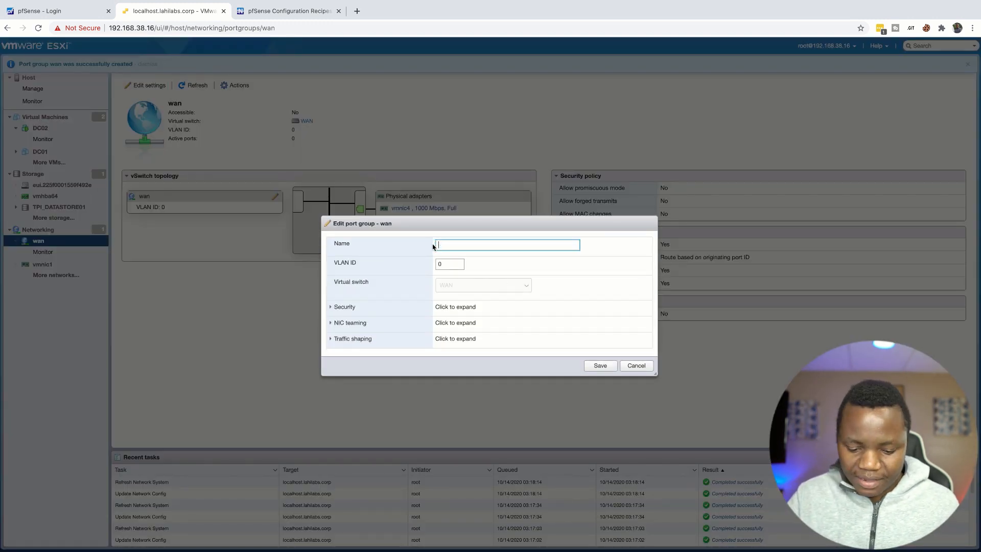
text(WAN)
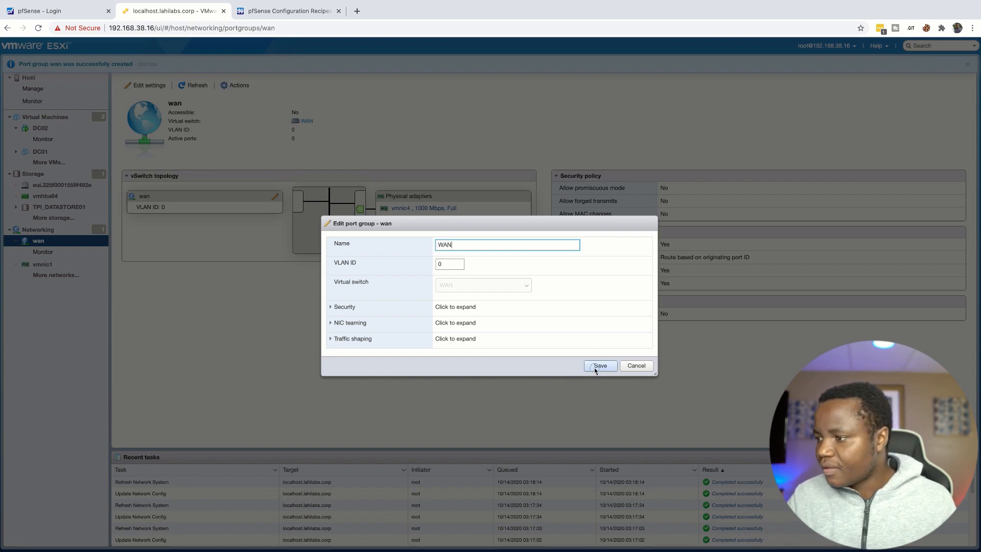
click(599, 365)
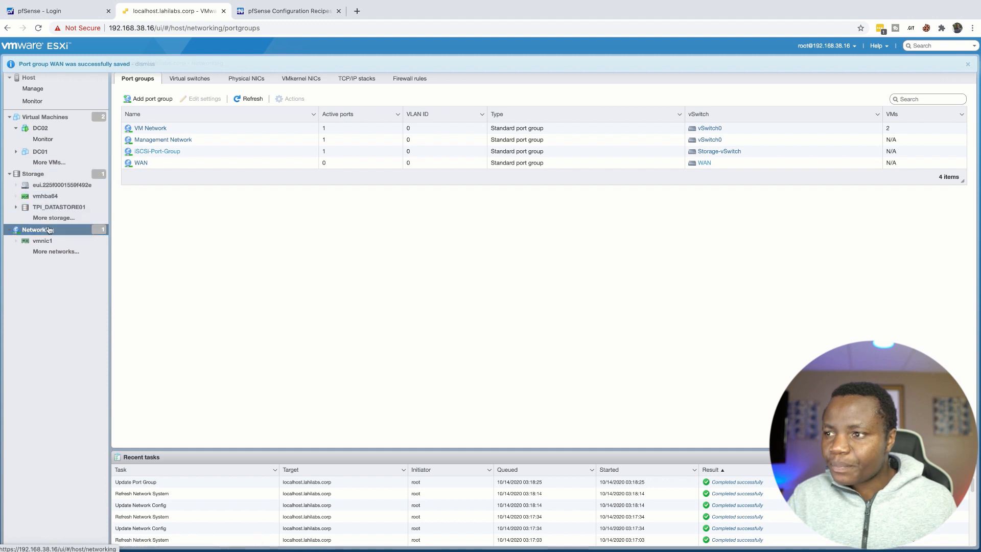
Step: Add a port group named LAN on the LAN virtual switch, then show the virtual machines list
click(150, 98)
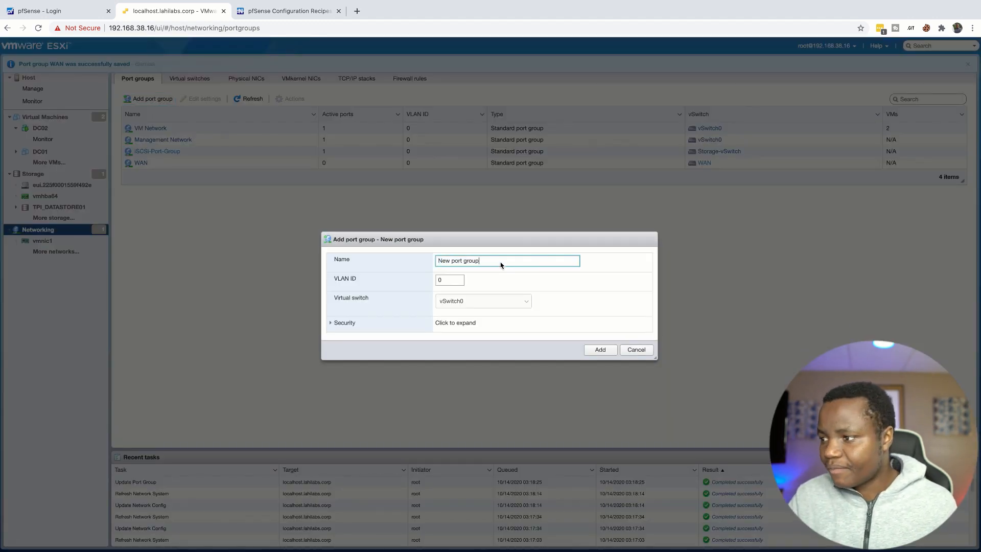
click(481, 301)
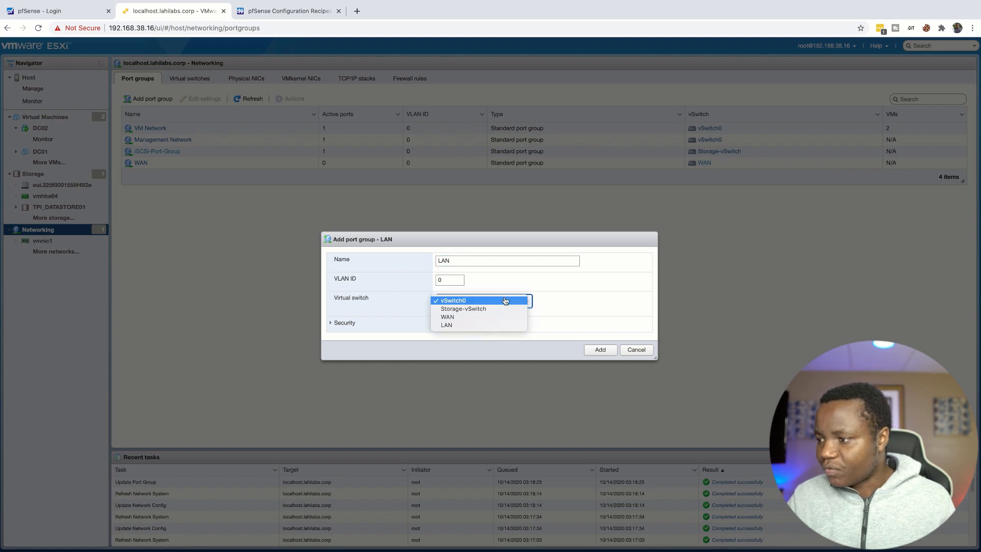
click(446, 325)
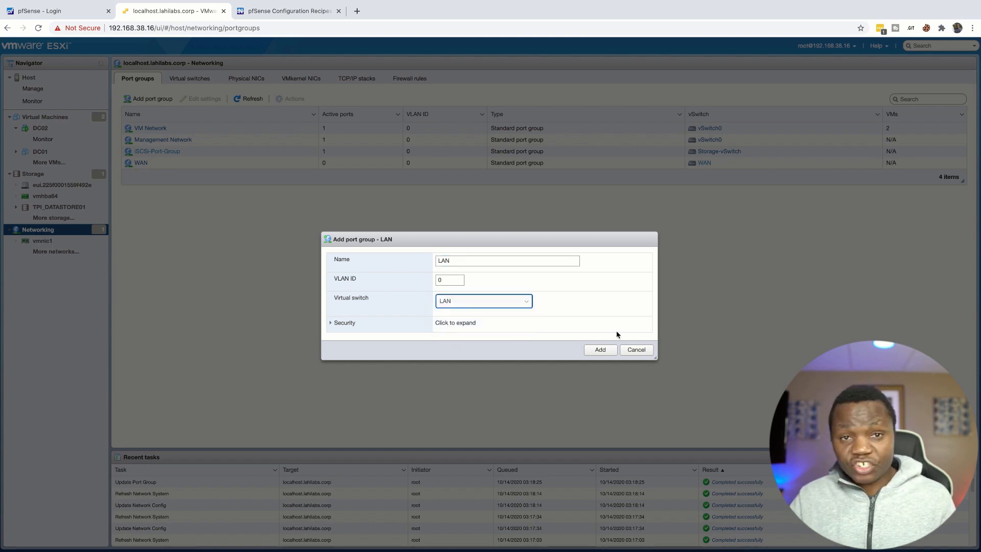
mouse_move(599, 349)
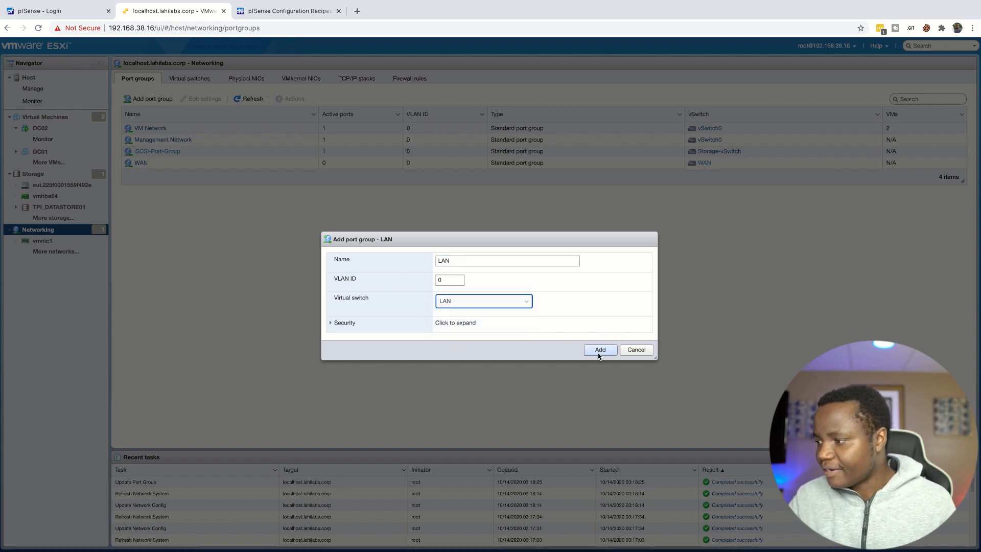
click(600, 349)
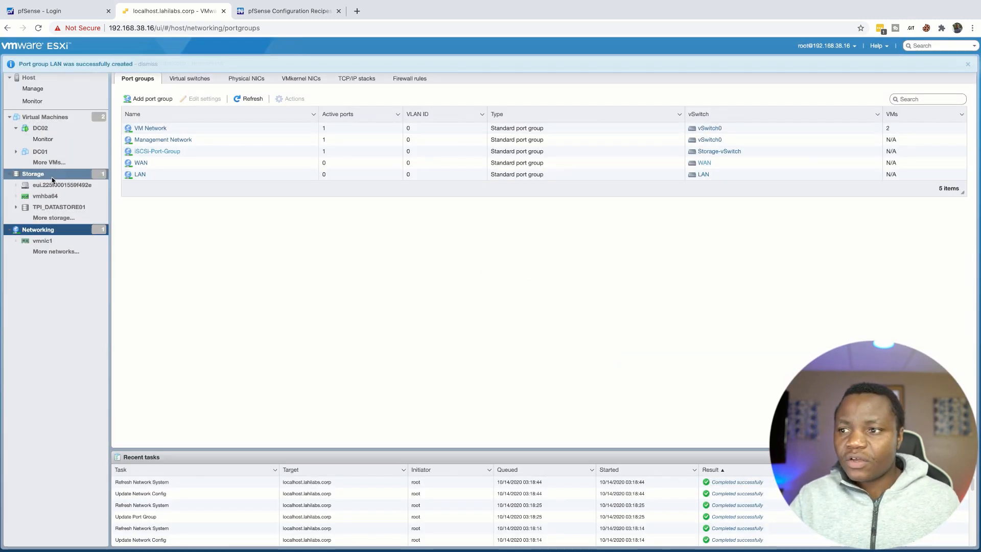
mouse_move(48, 163)
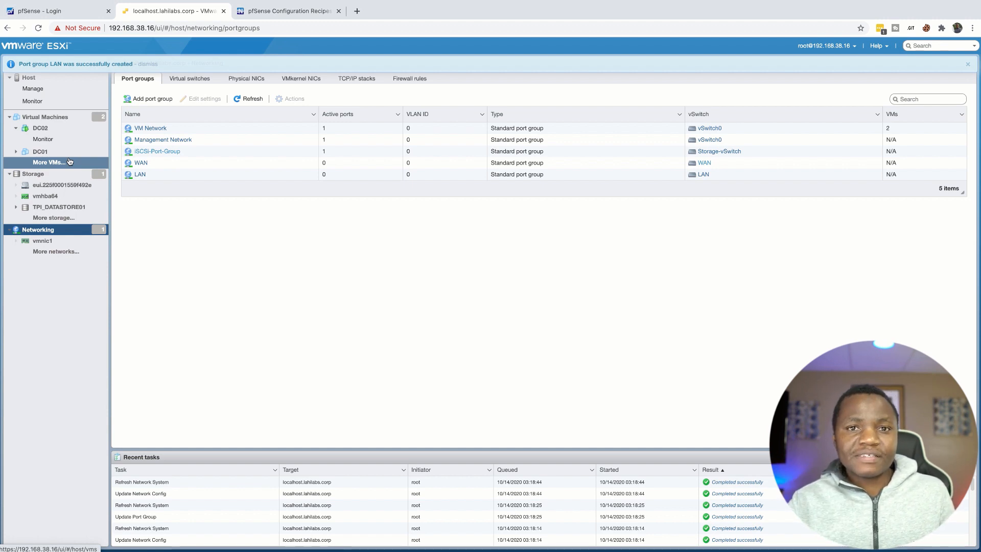
click(44, 116)
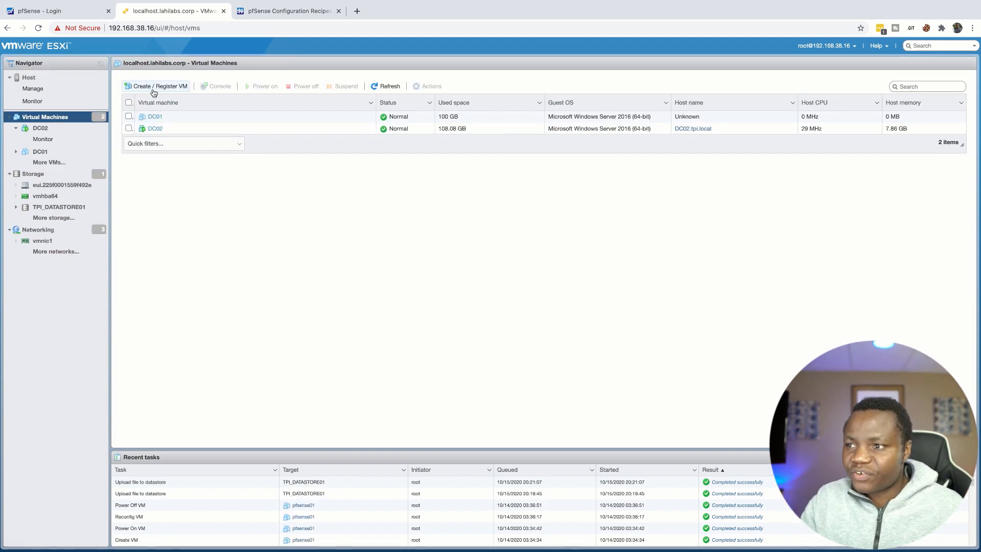
Step: Start a new virtual machine and name it pfsense01, checking the pfSense guide's settings
click(157, 86)
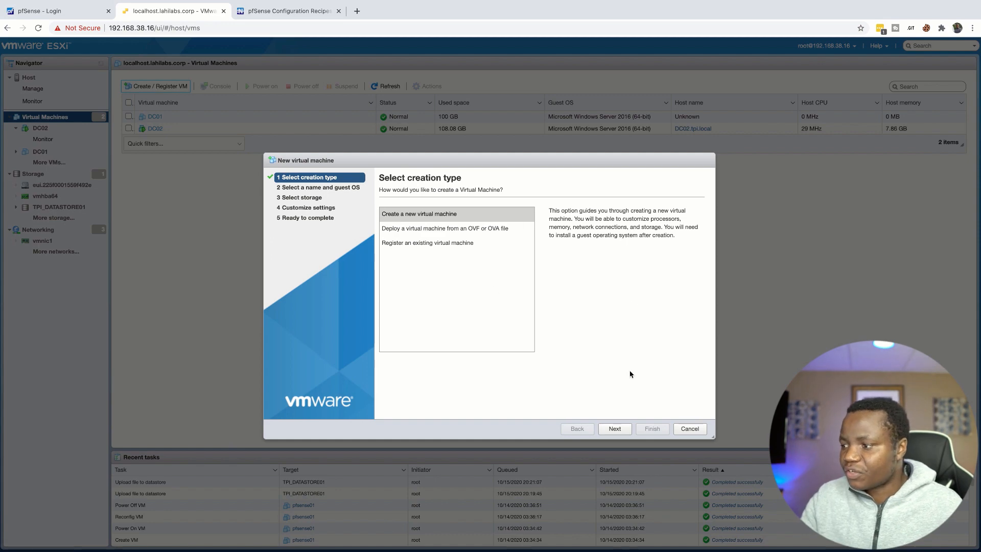
click(614, 428)
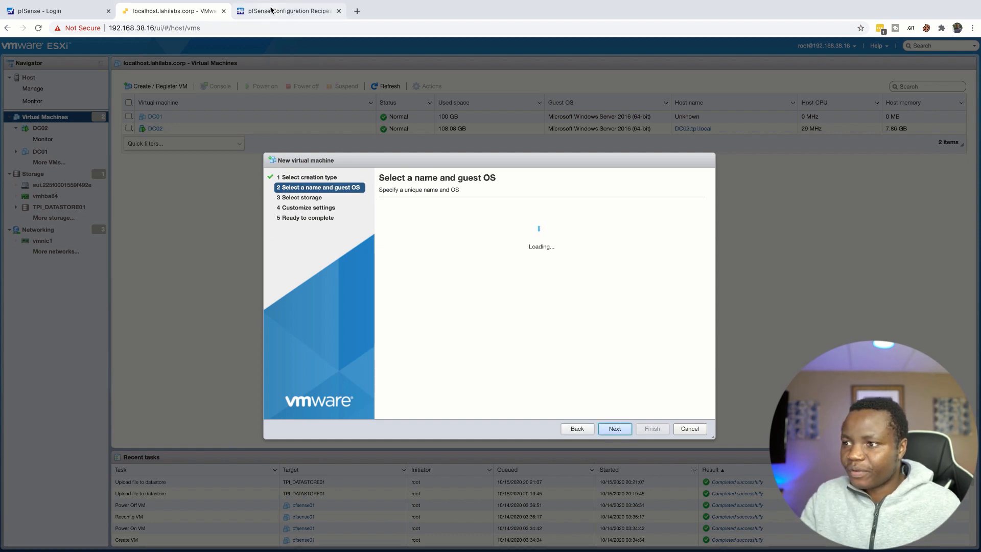
click(288, 10)
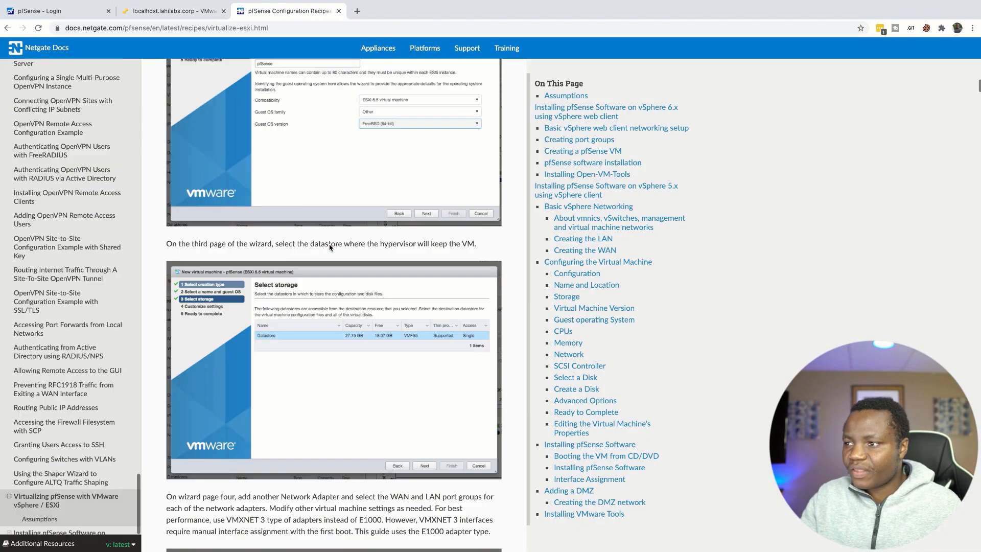
mouse_move(375, 127)
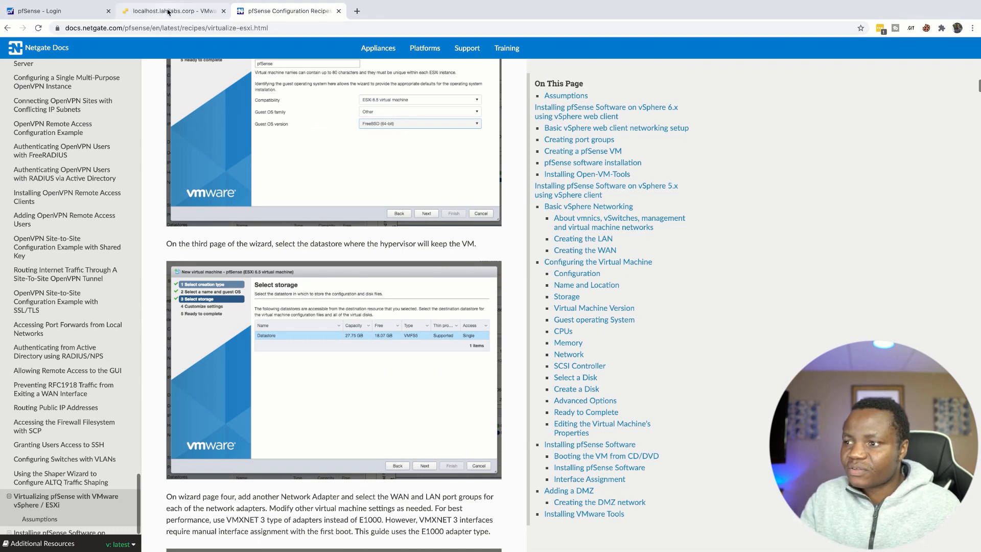
click(172, 11)
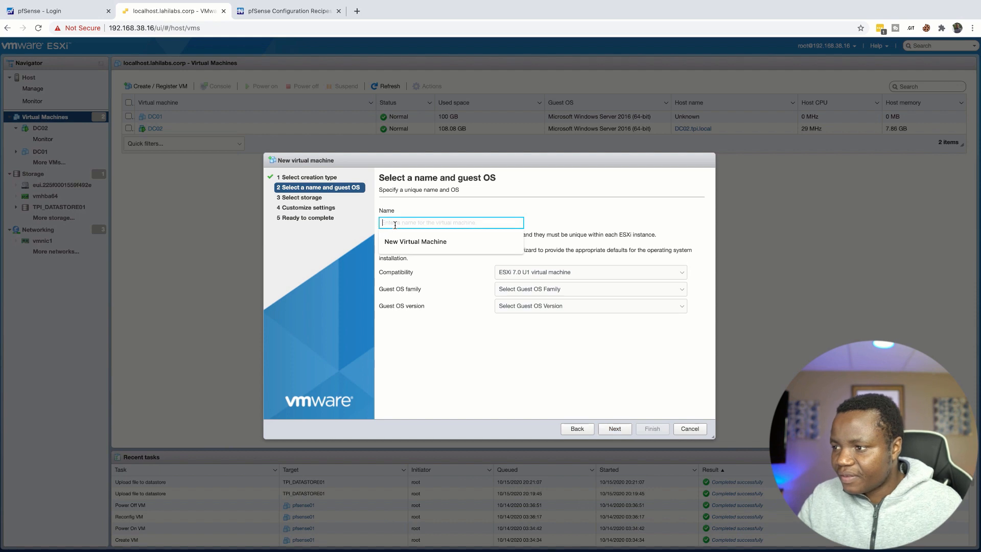
text(pfse)
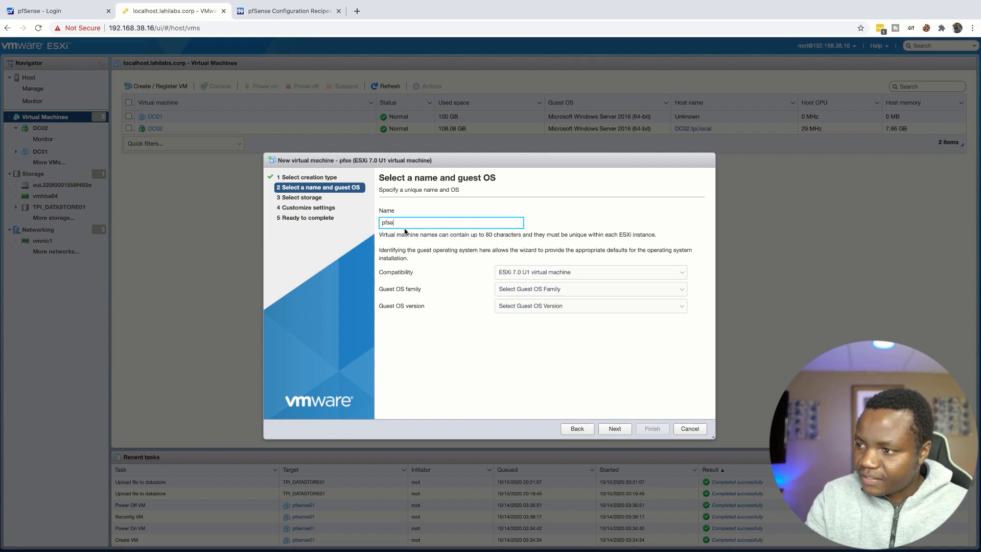
text(nse01)
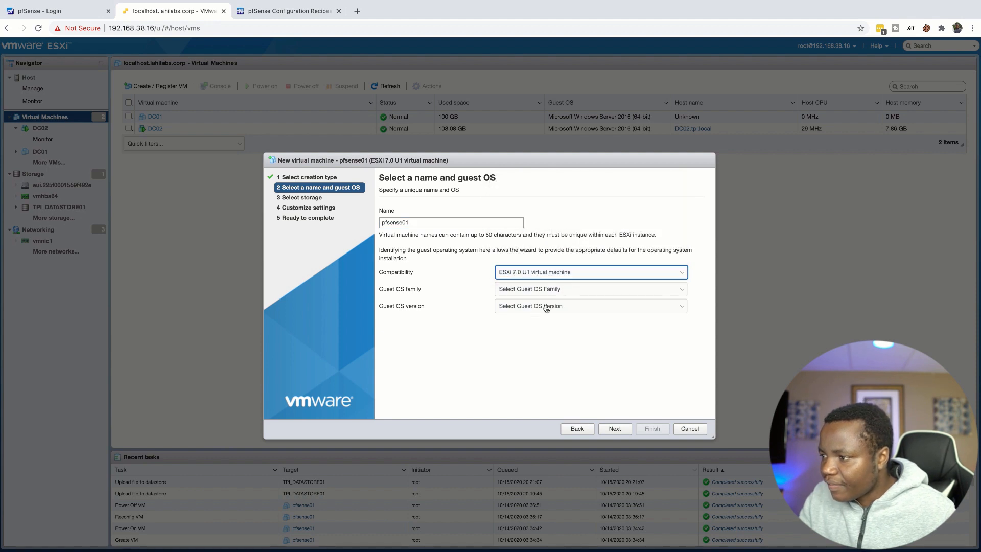
Step: Set the guest OS family to Other with the FreeBSD version from the guide and continue to storage
click(588, 288)
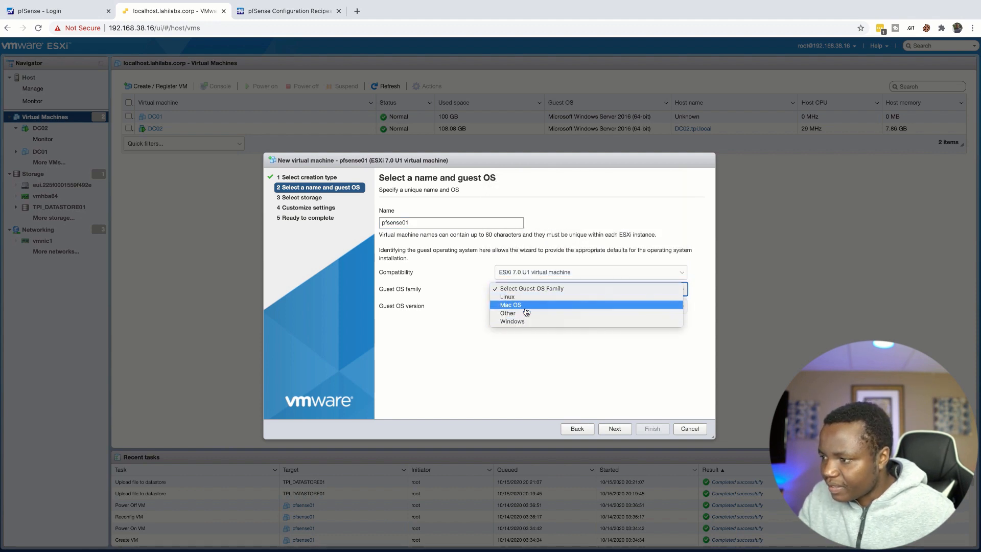
click(507, 296)
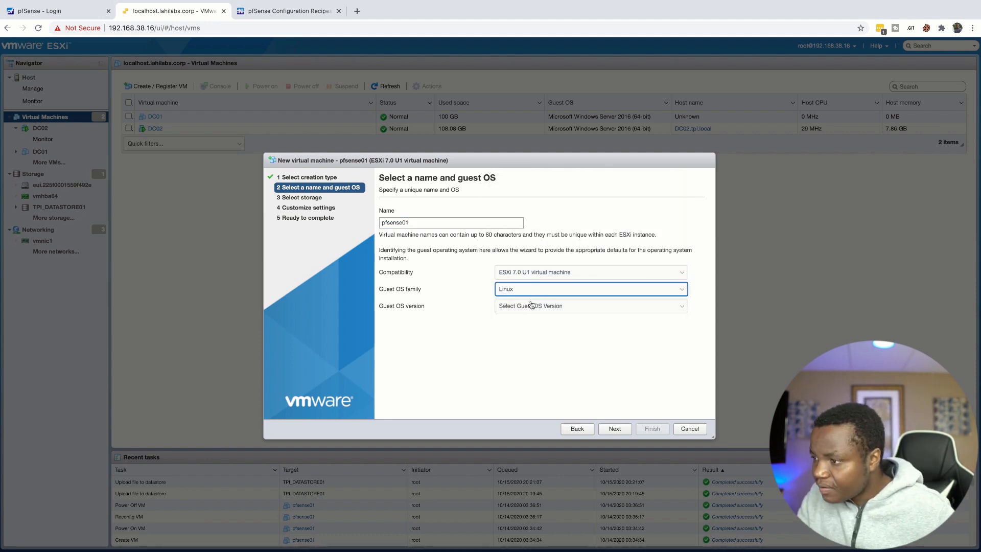
click(588, 288)
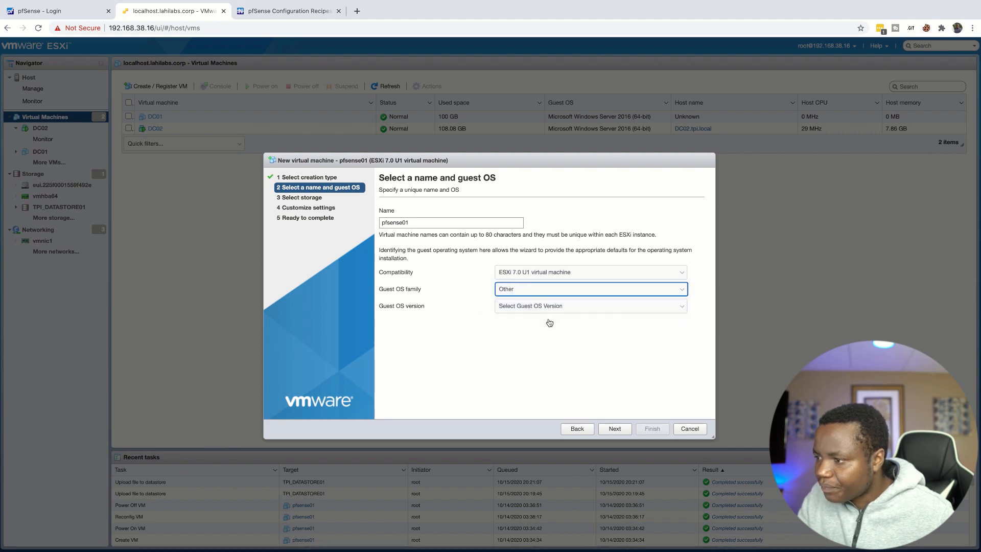
click(588, 305)
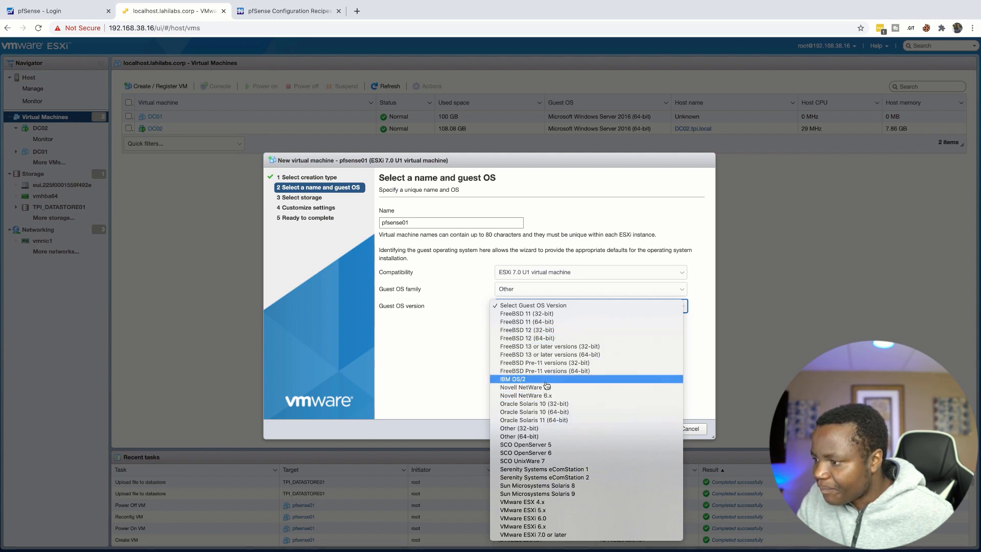
mouse_move(547, 355)
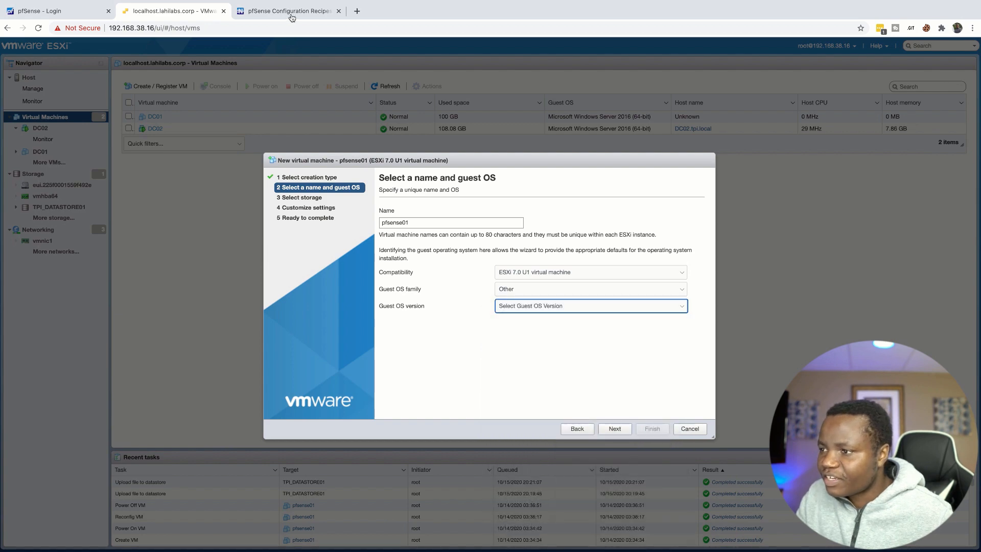
click(288, 10)
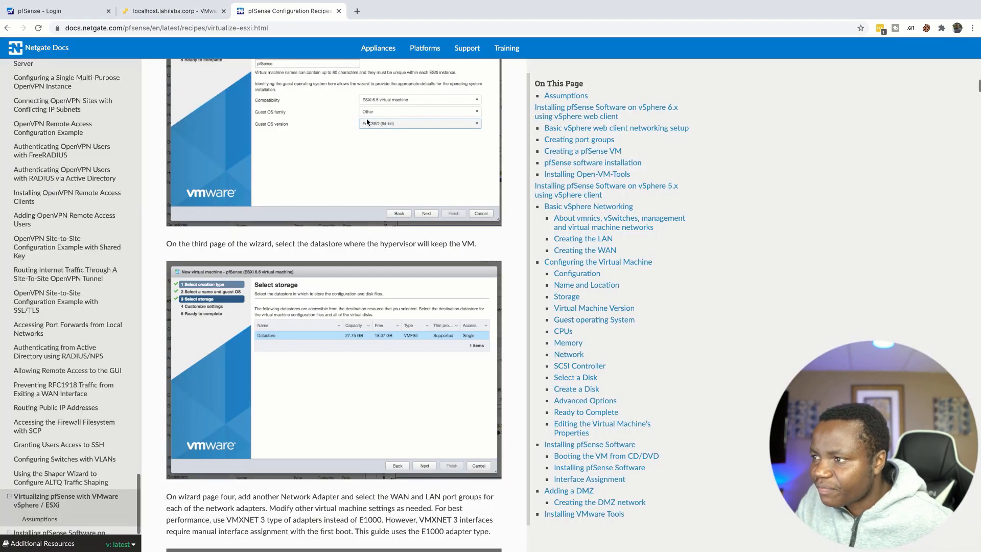
mouse_move(253, 51)
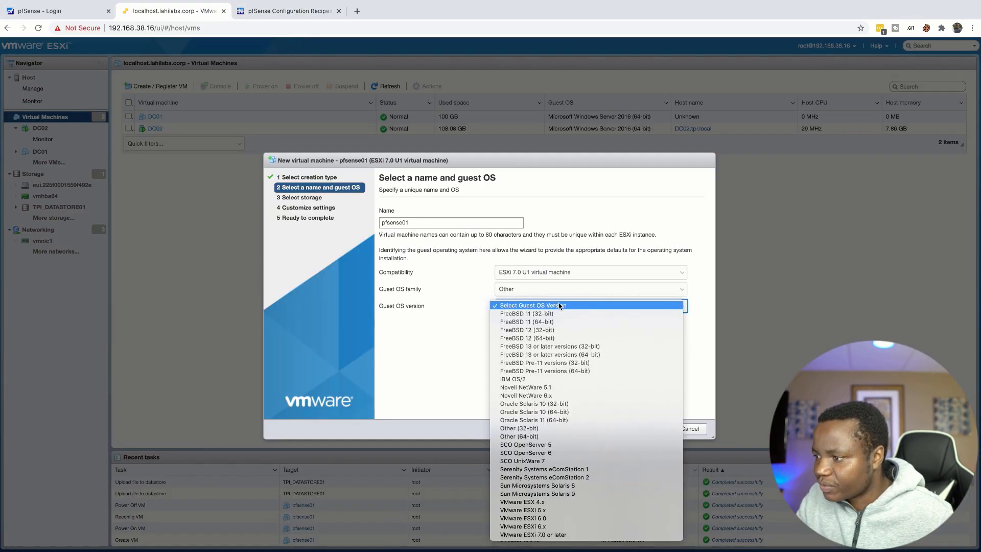
click(614, 428)
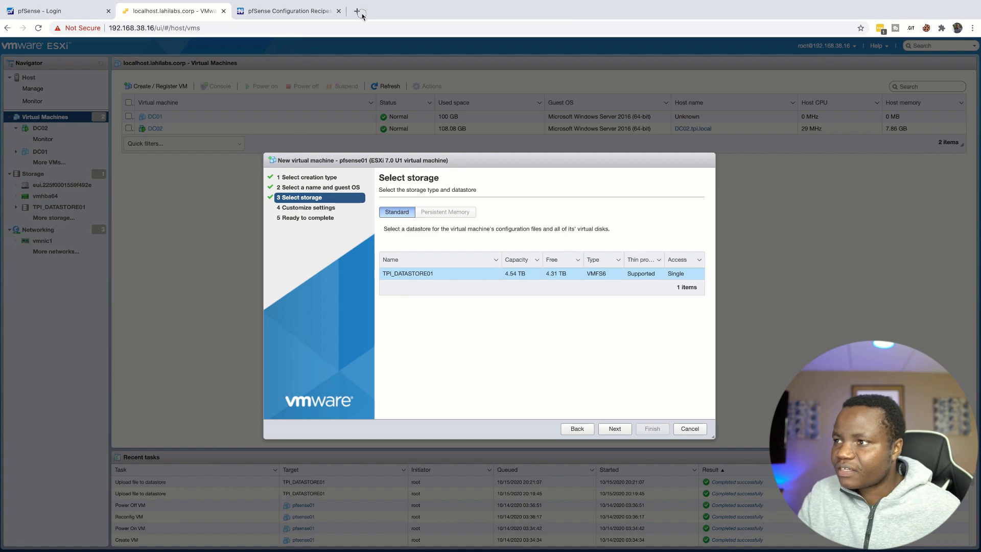
Step: Search 'pfsense freebsd version' in a new tab to find the Netgate versions page
click(358, 10)
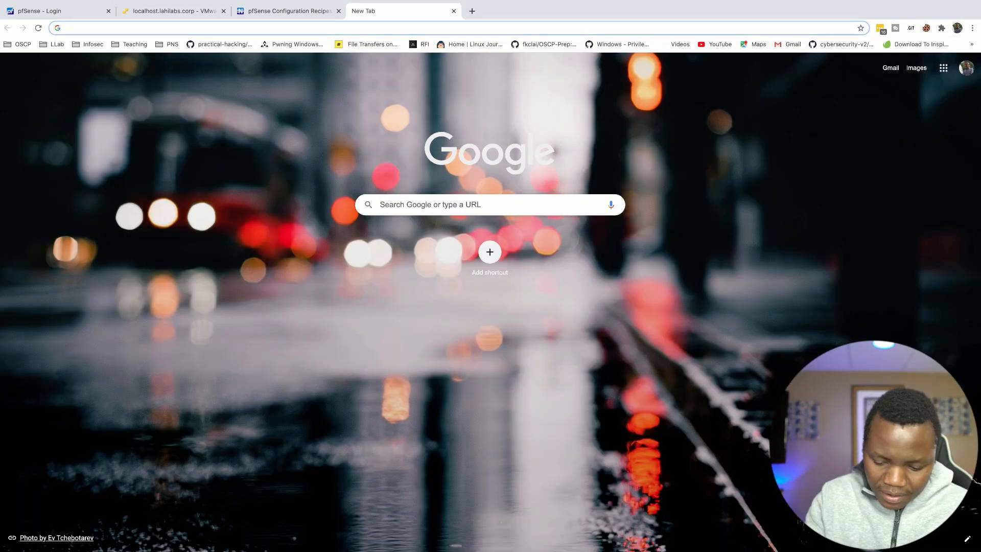
text(pfsense)
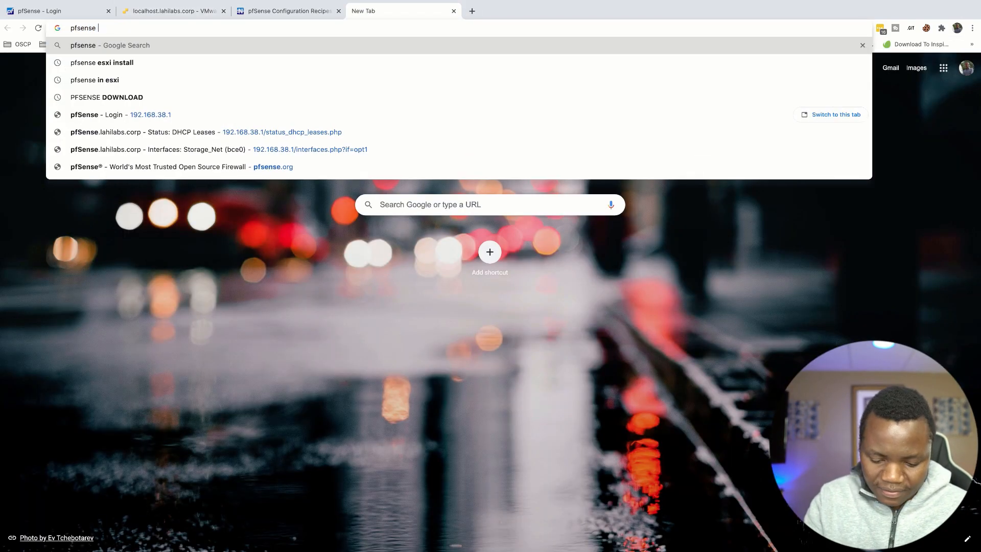
text(freebsd version)
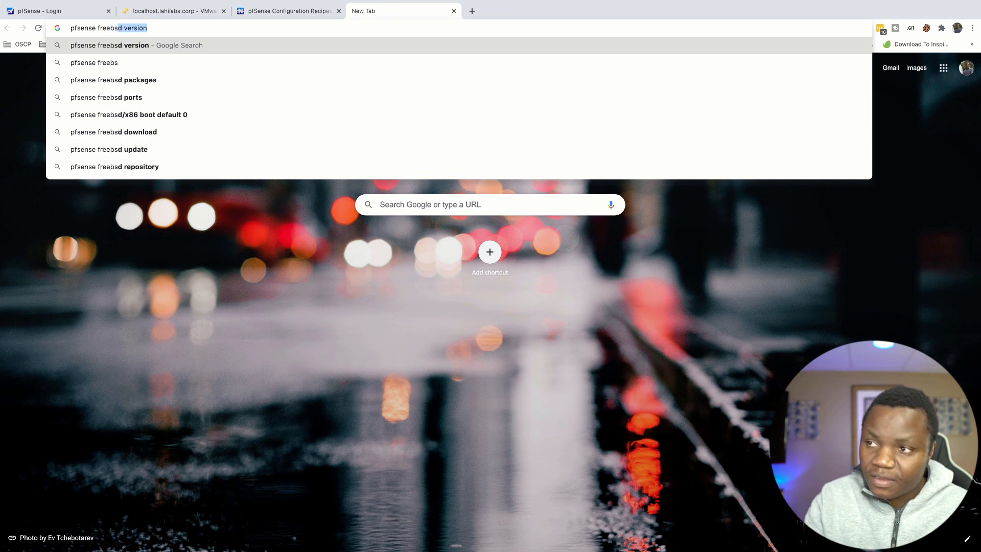
key(Return)
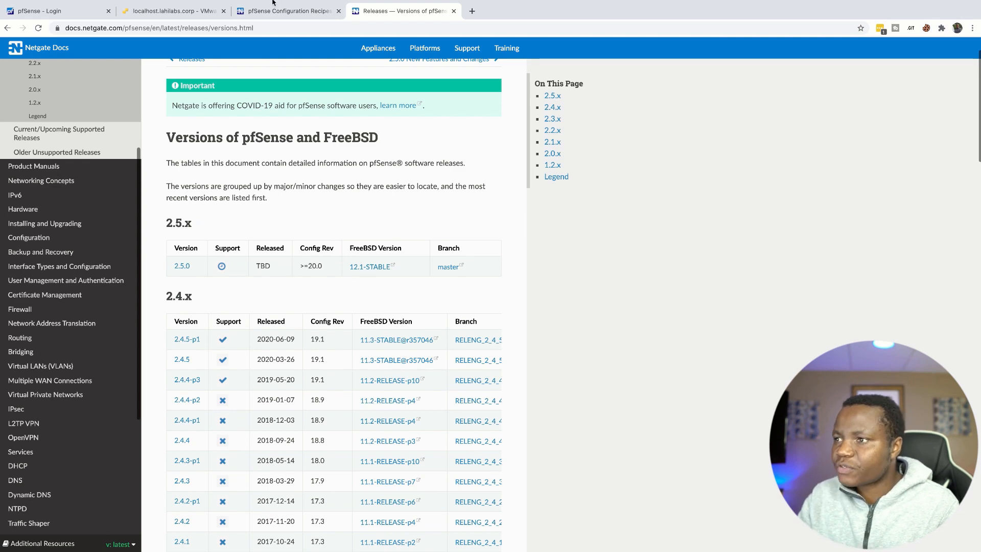
Step: Accept TPI_DATASTORE01 and give pfsense01 2 CPUs and 4 GB memory, dismissing the memory warning
click(172, 10)
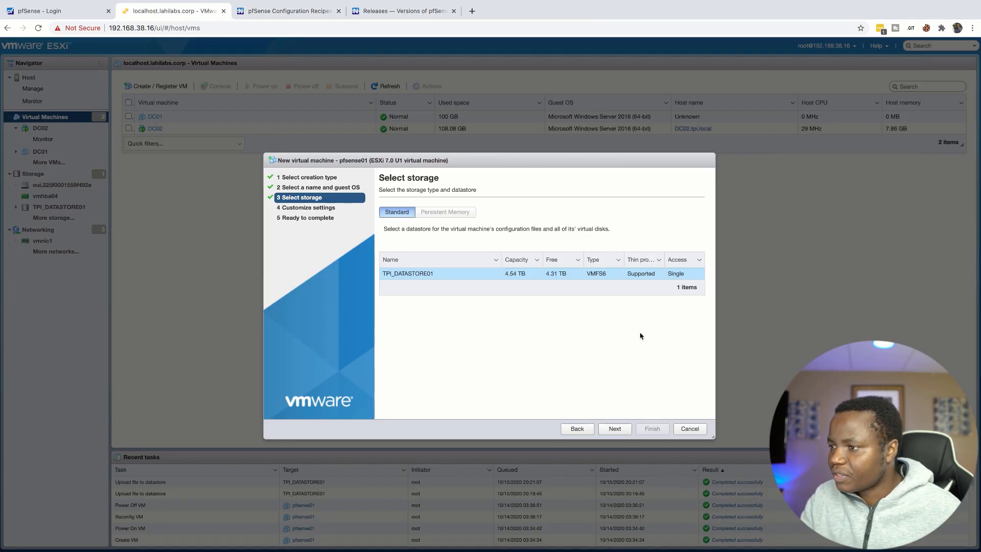
click(614, 428)
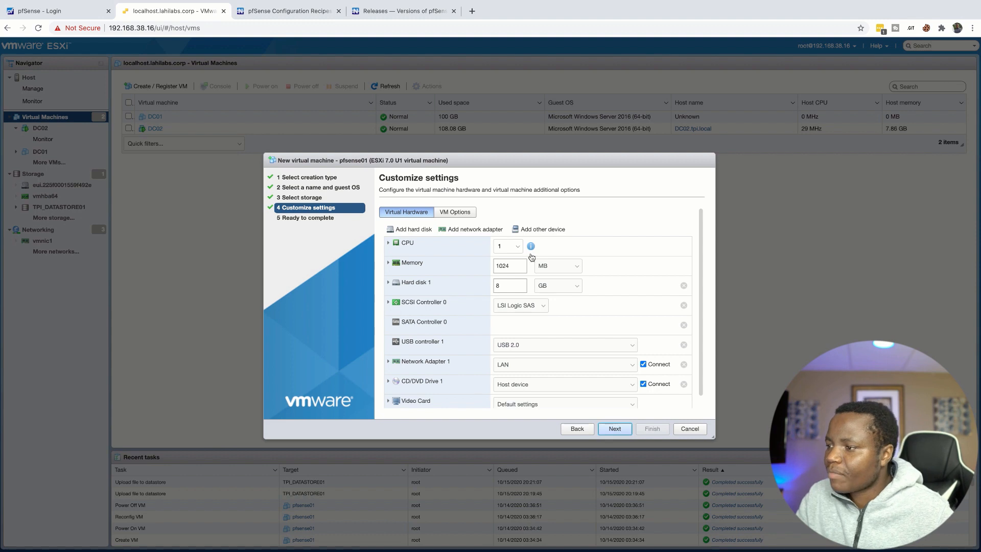
click(508, 245)
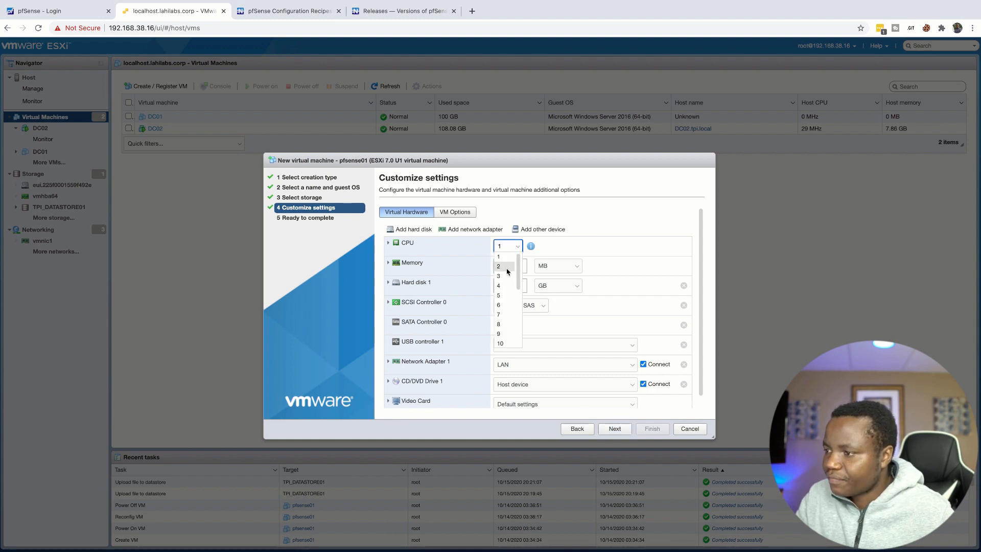
click(499, 265)
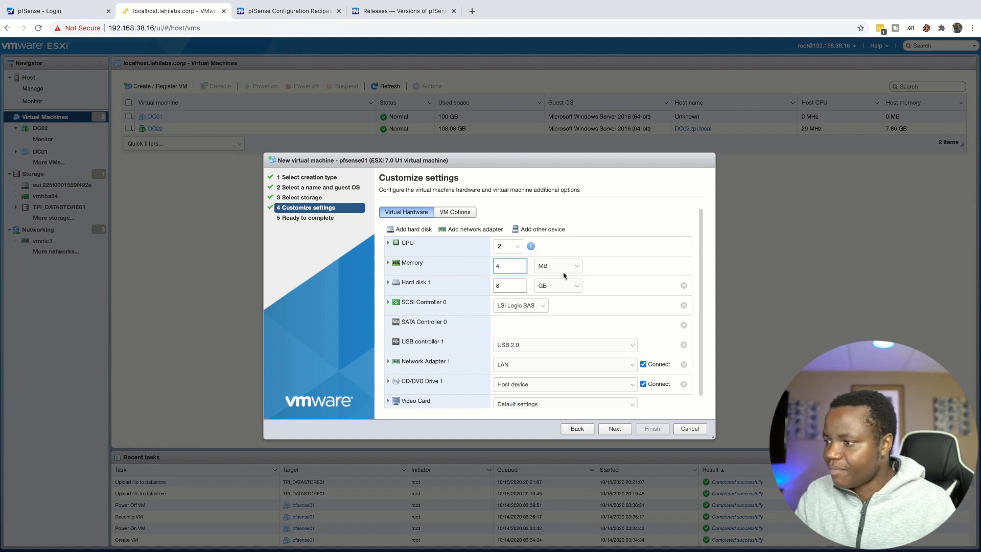
click(556, 266)
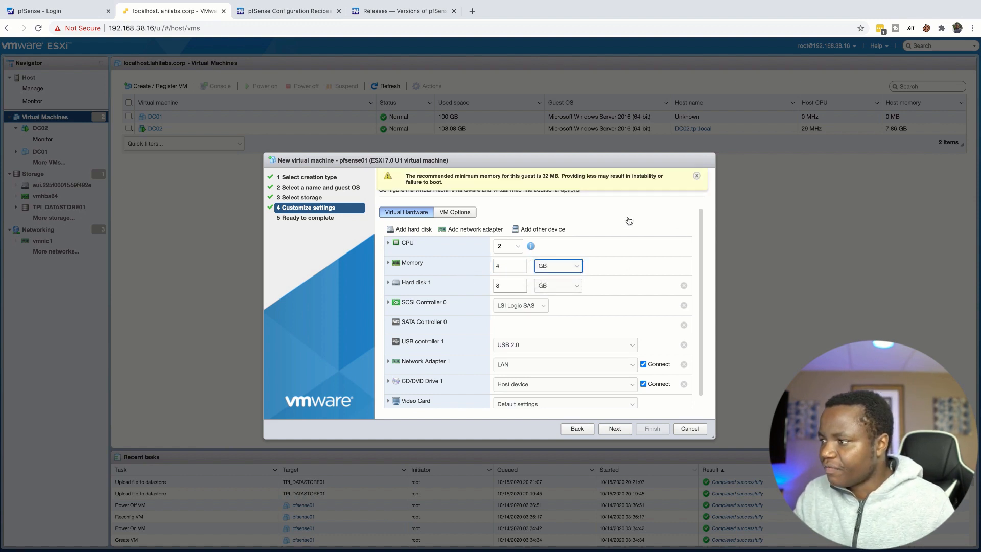
click(695, 176)
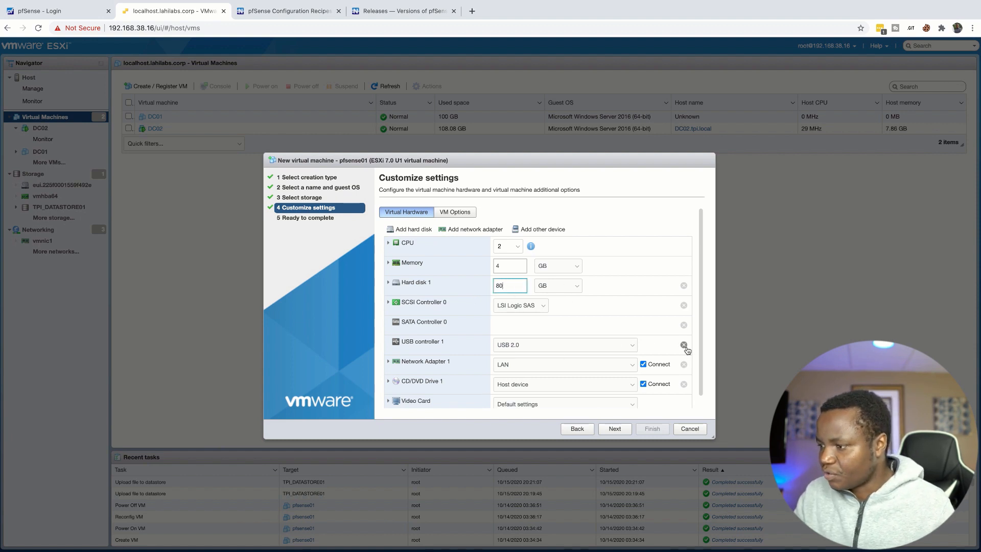
Step: Remove the USB controller, add a second network adapter and connect Adapter 1 to WAN
click(684, 344)
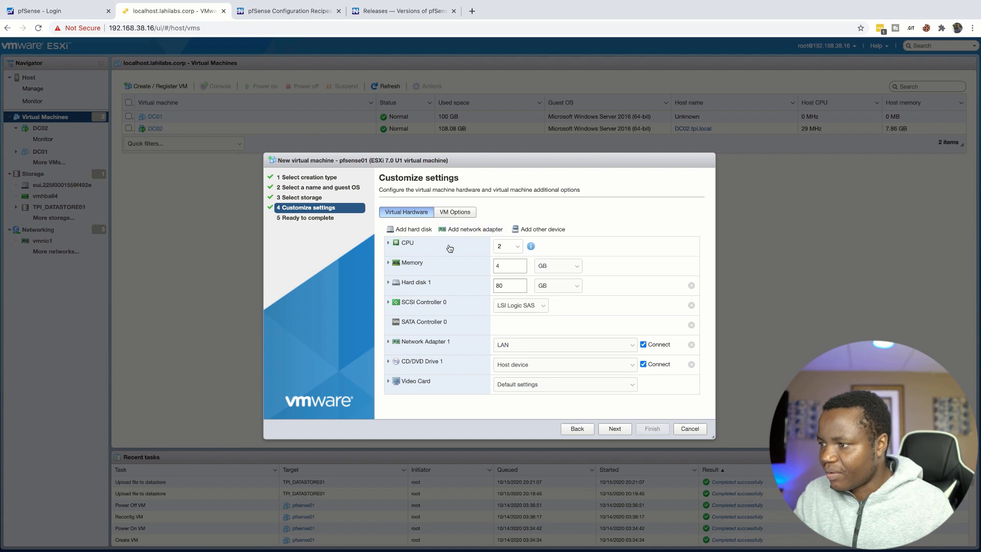
click(630, 344)
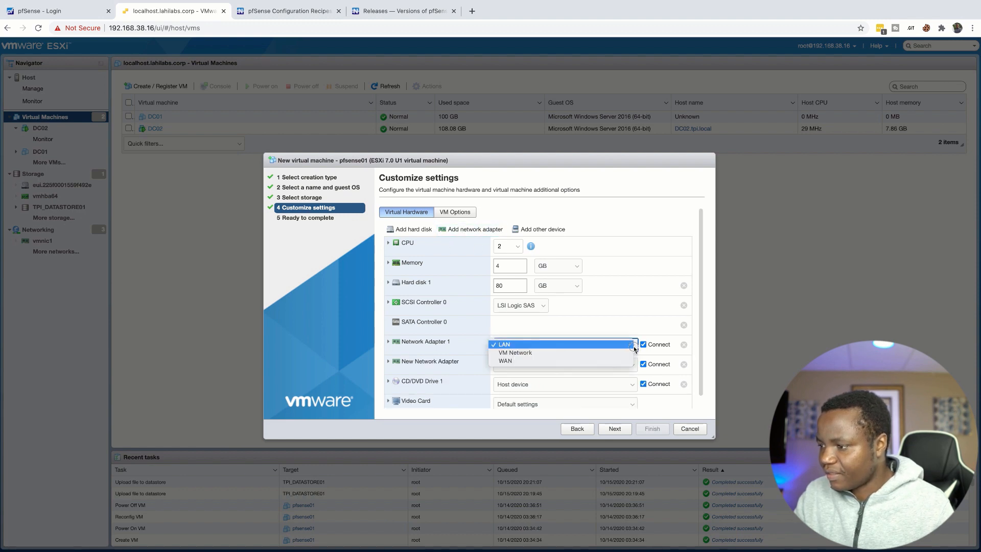
mouse_move(506, 361)
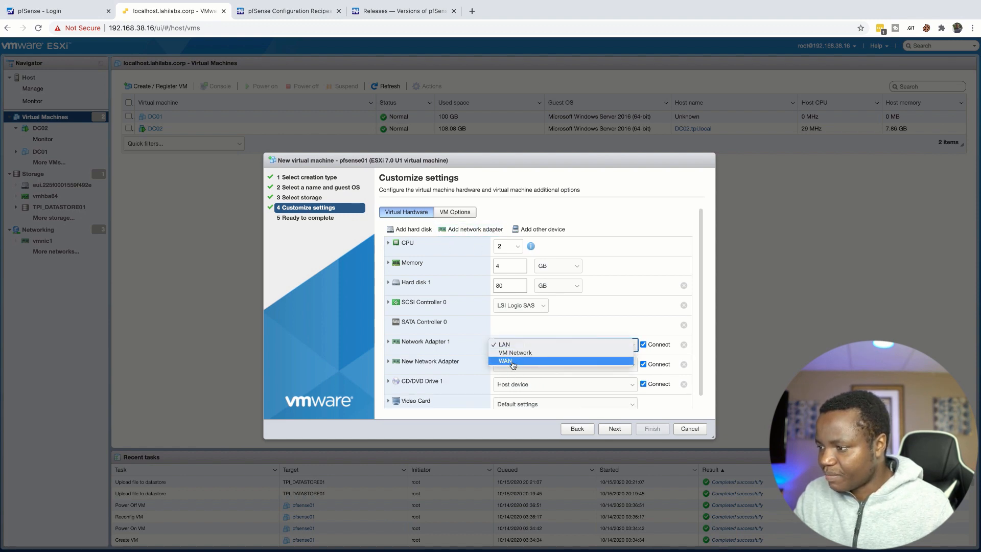
click(505, 360)
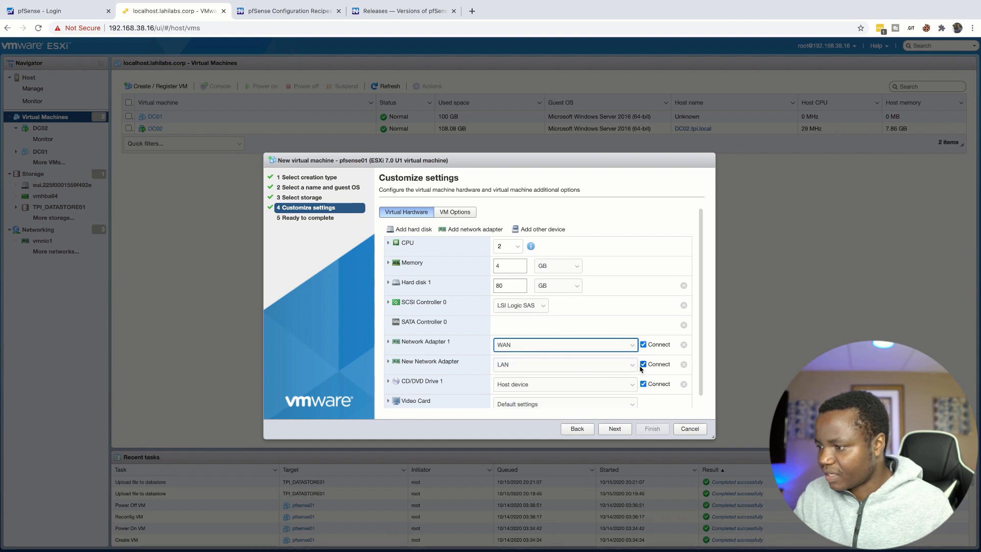
mouse_move(499, 369)
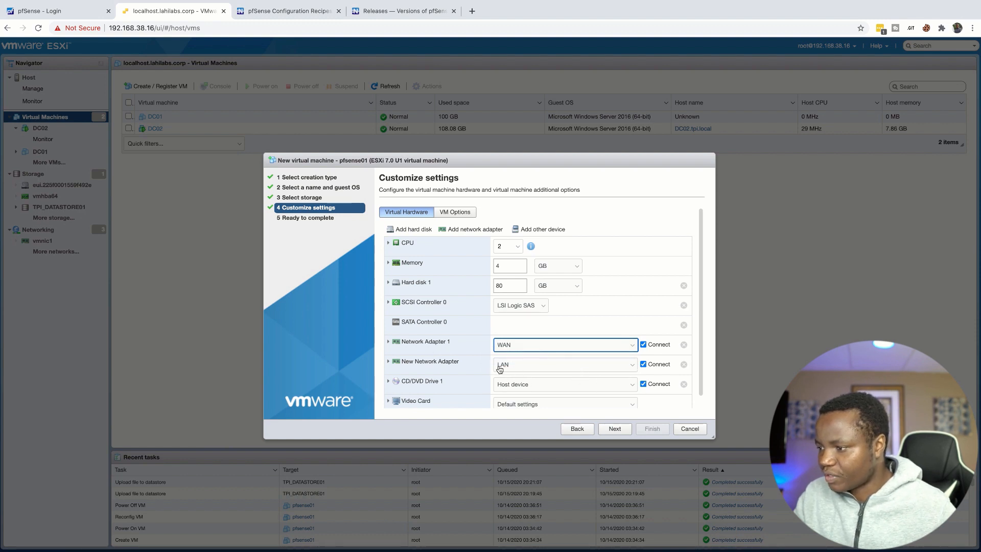
mouse_move(557, 383)
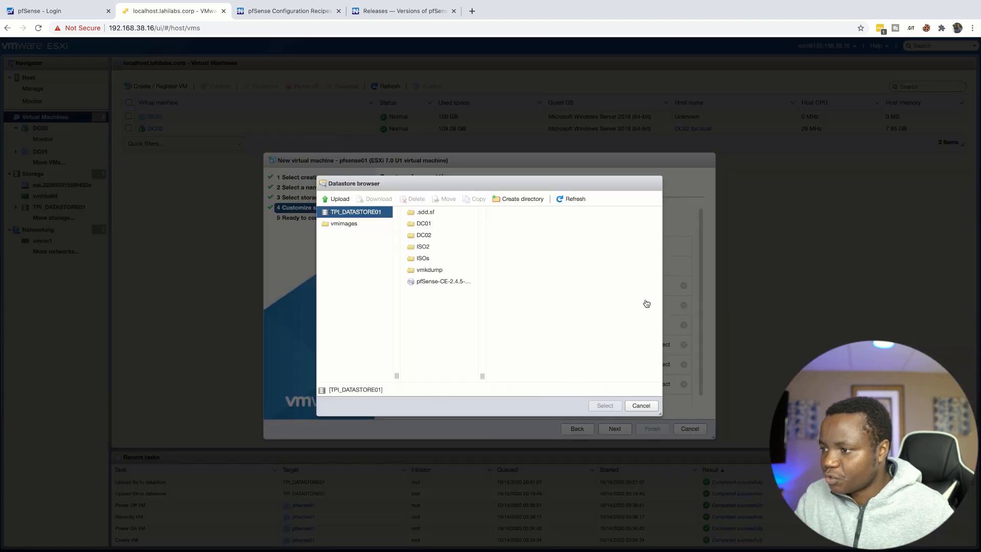
Step: Select the pfSense-CE-2.4.5 installer ISO for the CD/DVD drive and continue to the summary
click(442, 281)
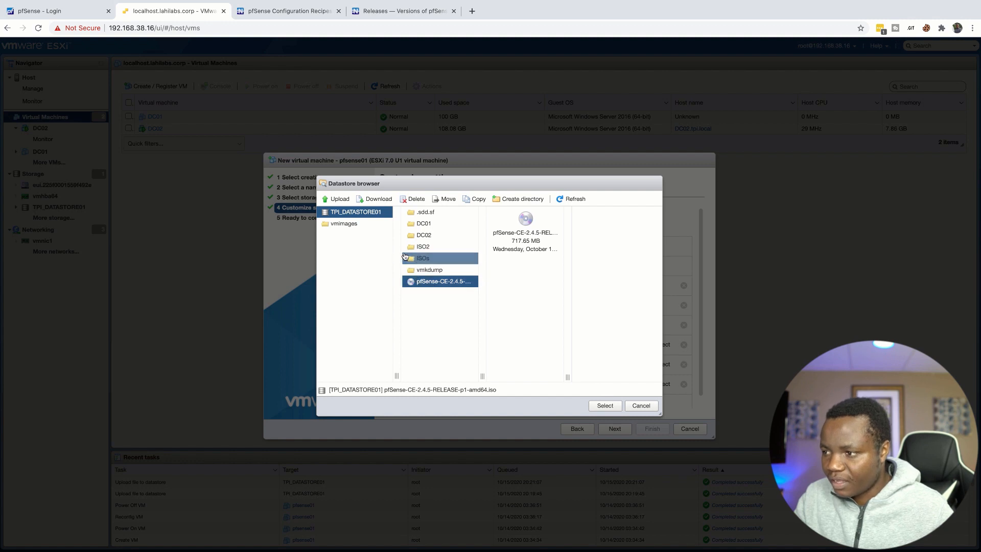
click(603, 406)
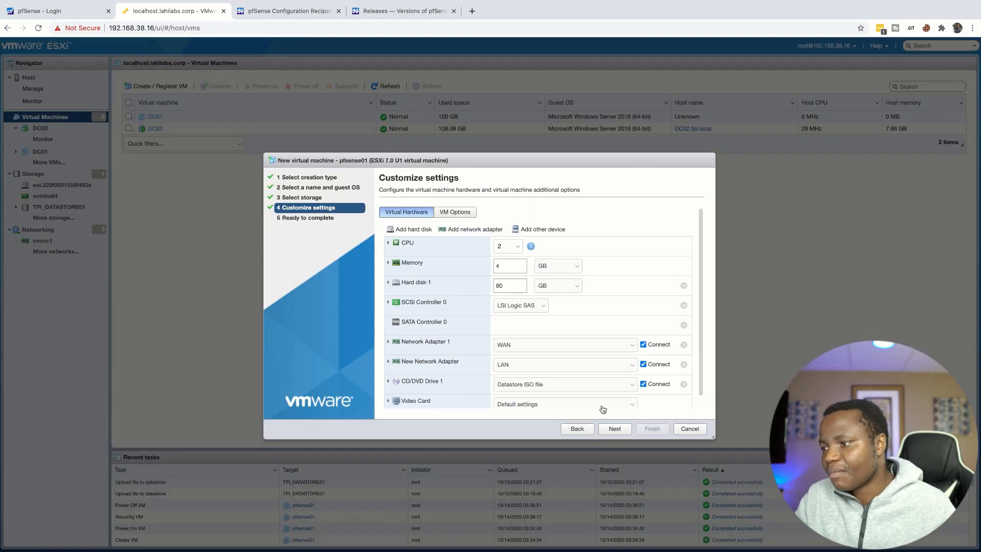
click(614, 428)
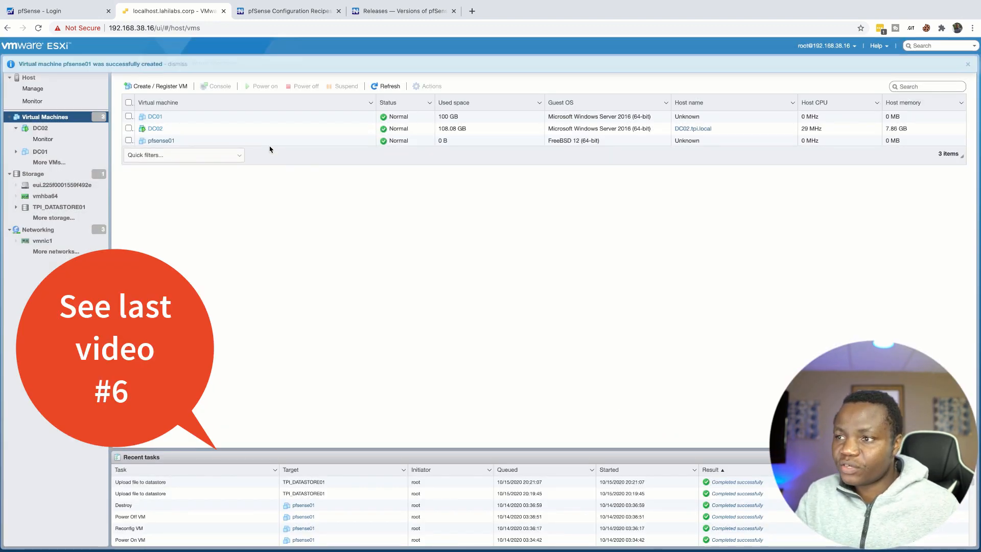
Step: Power on the pfsense01 VM and bring up its console
click(160, 138)
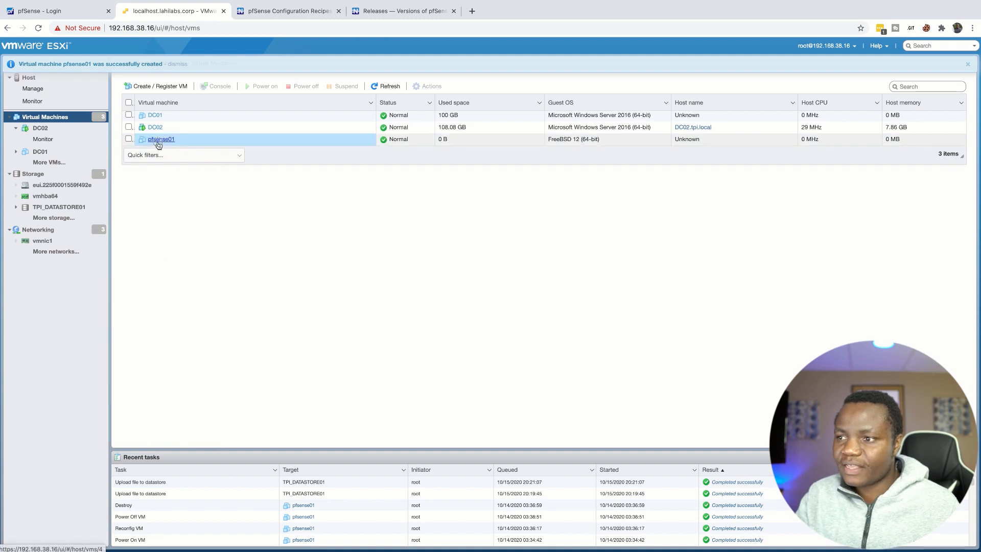
click(161, 139)
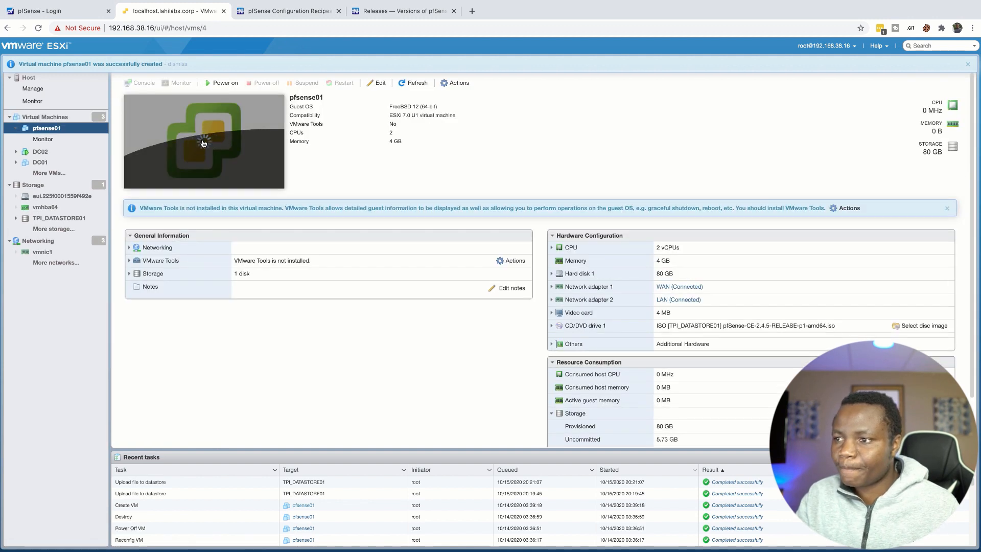
click(224, 82)
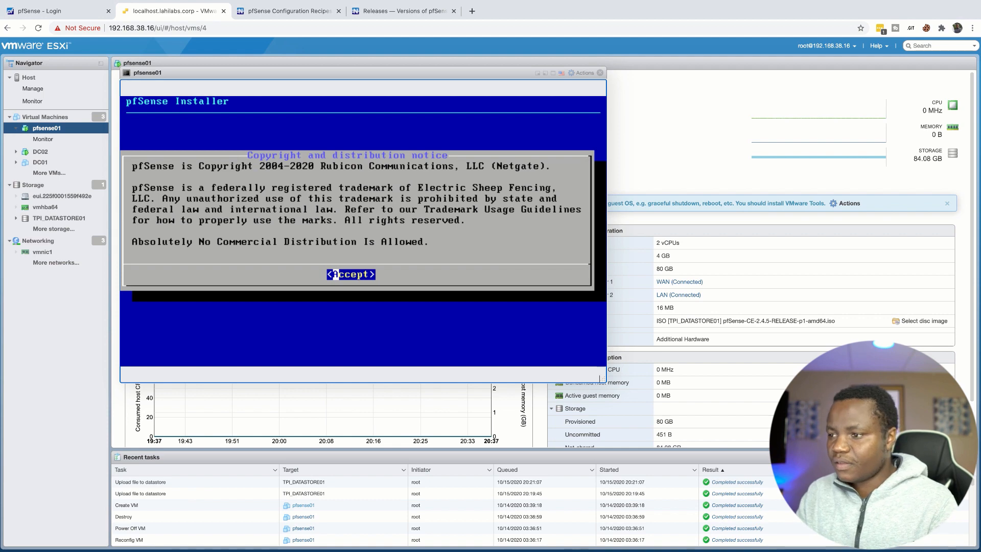
Step: Run the pfSense installer with the default US keymap, skip the shell, and reboot into the installed system
click(350, 274)
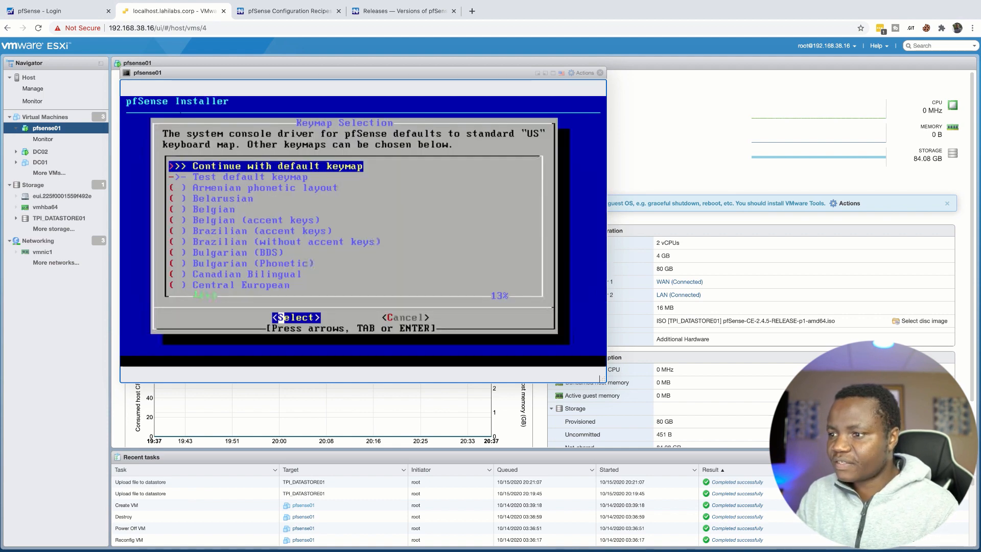
click(296, 317)
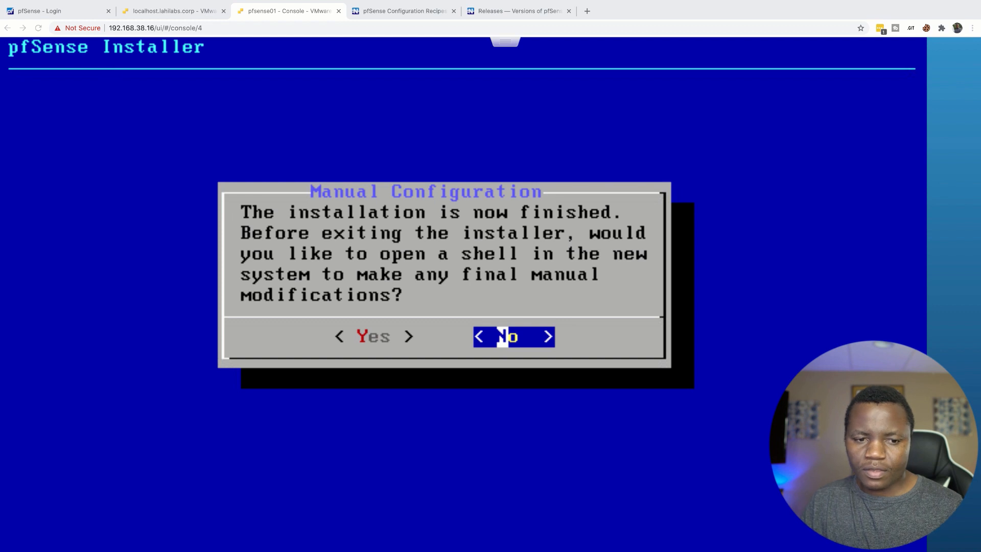
mouse_move(427, 252)
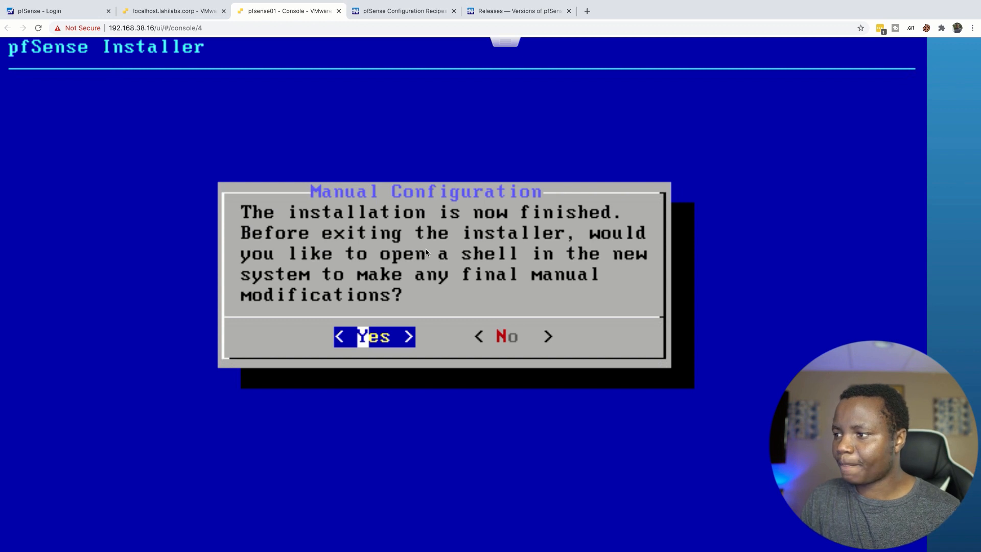
click(374, 336)
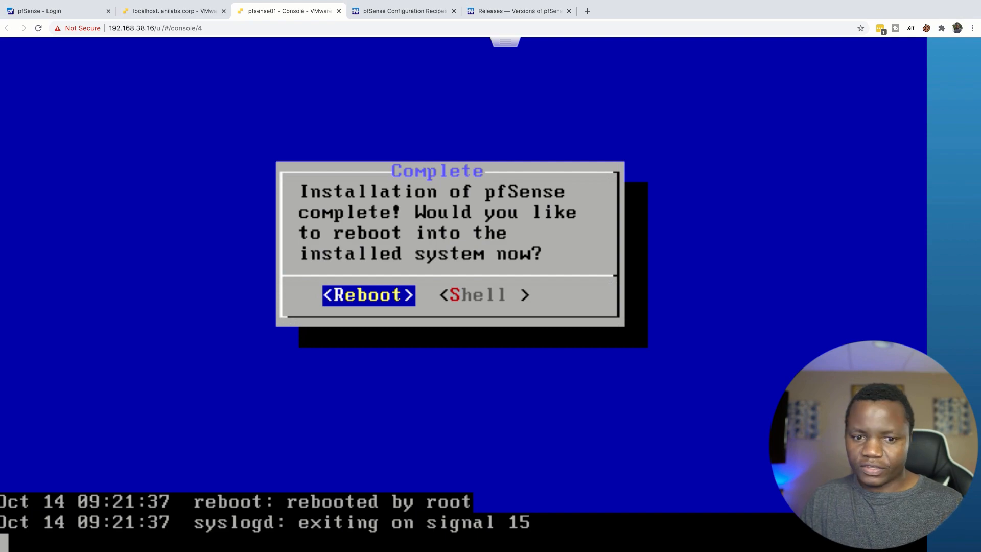
click(368, 295)
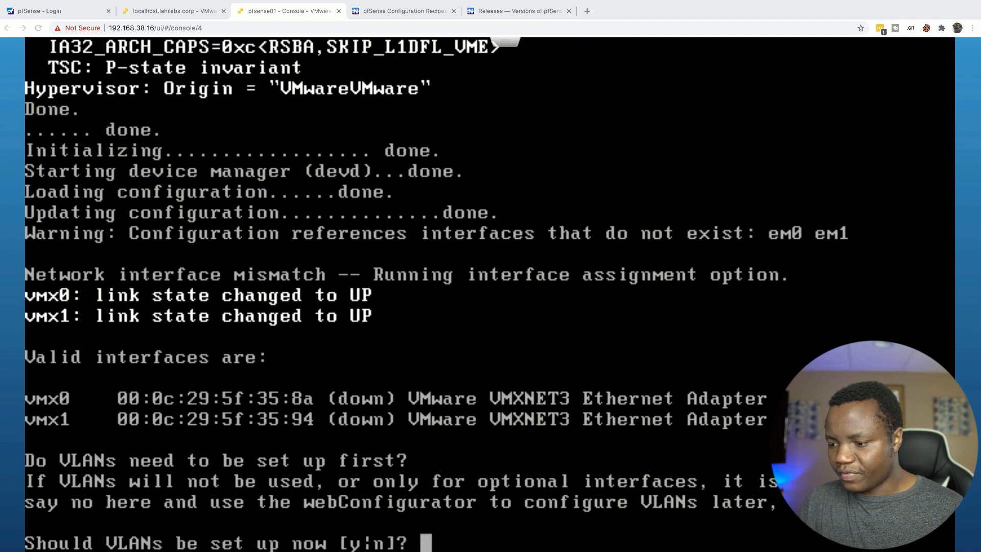
mouse_move(453, 497)
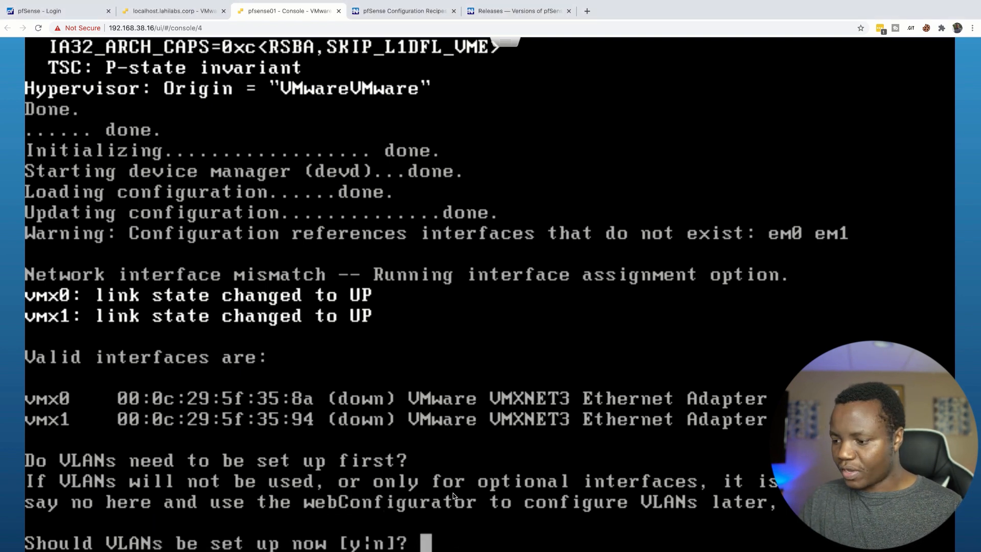
Step: Answer n to 'Should VLANs be set up now' so pfSense asks for the WAN interface
text(n)
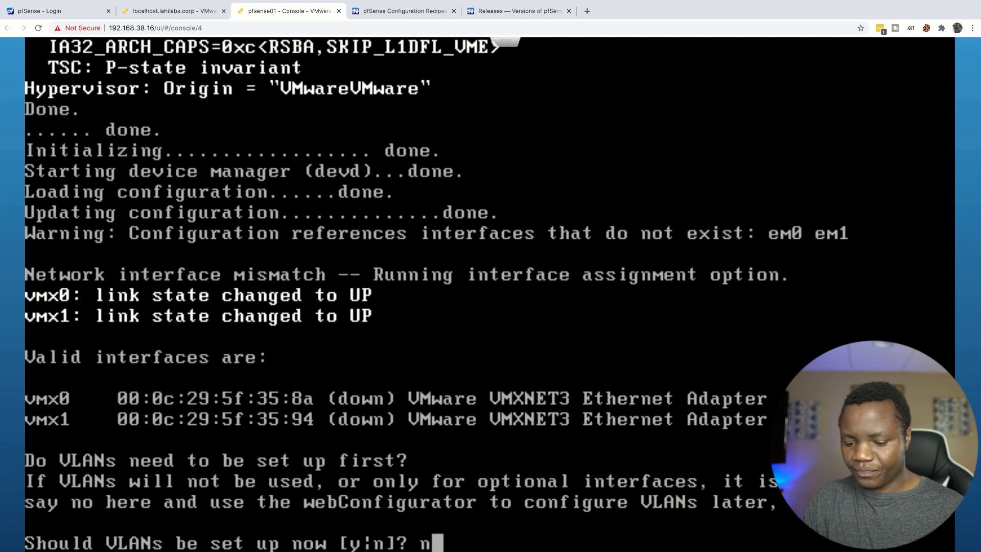
key(Return)
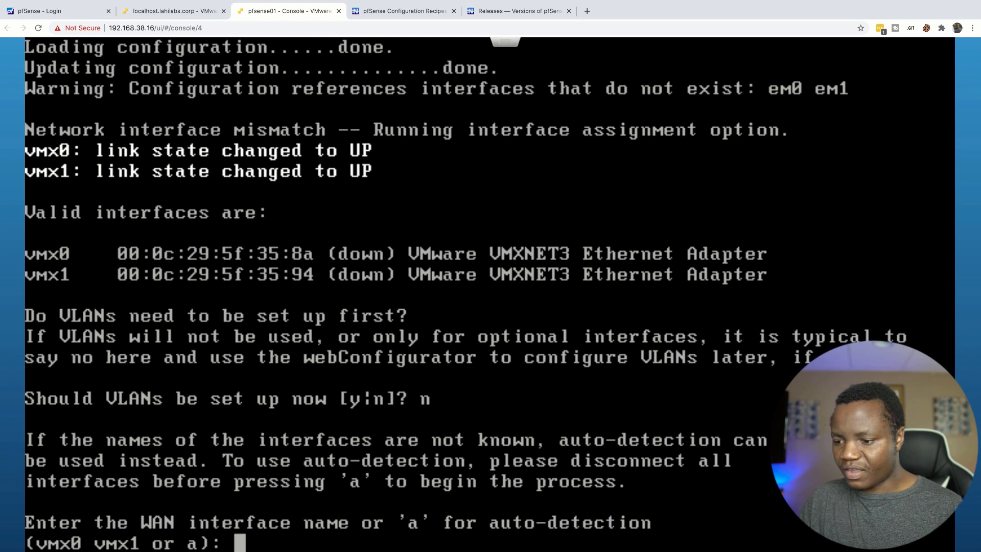
mouse_move(779, 344)
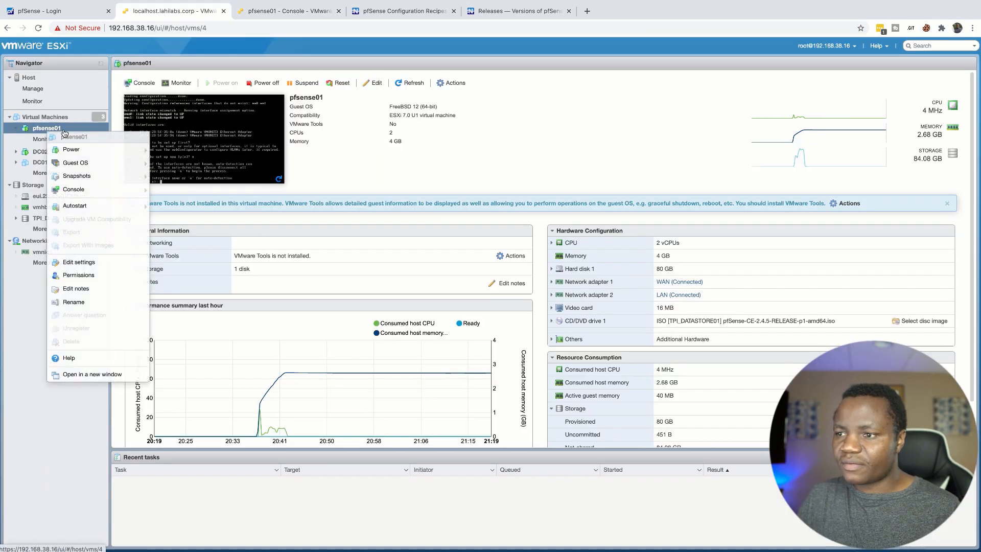
click(79, 262)
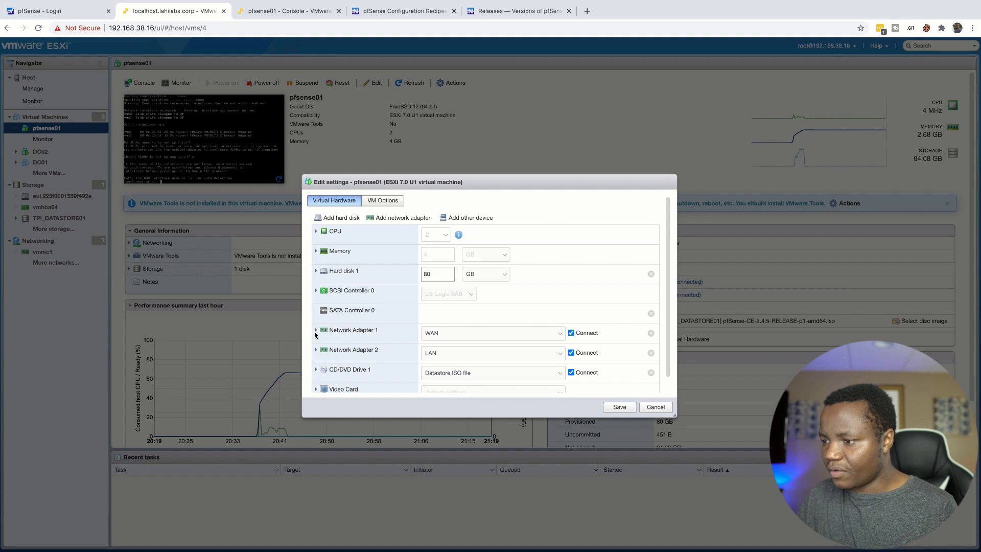
click(316, 332)
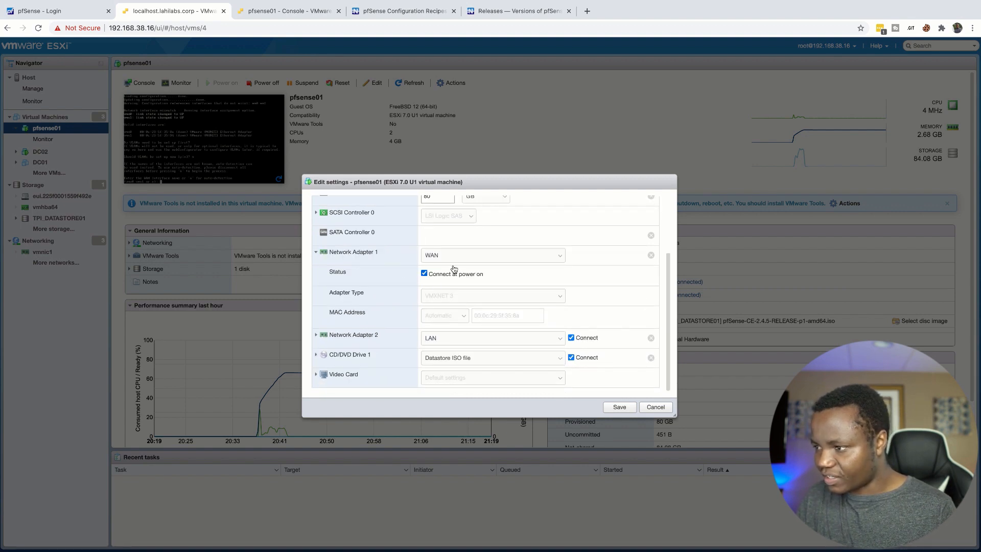
mouse_move(497, 312)
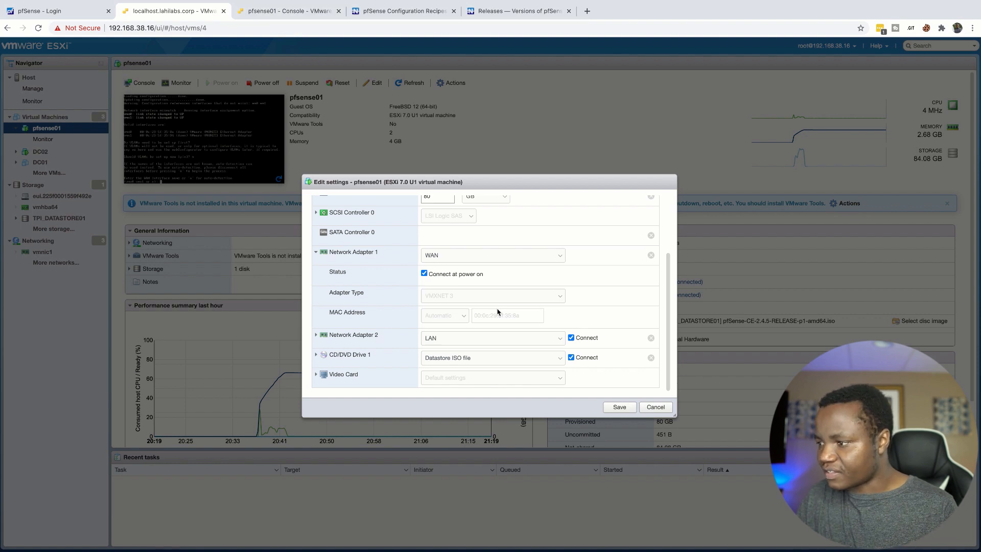
mouse_move(504, 316)
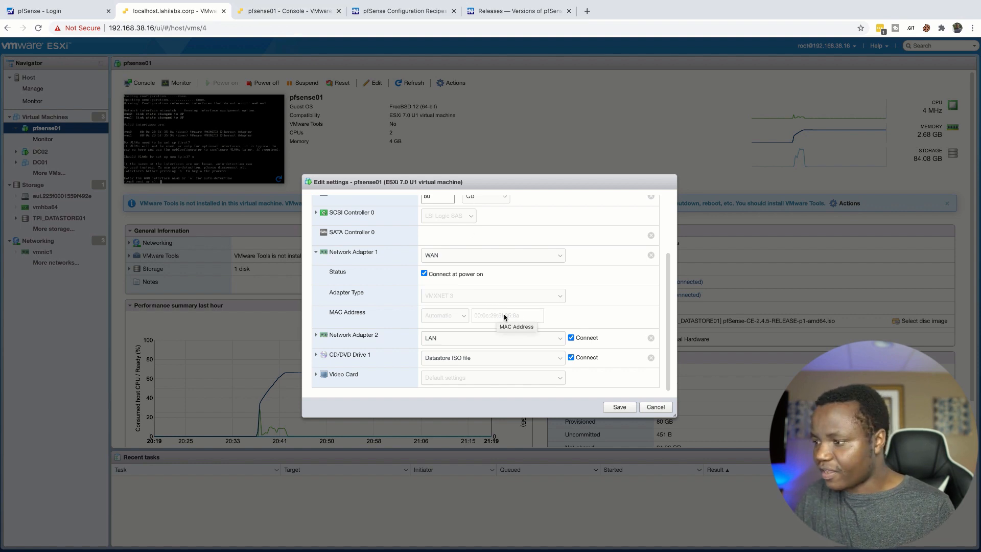
click(288, 11)
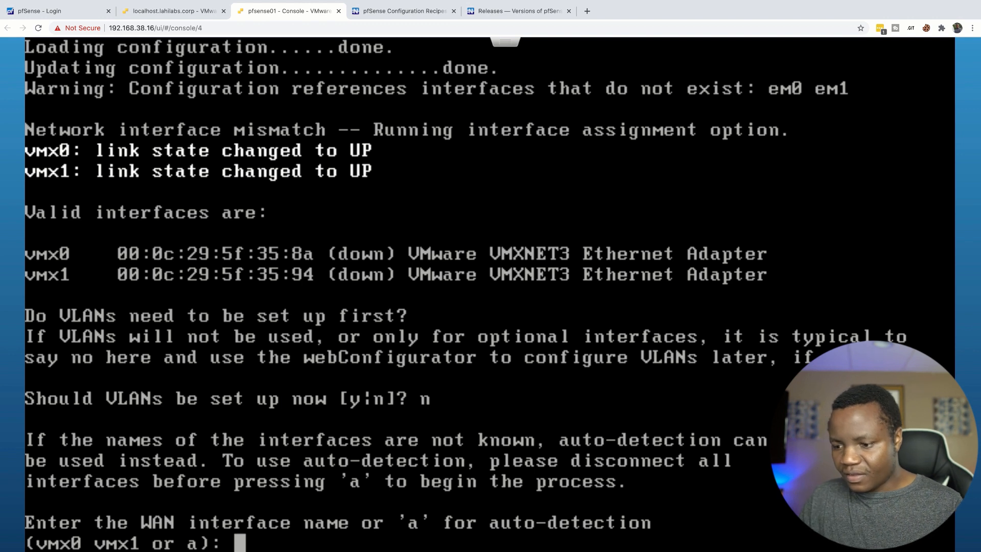
Step: Enter vmx0 as the WAN interface and vmx1 as the LAN interface
text(vmx)
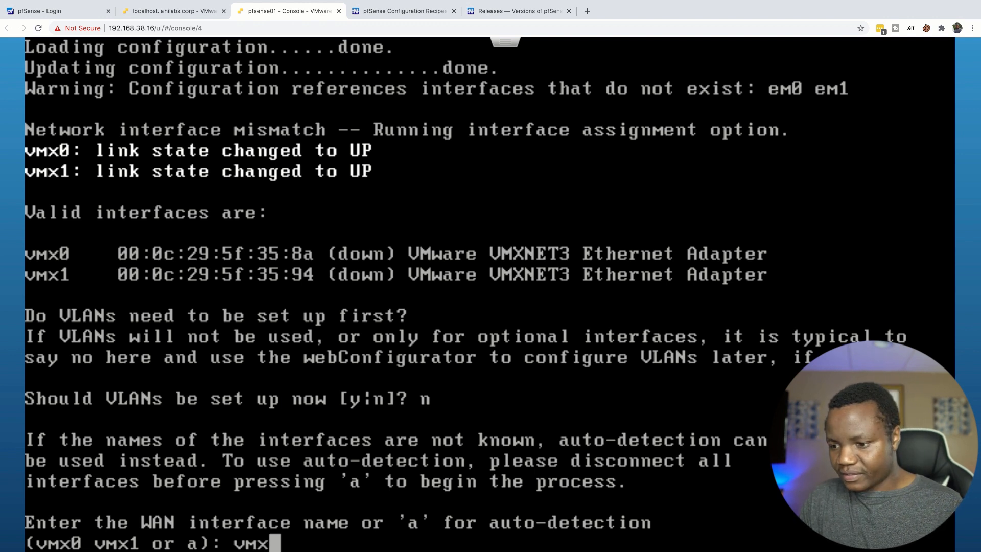
key(Return)
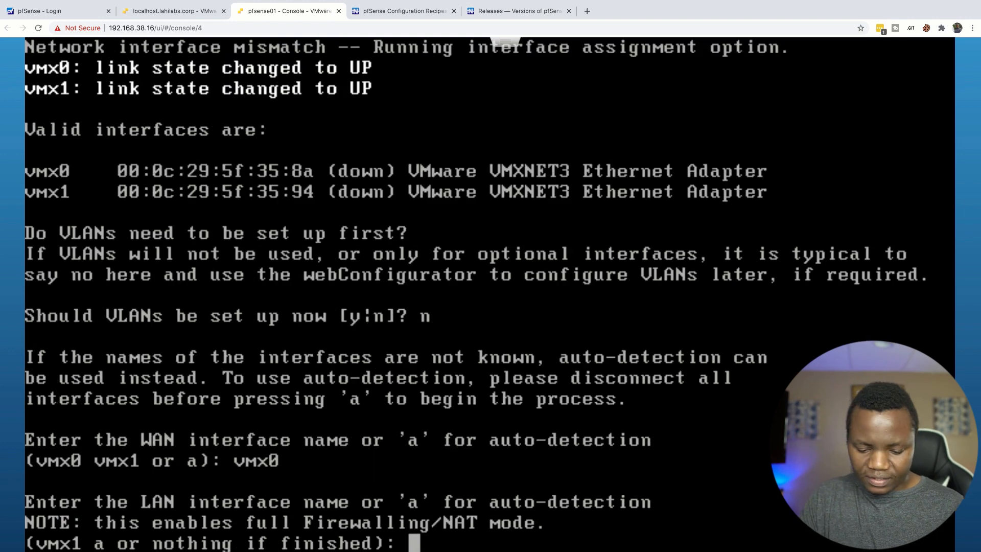
text(vm)
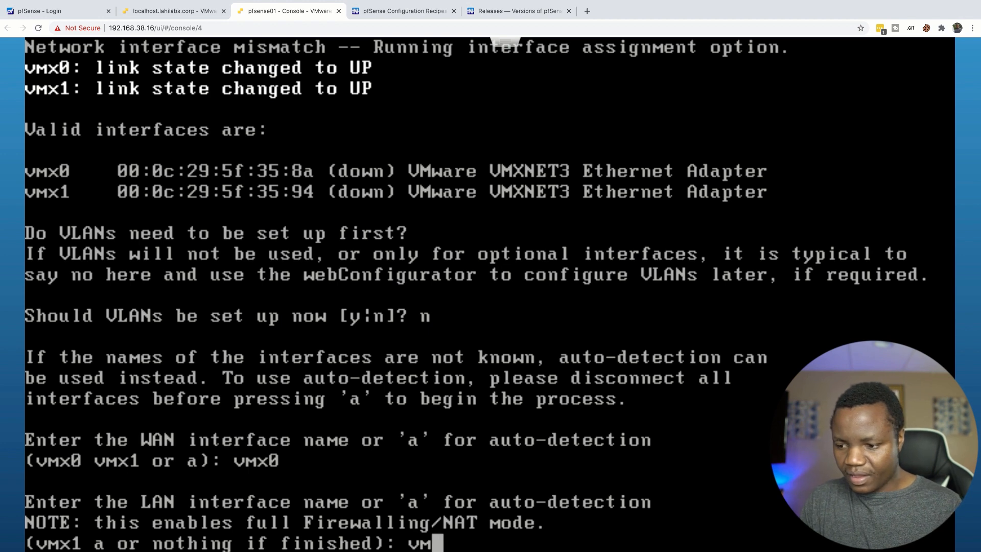
text(x1)
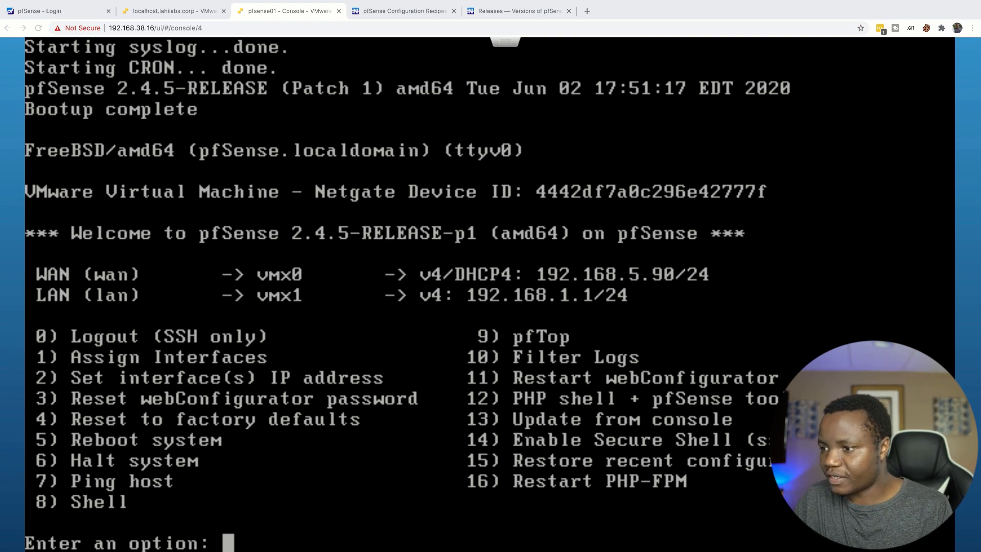
mouse_move(344, 438)
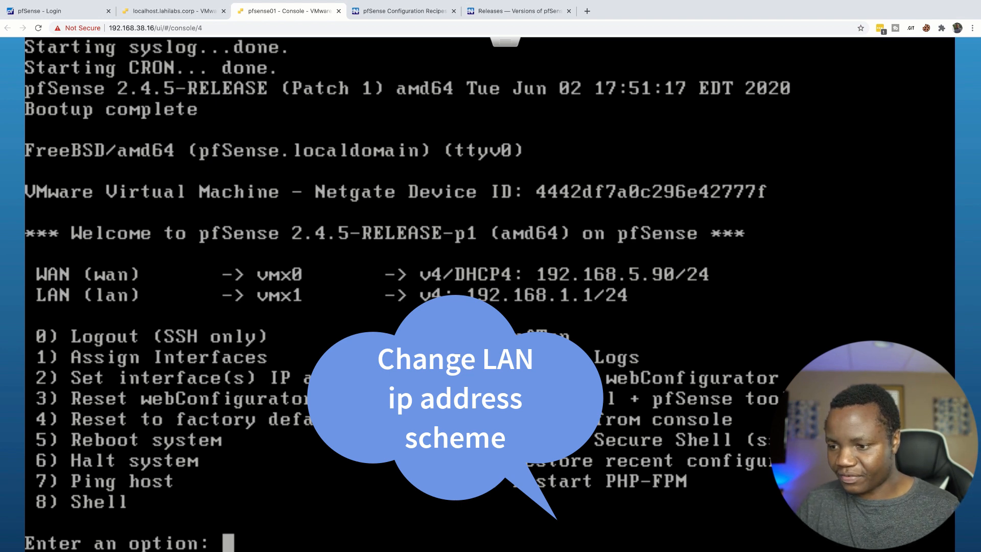
Step: Via console option 2, set the LAN interface to 192.168.38.1 with a 24-bit mask
text(2)
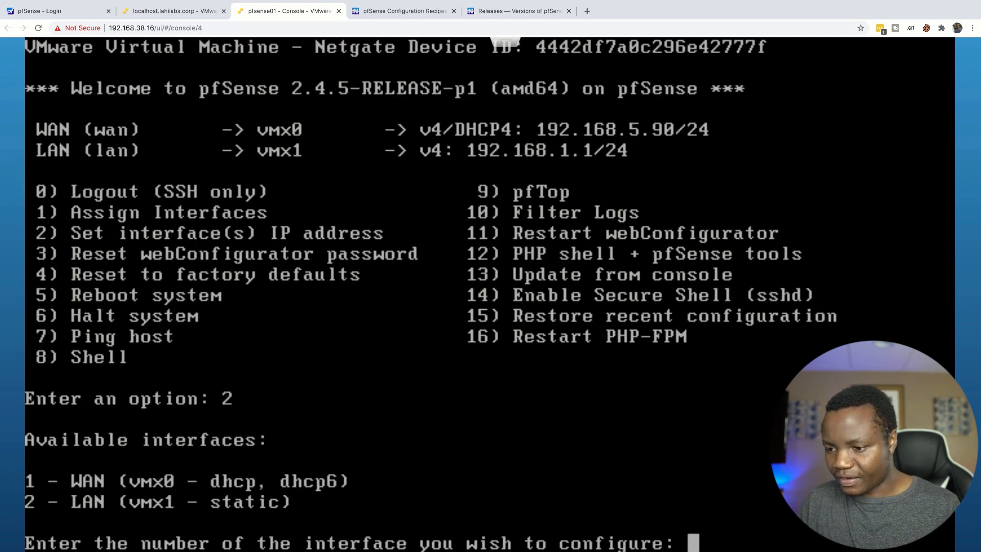
text(2)
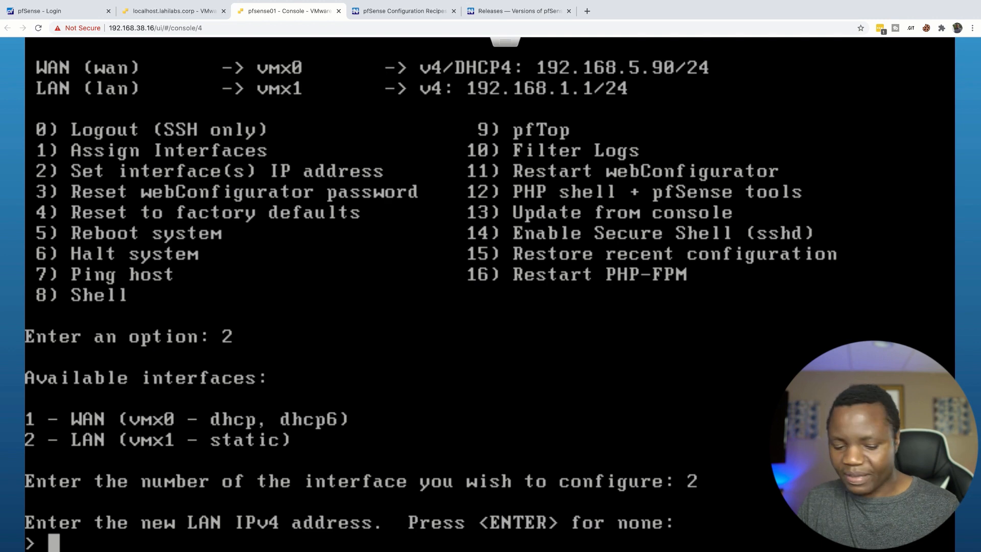
text(192.168.38.1)
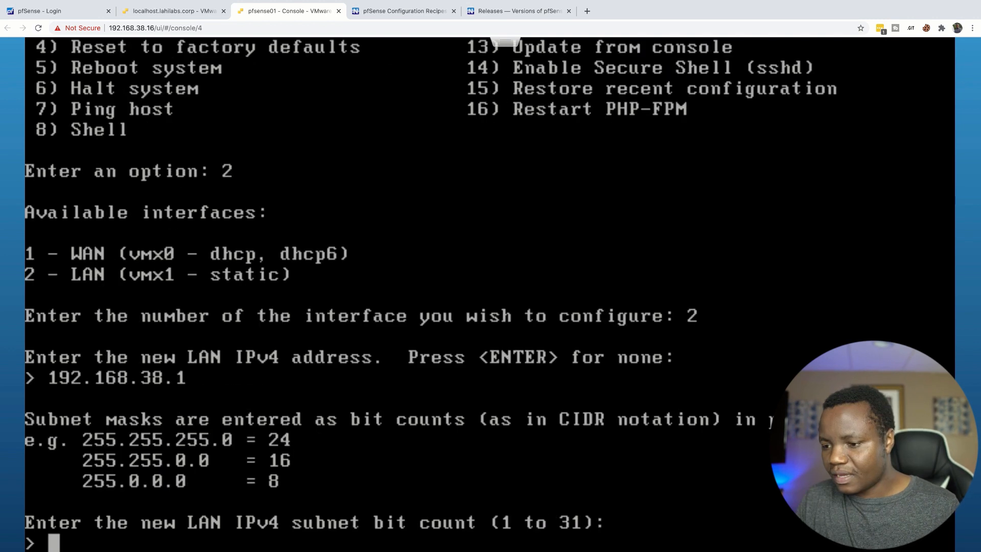
text(24)
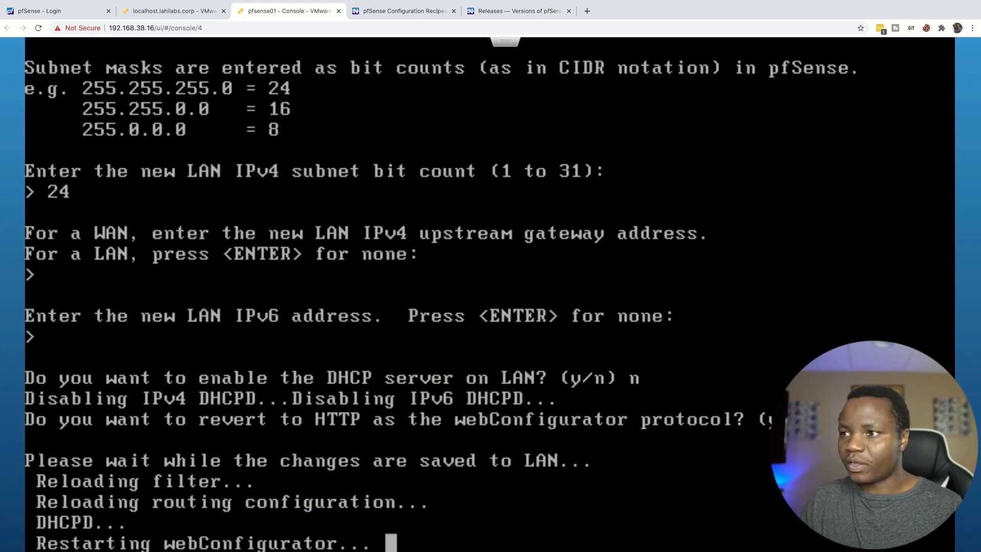
Step: Return to the ESXi virtual machines list and bring up DC01's action menu to power it on
click(171, 10)
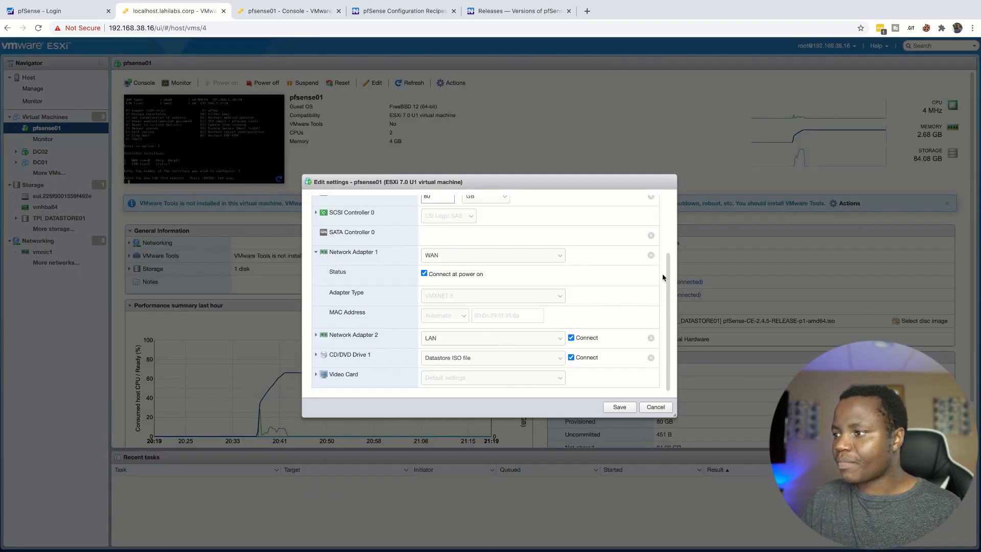
click(655, 406)
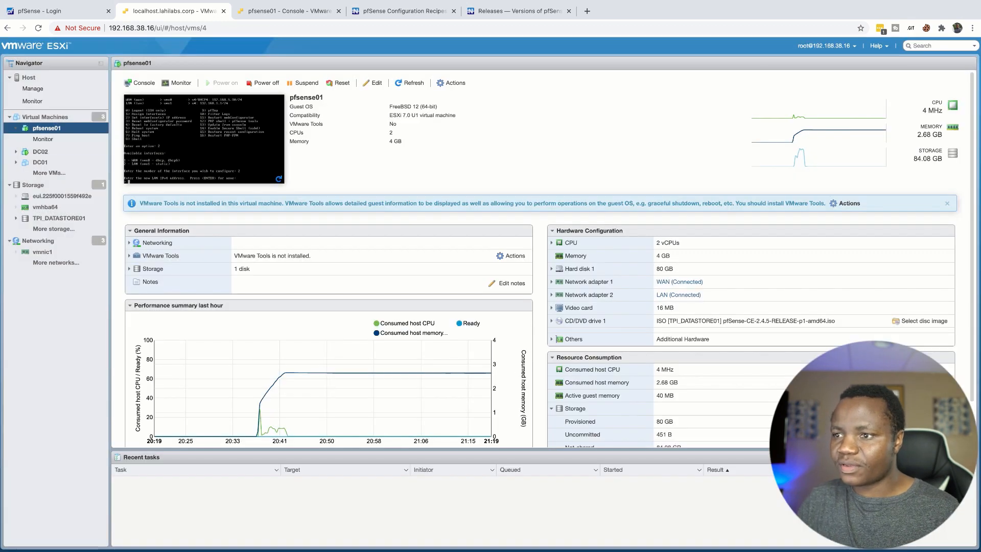
click(45, 116)
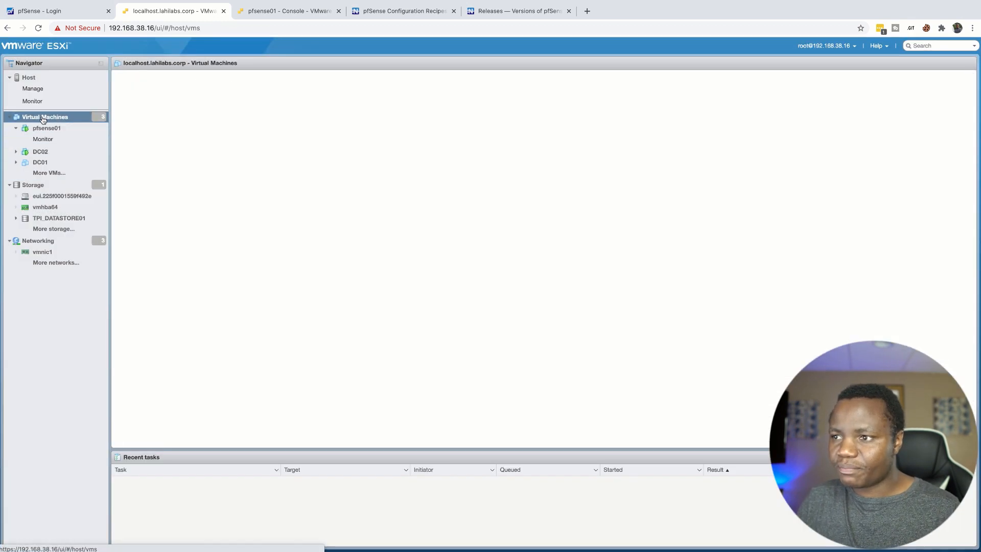
click(43, 117)
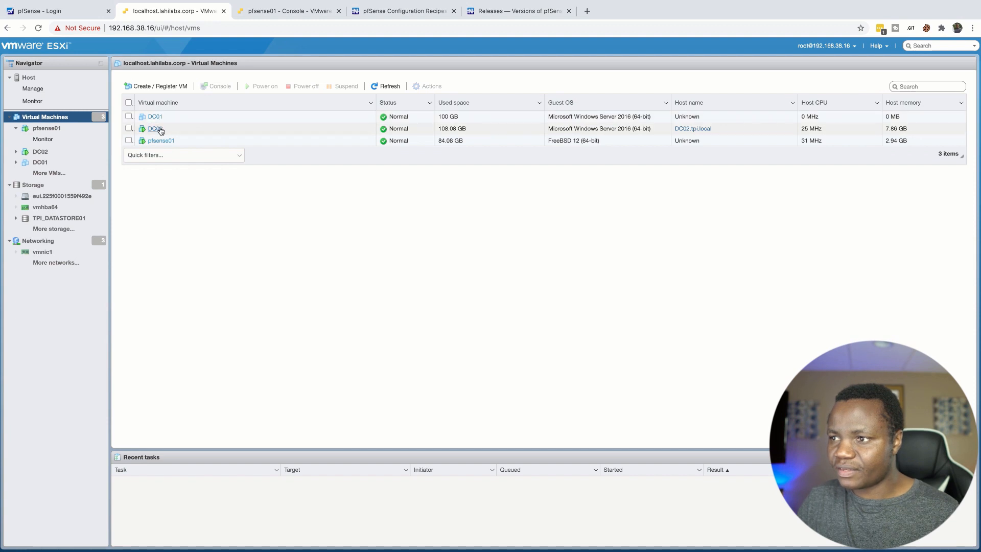
right_click(156, 117)
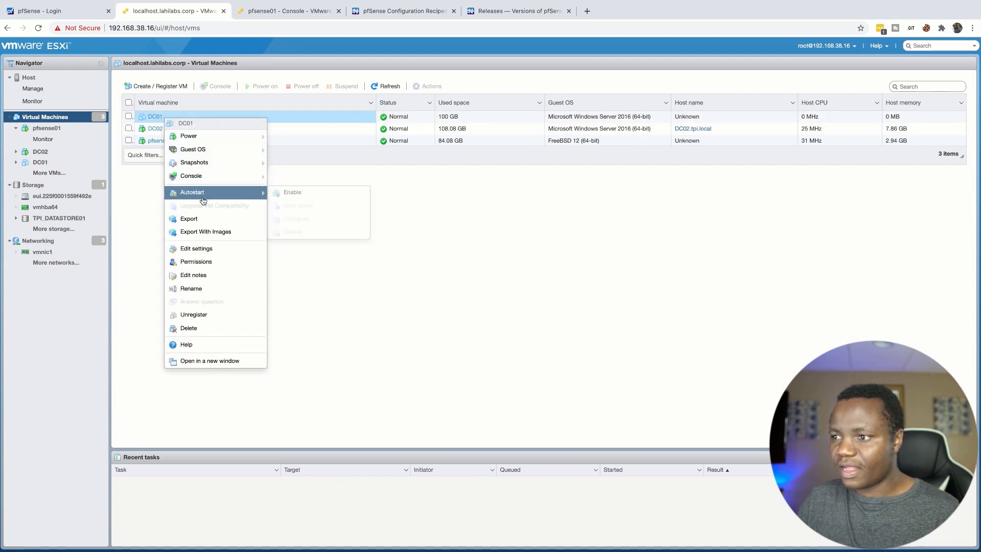
mouse_move(188, 136)
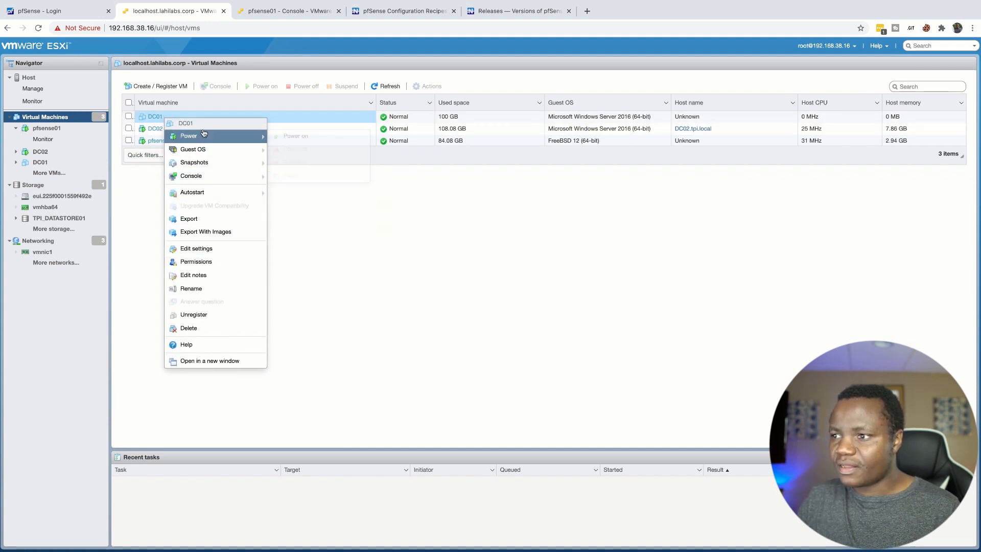
mouse_move(191, 175)
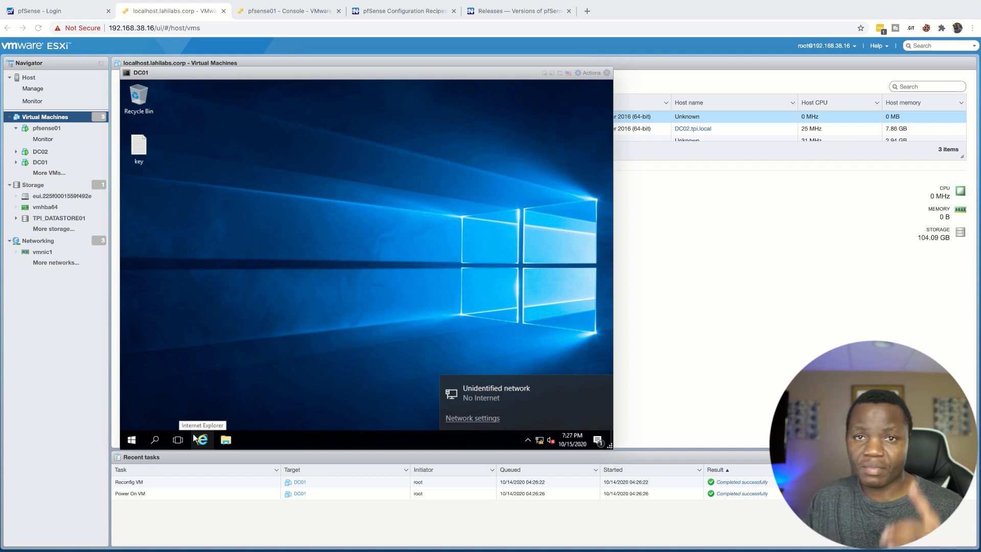
mouse_move(199, 439)
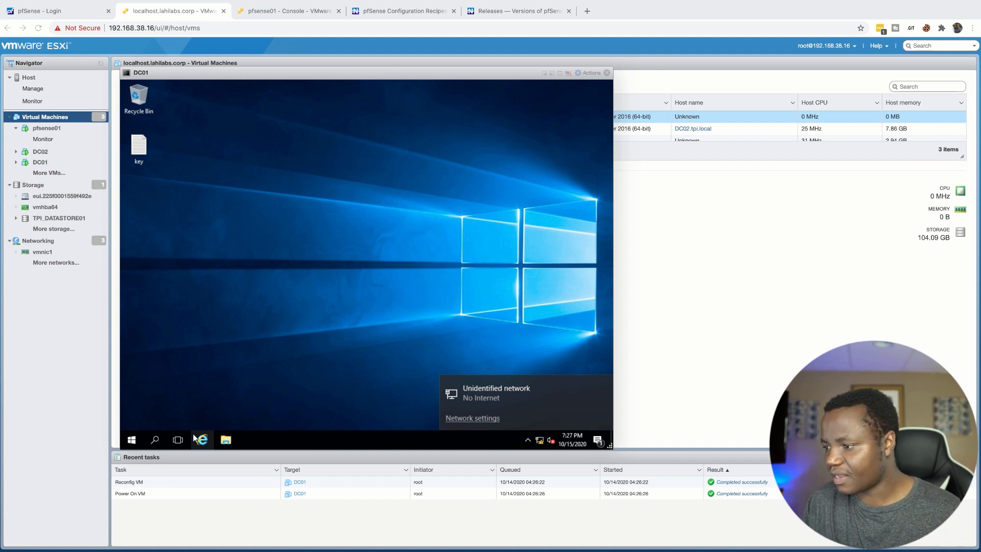
Step: From DC01's network connections, reach Ethernet0's properties and its Internet Protocol Version 4 settings
right_click(539, 441)
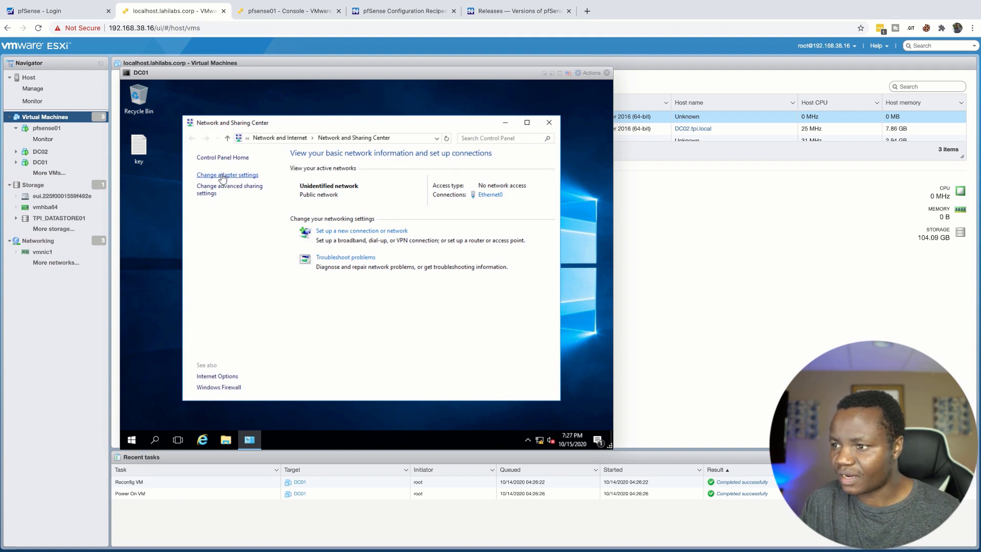
click(227, 174)
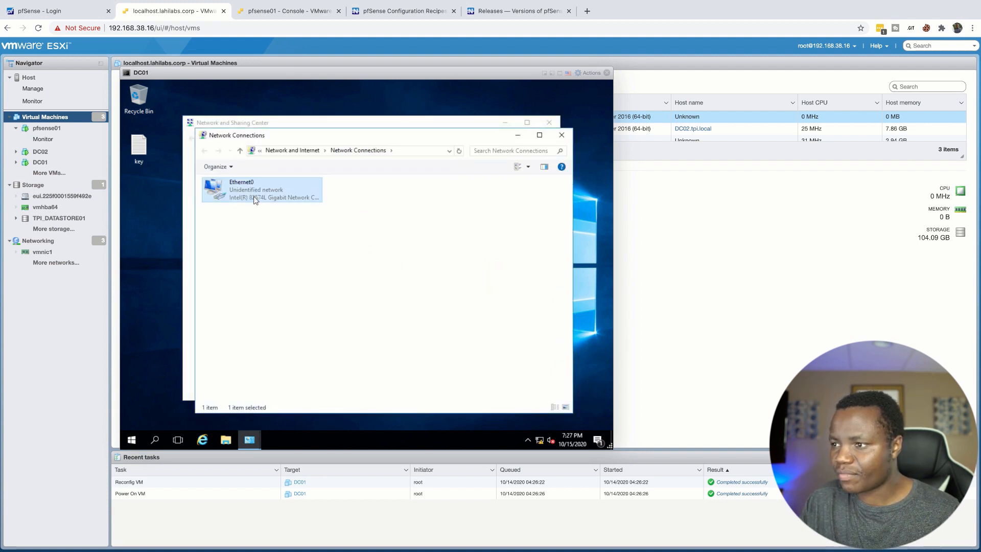
right_click(255, 190)
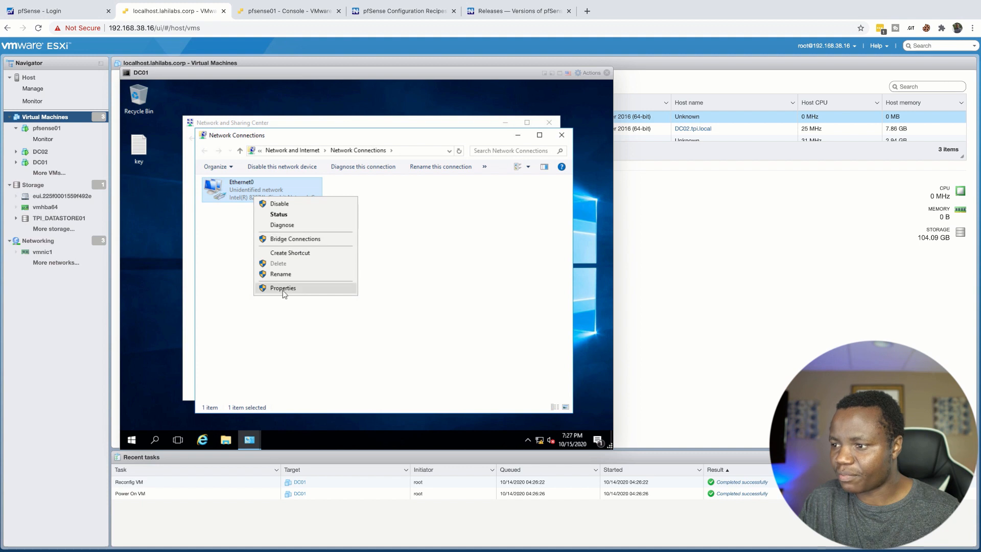
click(283, 288)
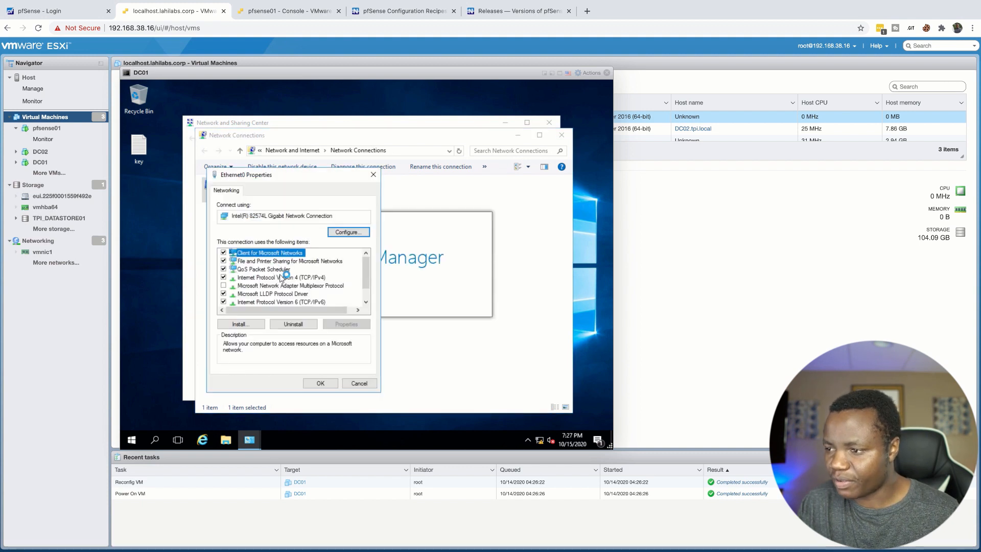
click(278, 276)
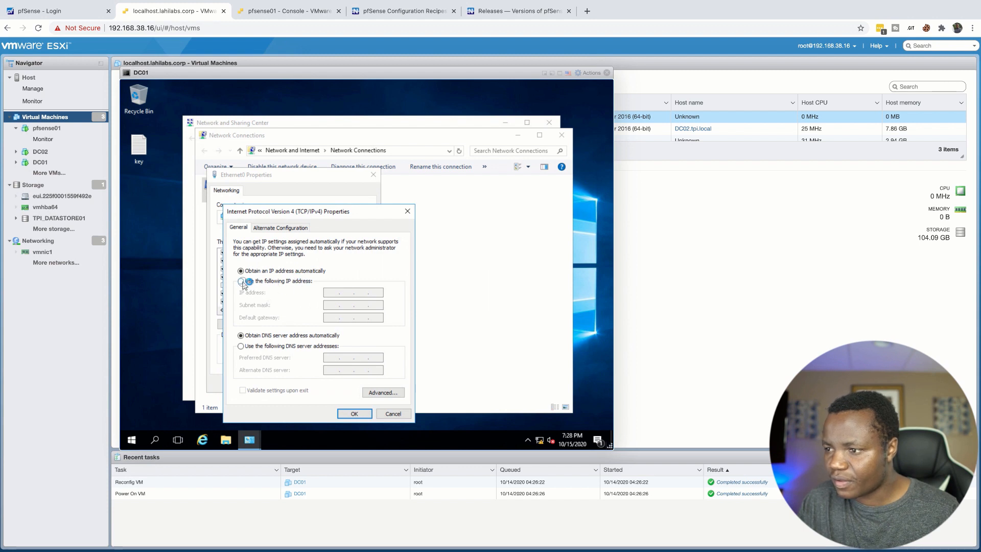
Step: Switch Ethernet0 to a fixed address 192.168.38.201 and preferred DNS server 8.8.8.8
click(240, 281)
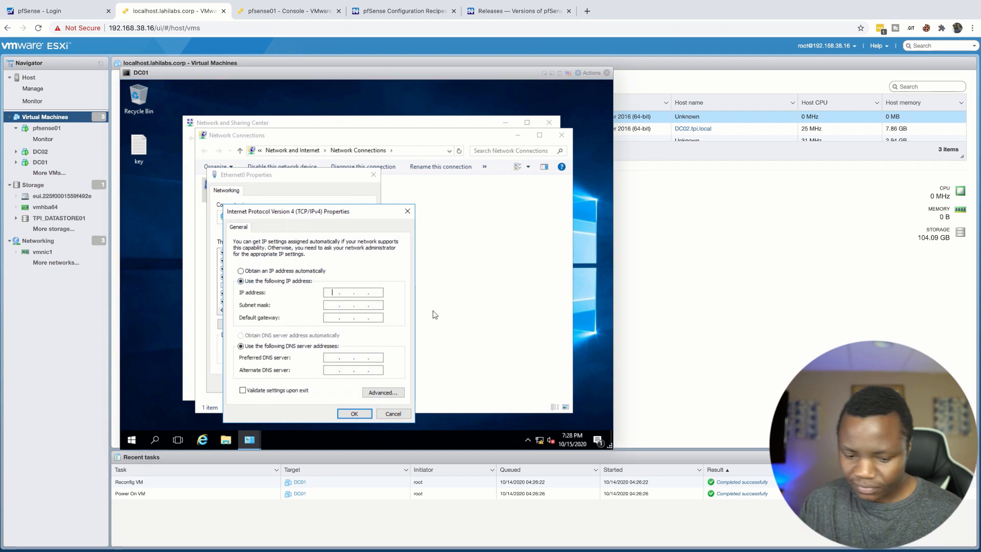
text(192.168)
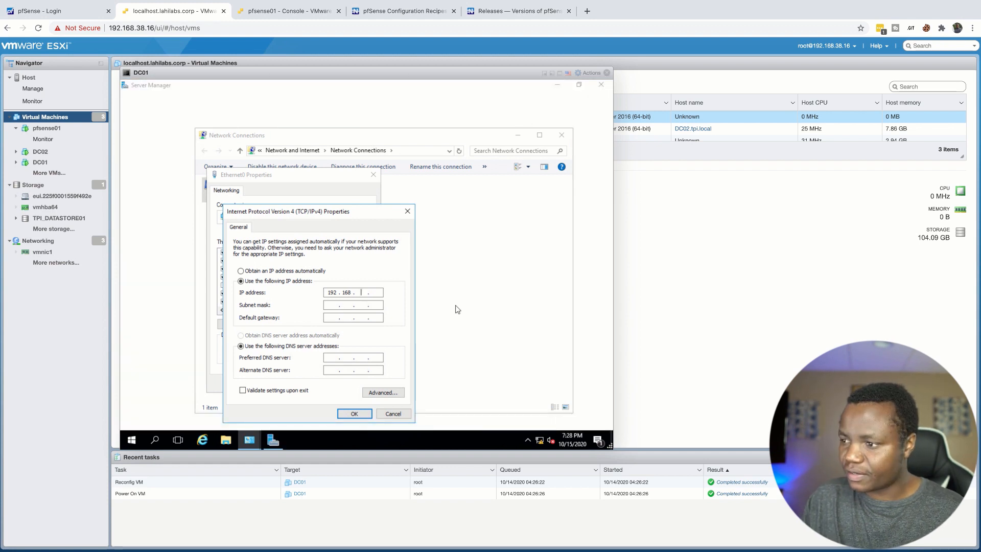
text(38)
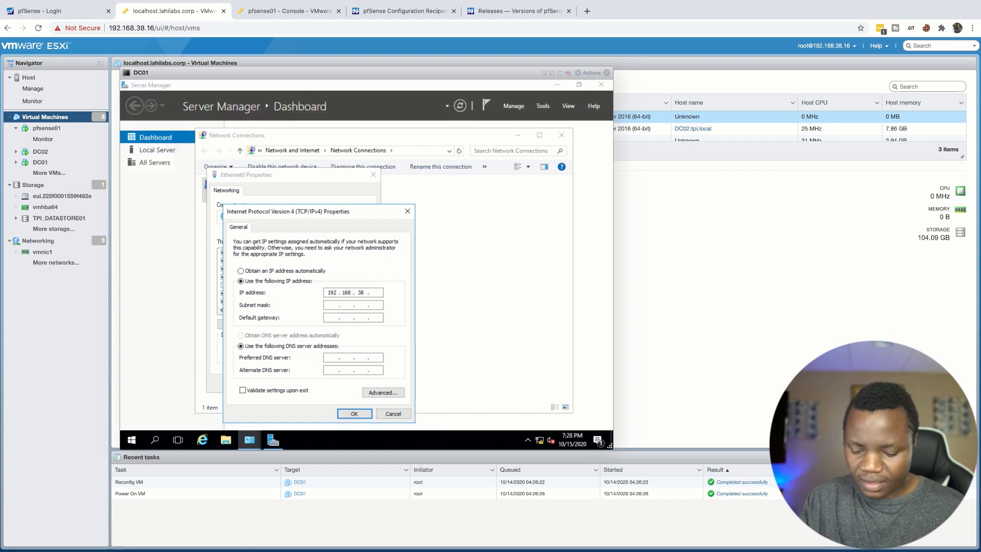
text(201)
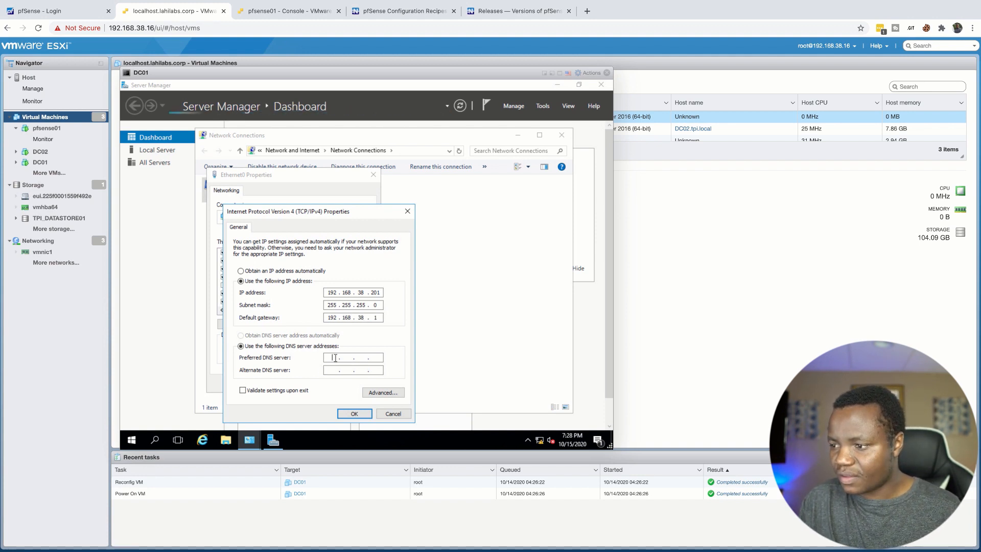
text(8.8.8.8)
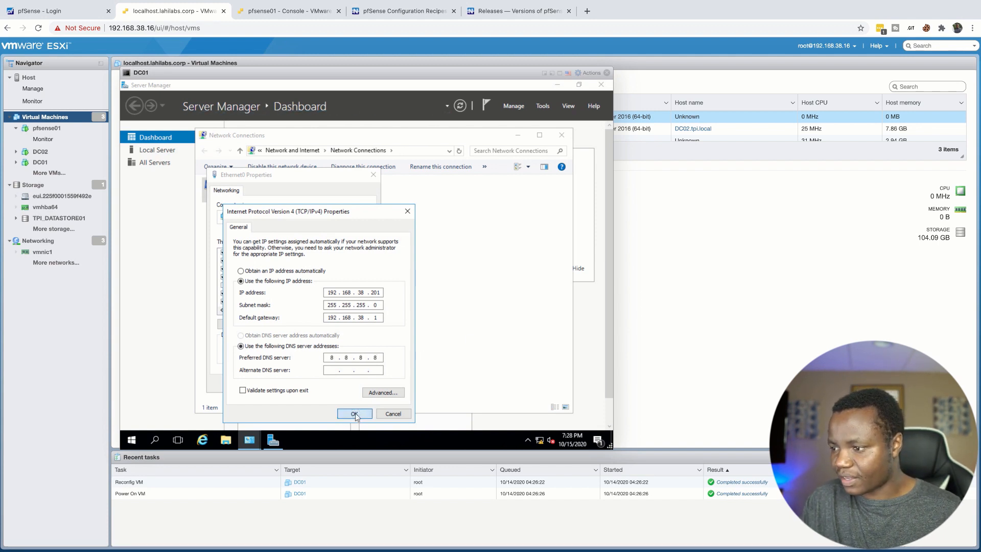
Step: Confirm the static IPv4 settings with OK and answer Yes to network discoverability
click(355, 414)
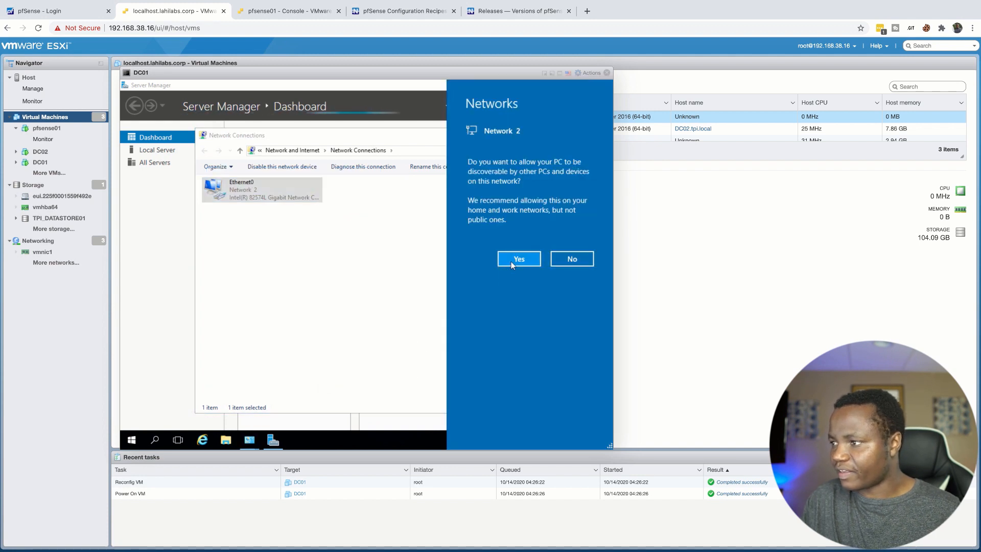
click(517, 259)
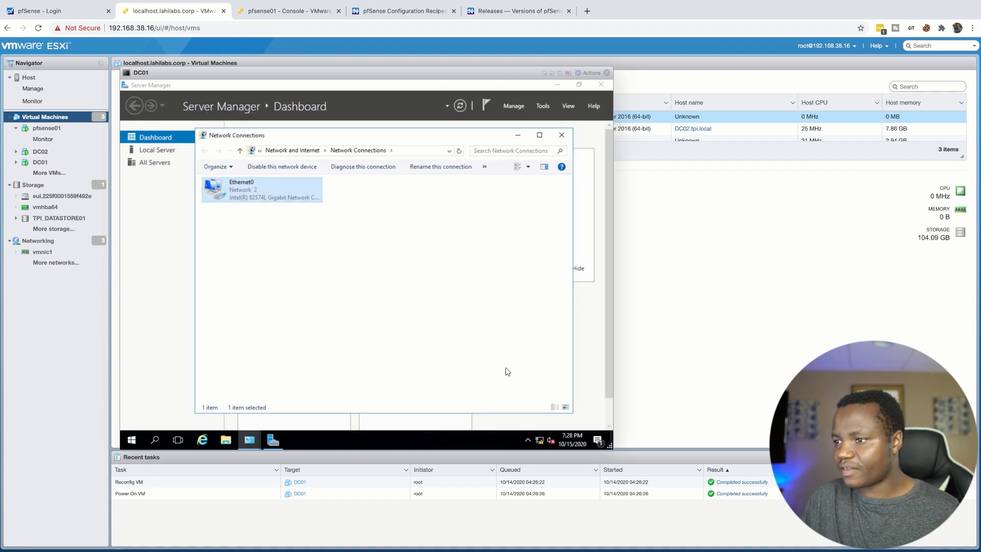
click(201, 440)
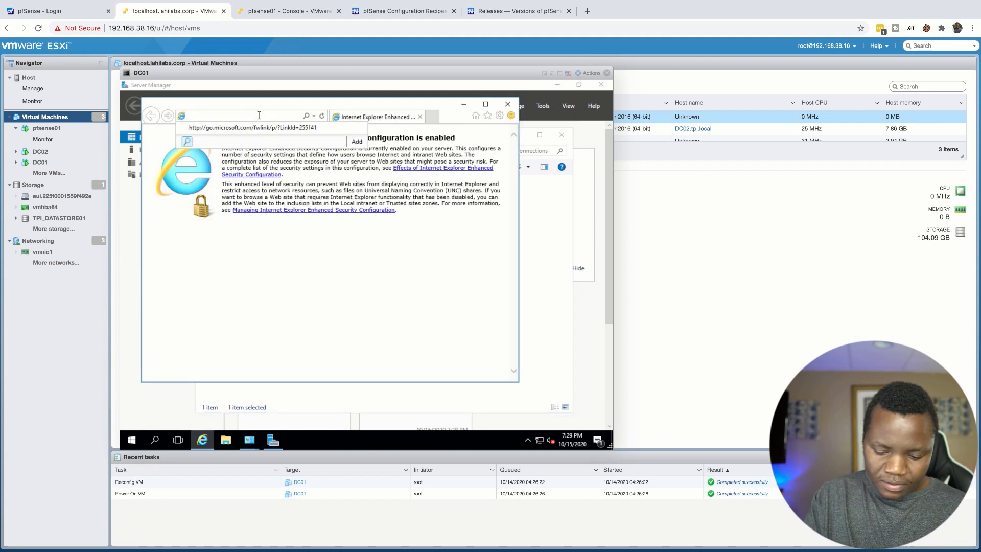
text(http://192.168.38.1/)
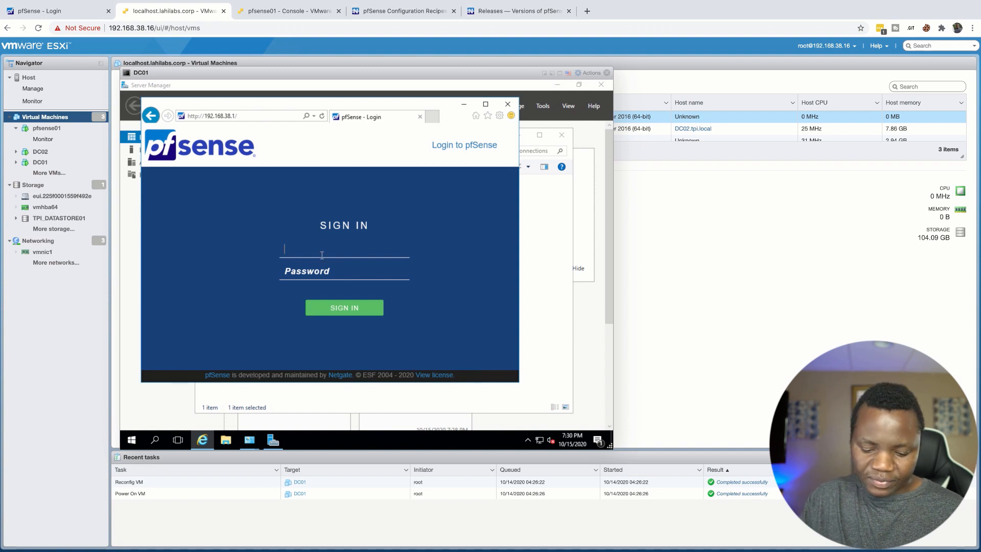
text(admin)
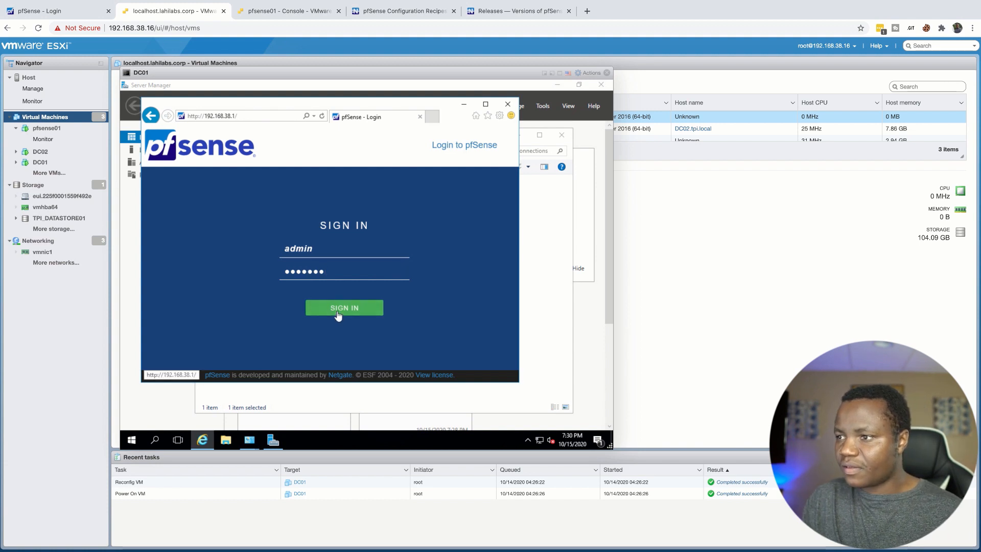
click(343, 307)
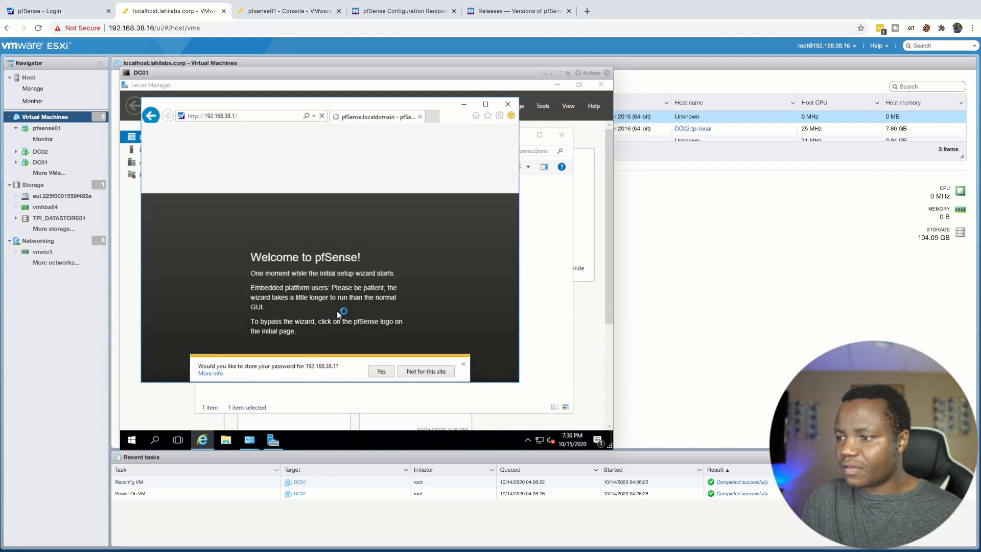
click(424, 371)
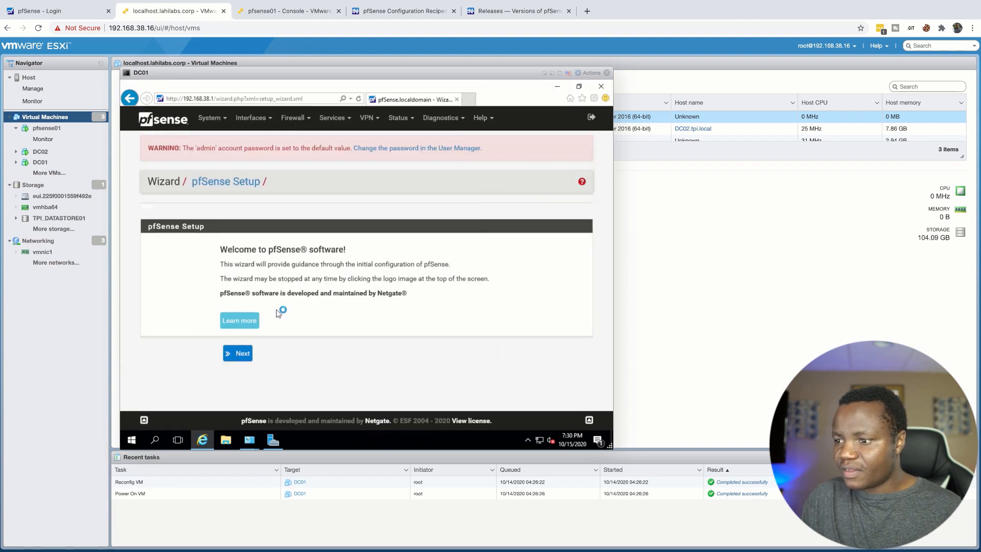
Step: Start the wizard, pass the support page, and begin entering the hostname router01
click(237, 352)
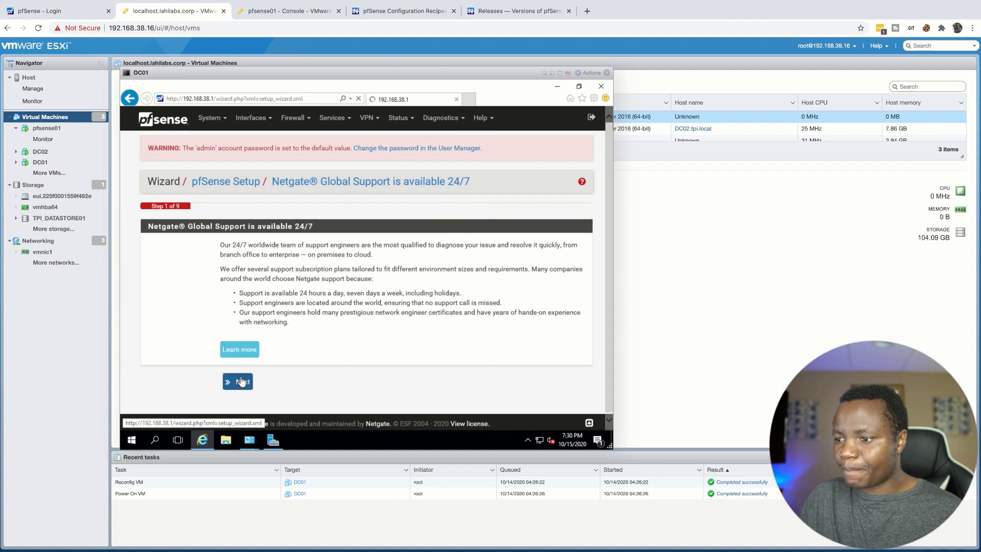
click(236, 381)
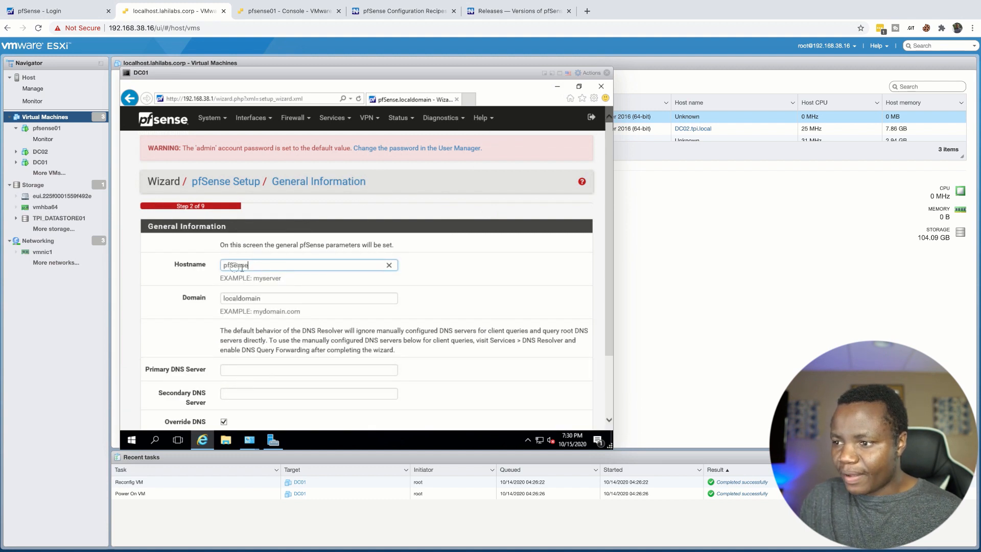
text(router0)
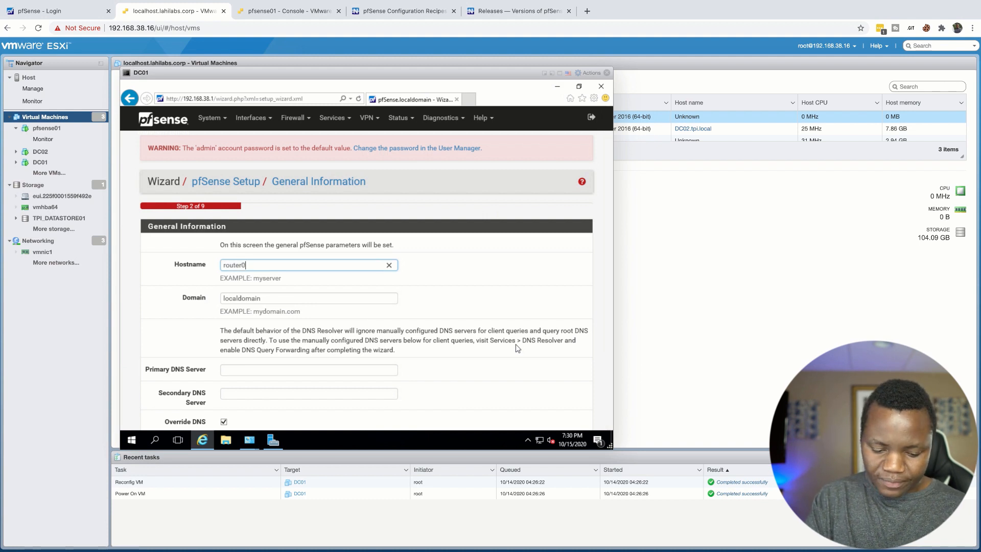
text(1.)
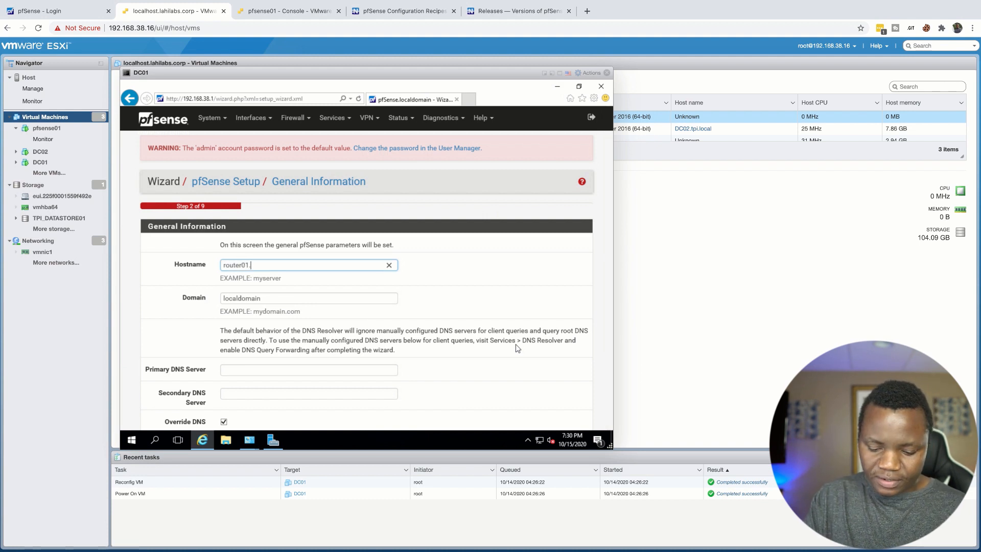
Step: Correct the hostname, replace localdomain with tpi.local, and submit the General Information step
text(tpi.loca)
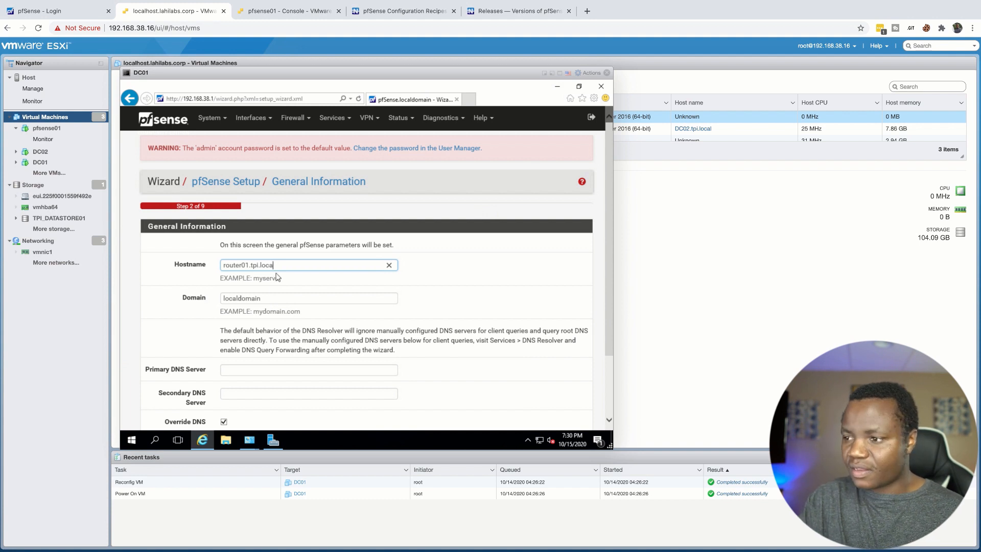
key(Backspace)
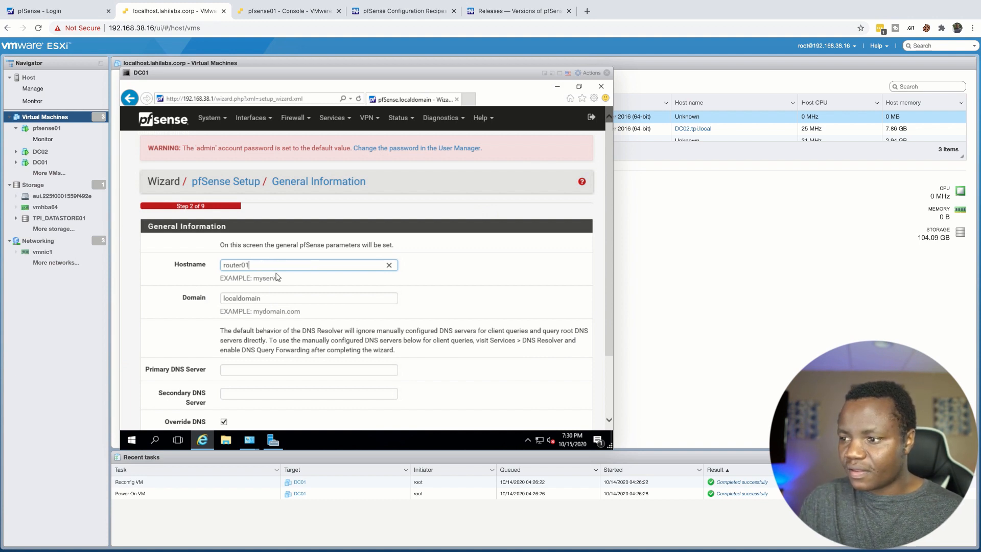
triple_click(308, 297)
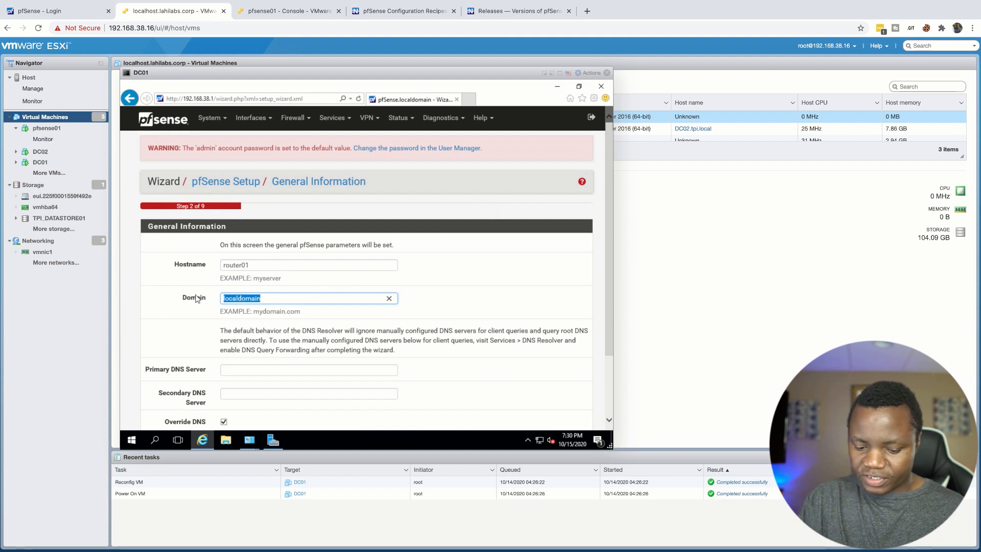
text(tpi.local)
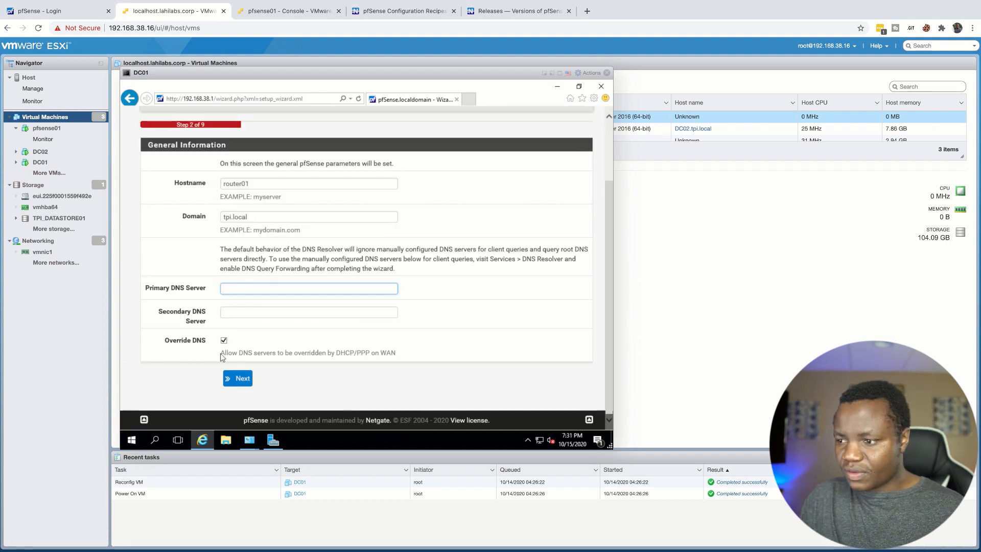
click(237, 378)
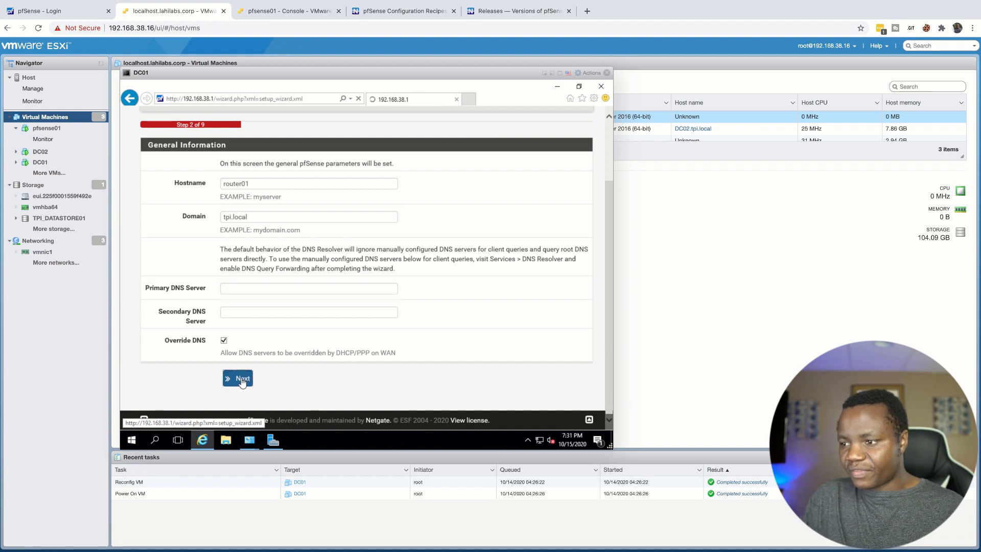
Step: Accept the default time server and timezone in the setup wizard
click(238, 378)
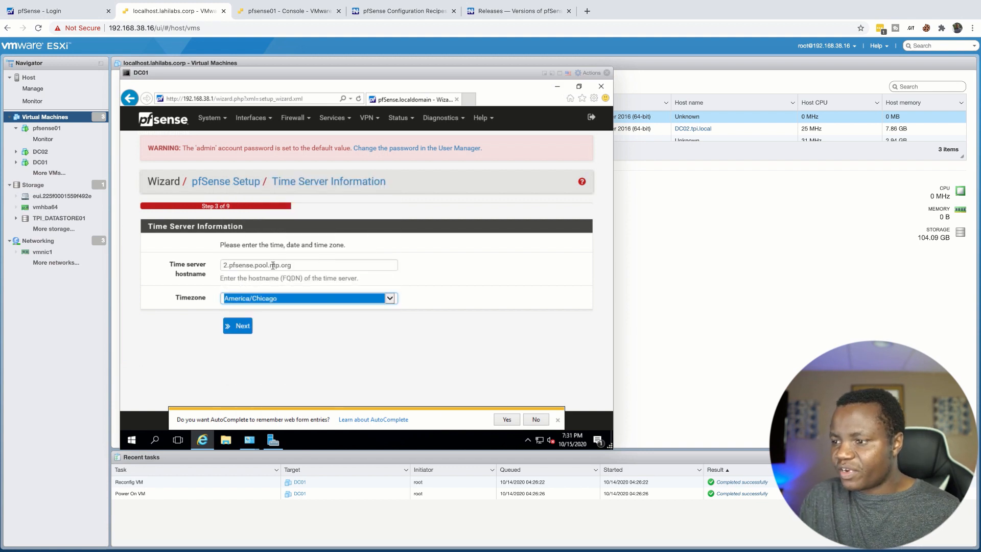
click(237, 325)
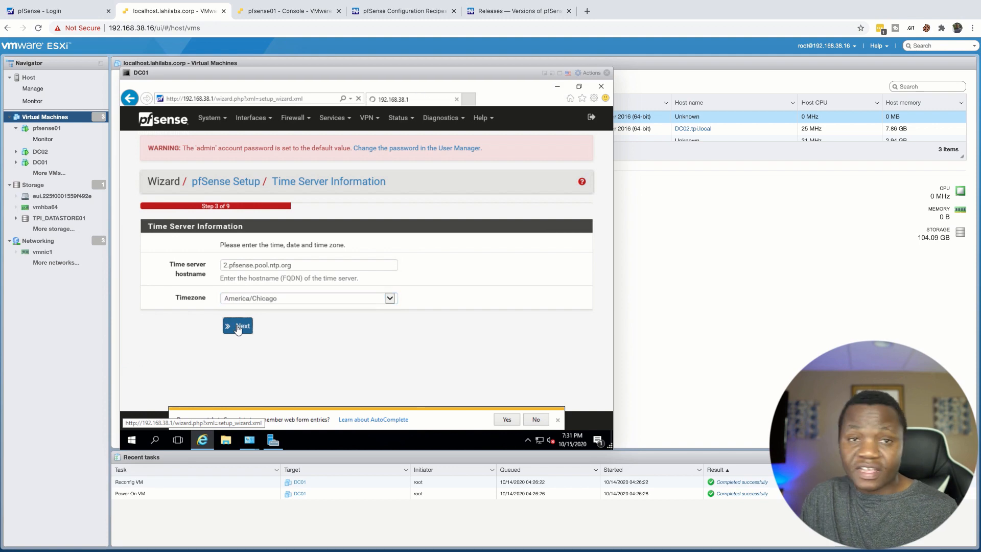
click(237, 325)
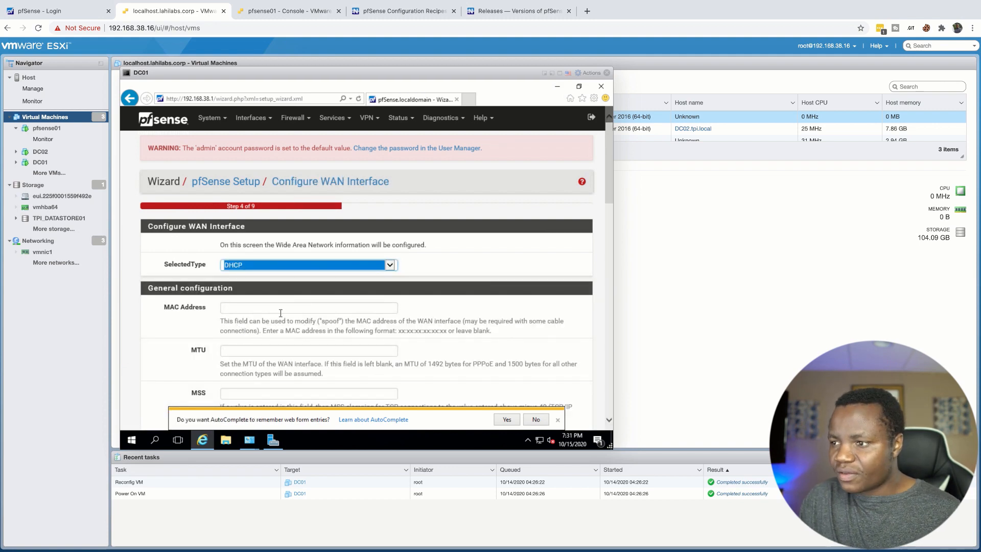
Step: Uncheck blocking of RFC1918 private and bogon networks on WAN and continue to the LAN step
scroll(down, 3)
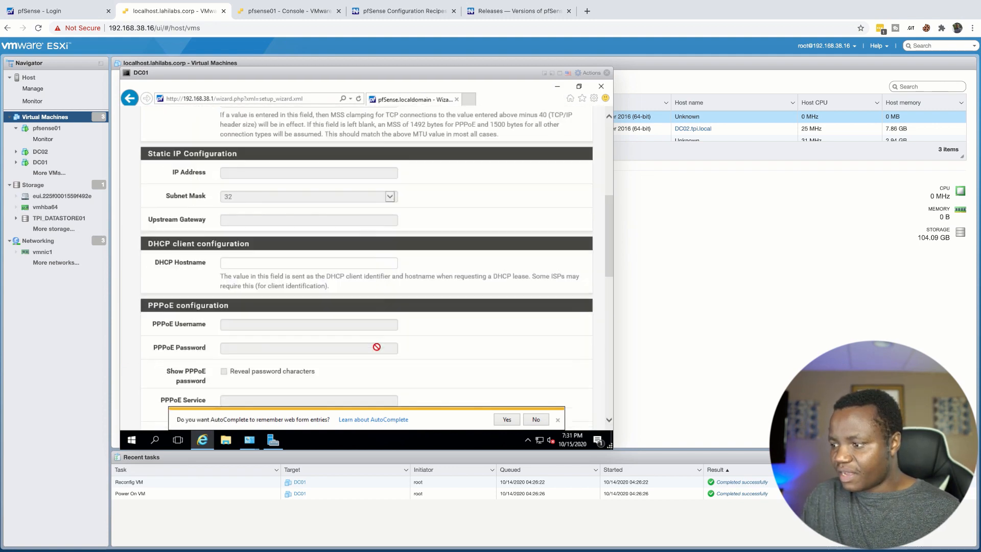
scroll(down, 3)
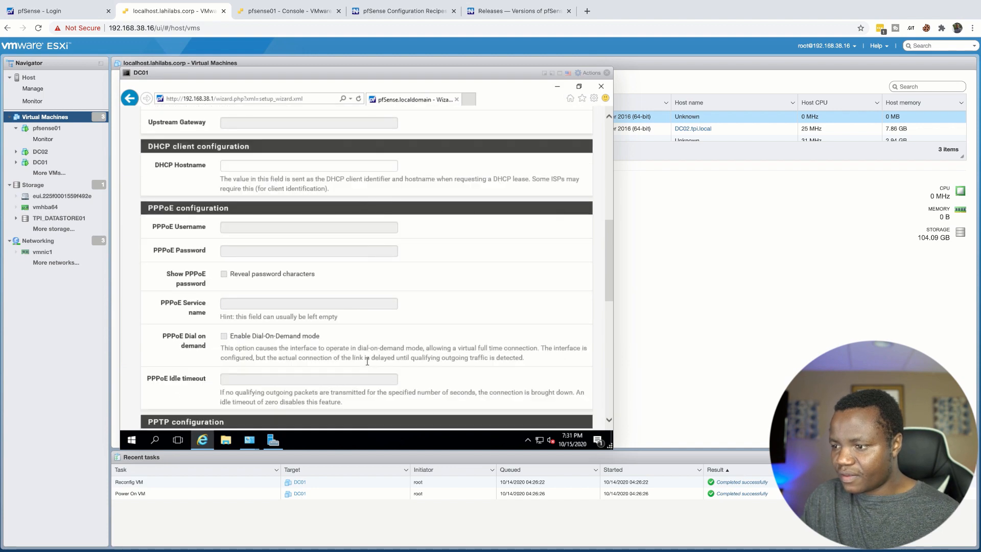
scroll(down, 3)
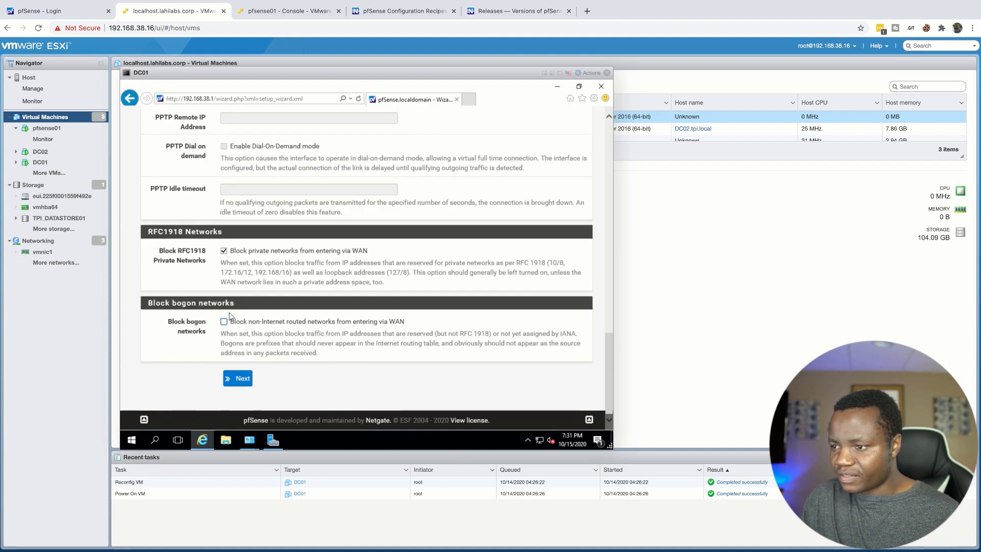
click(223, 251)
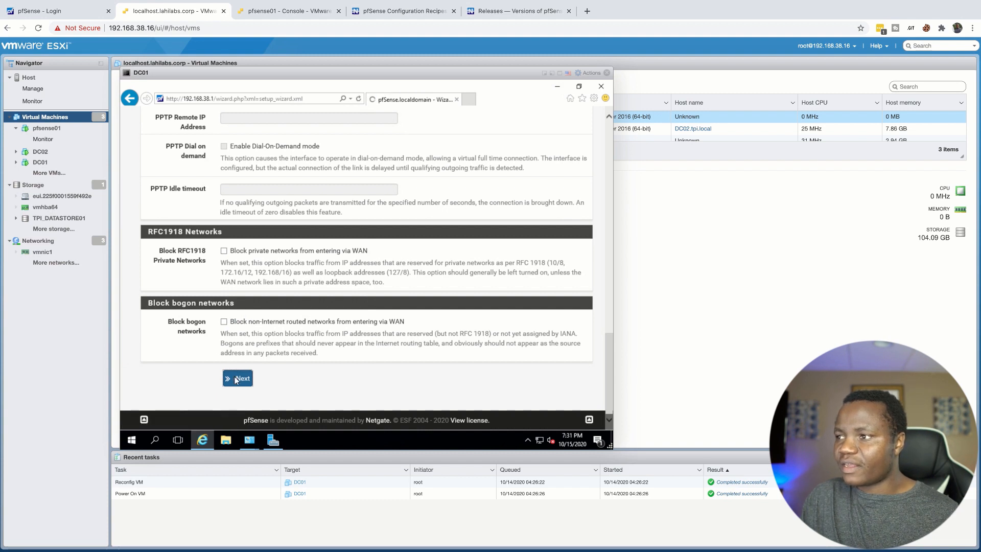
click(238, 378)
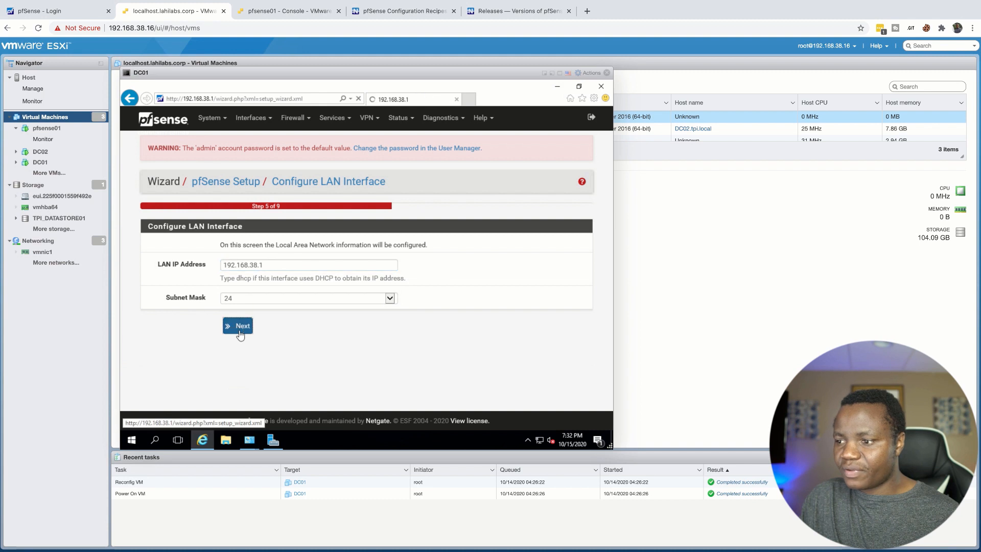
Step: Keep the LAN at 192.168.38.1/24 and submit the new admin password
click(237, 325)
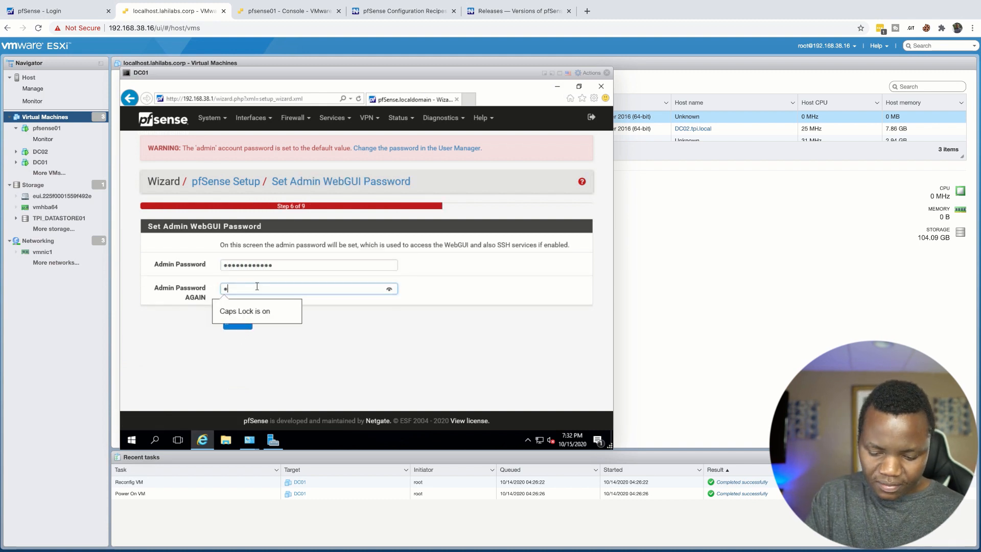
click(236, 320)
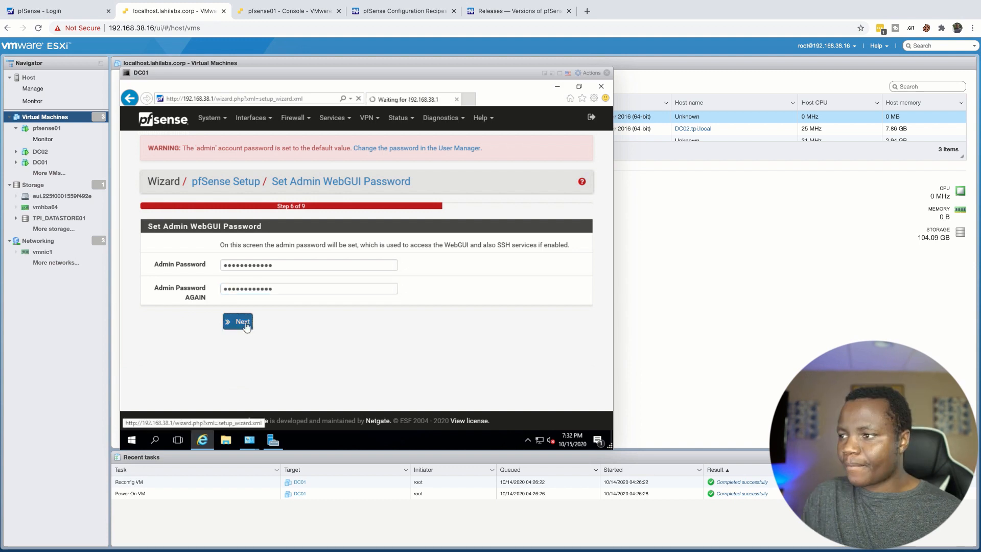
click(237, 321)
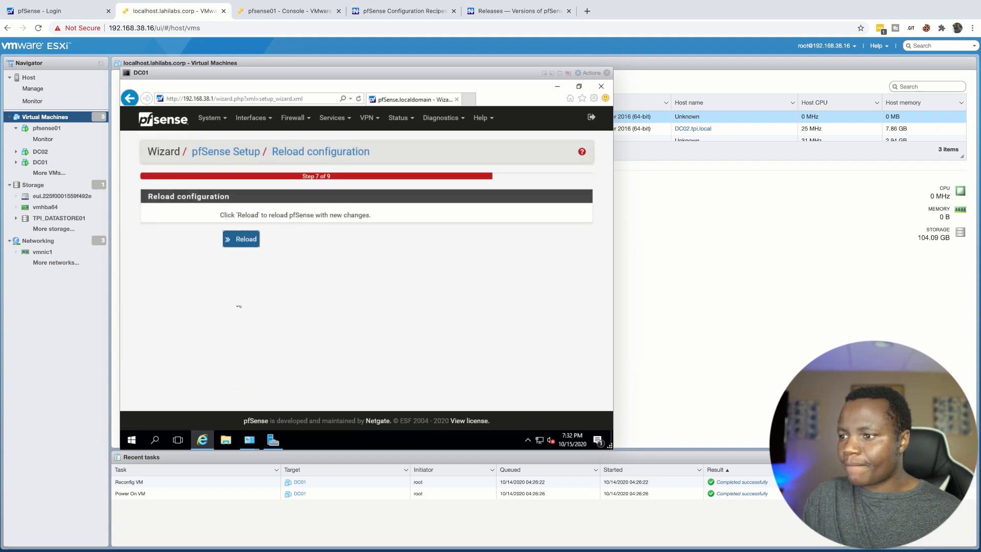
Step: Reload pfSense with the new settings until the wizard reports completed
click(241, 238)
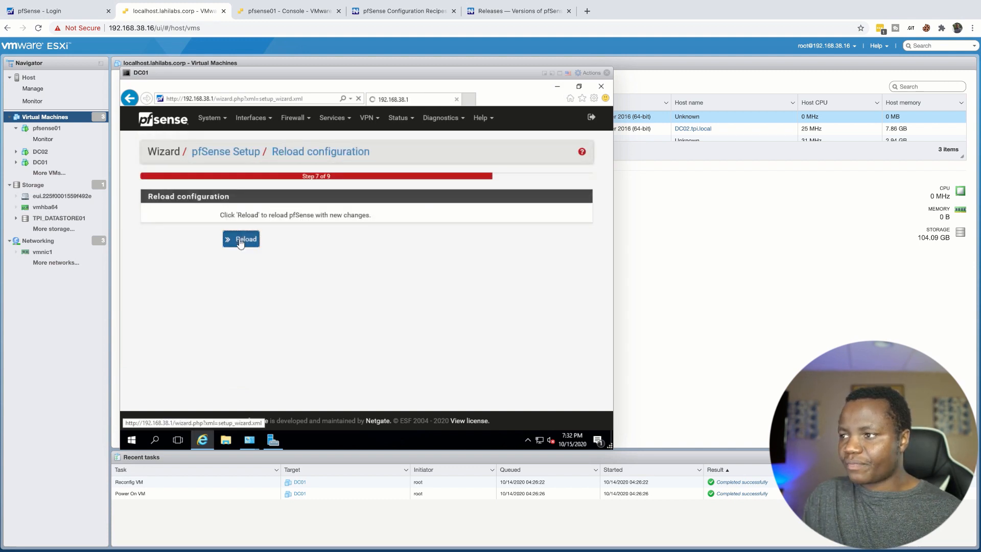
click(241, 239)
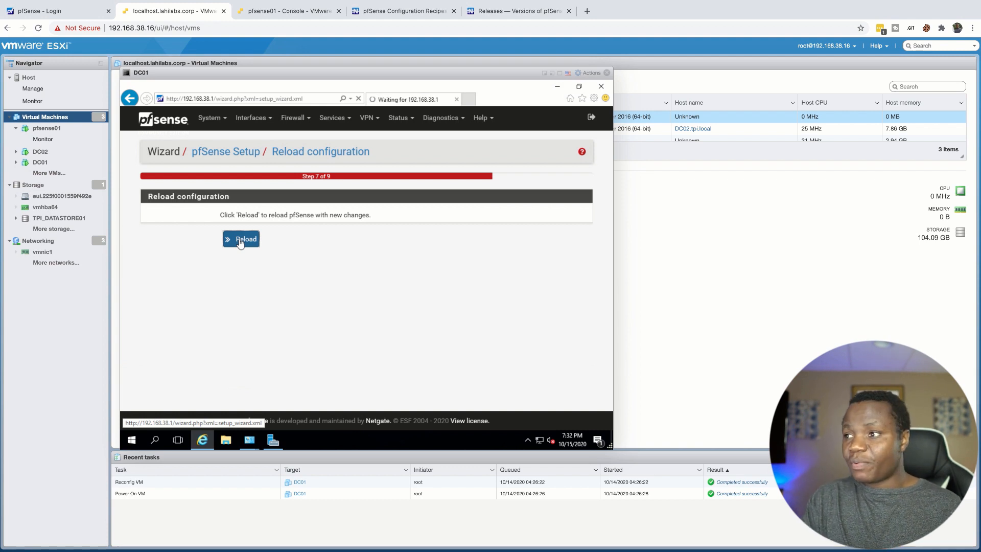
click(241, 239)
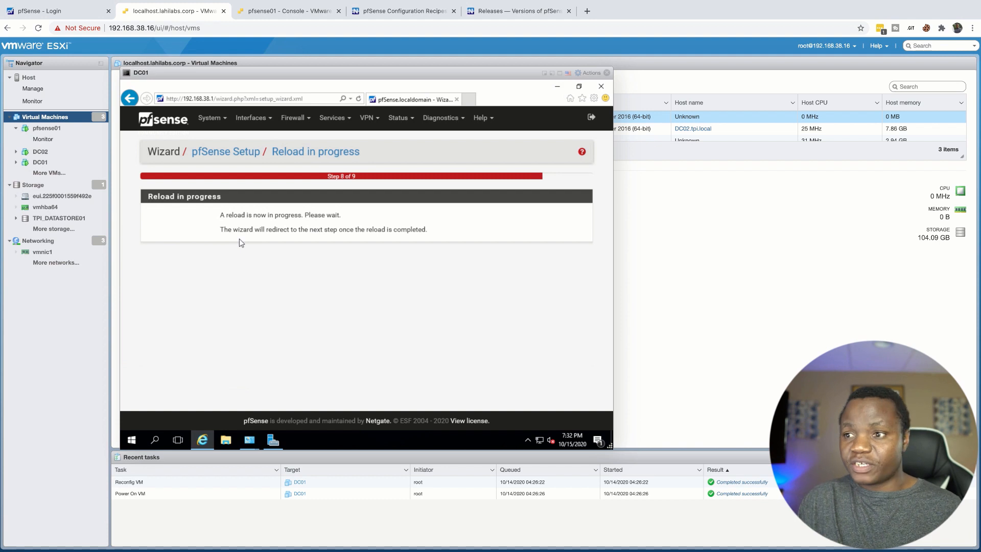
click(60, 217)
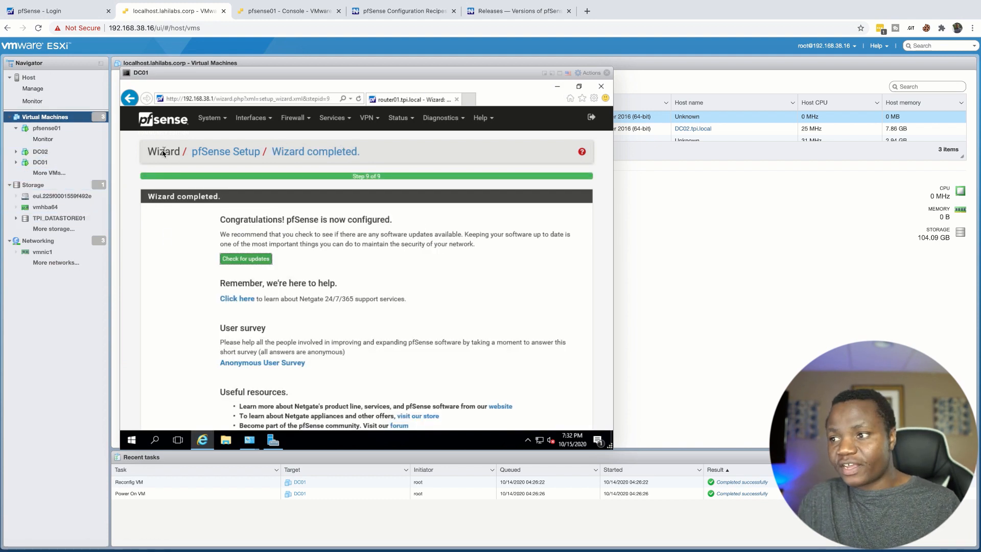
Step: Bring up pfsense01's Edit settings listing its WAN and LAN network adapters
right_click(46, 129)
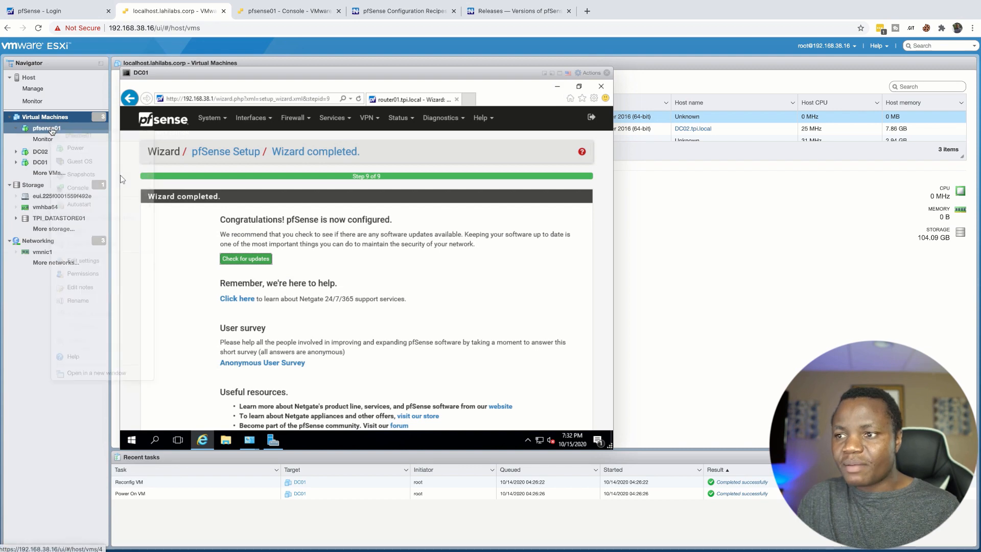
right_click(45, 127)
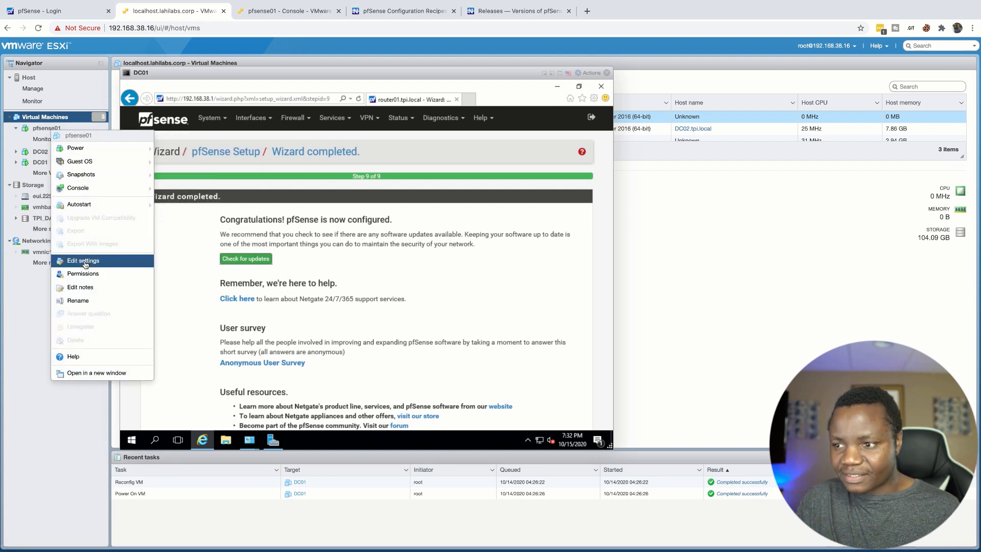
click(83, 261)
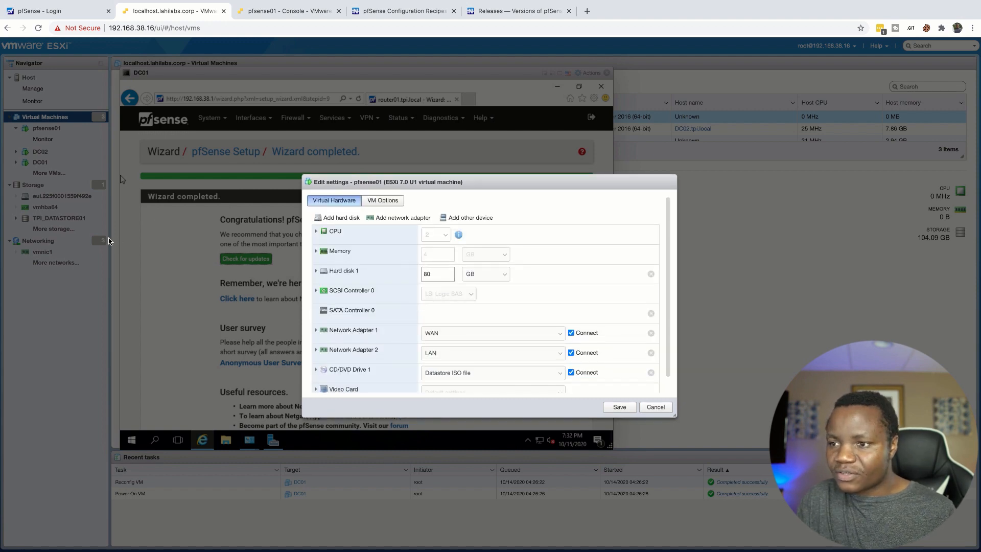
mouse_move(654, 406)
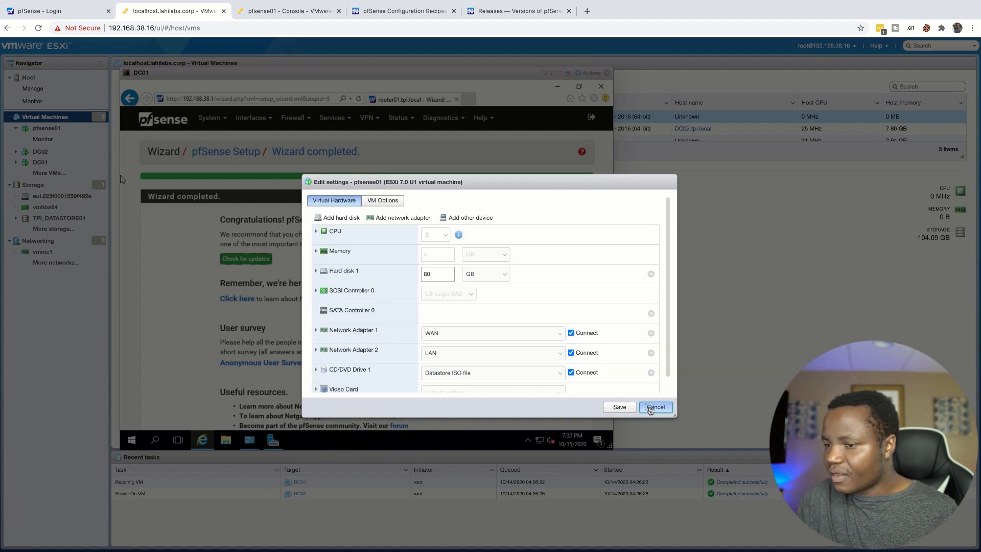
Step: Cancel the pfsense01 settings dialog without saving changes
click(655, 406)
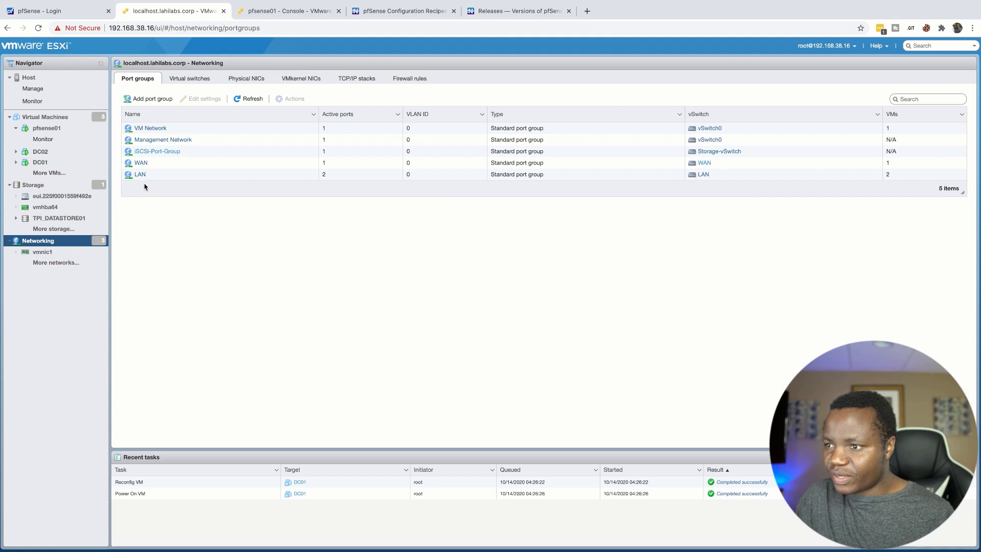
mouse_move(140, 174)
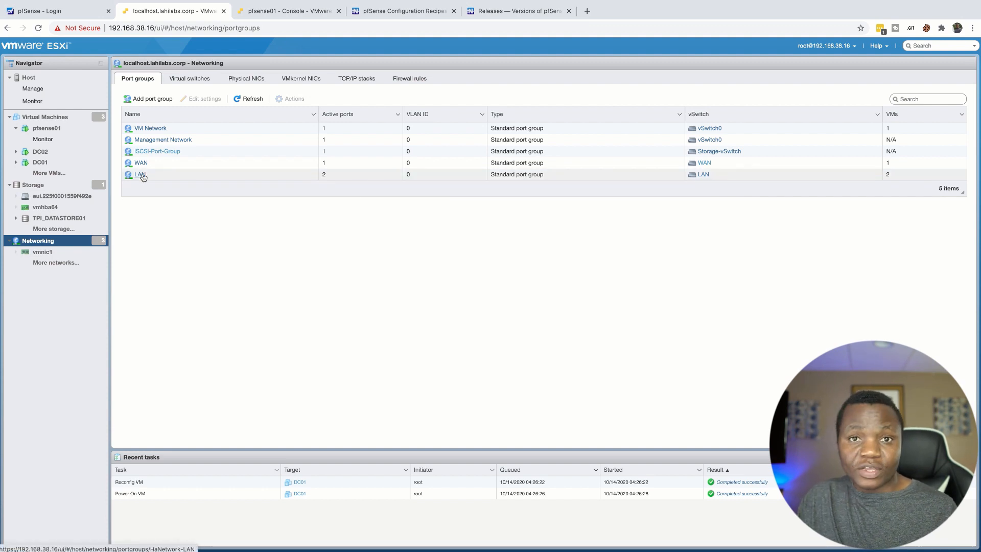
mouse_move(165, 171)
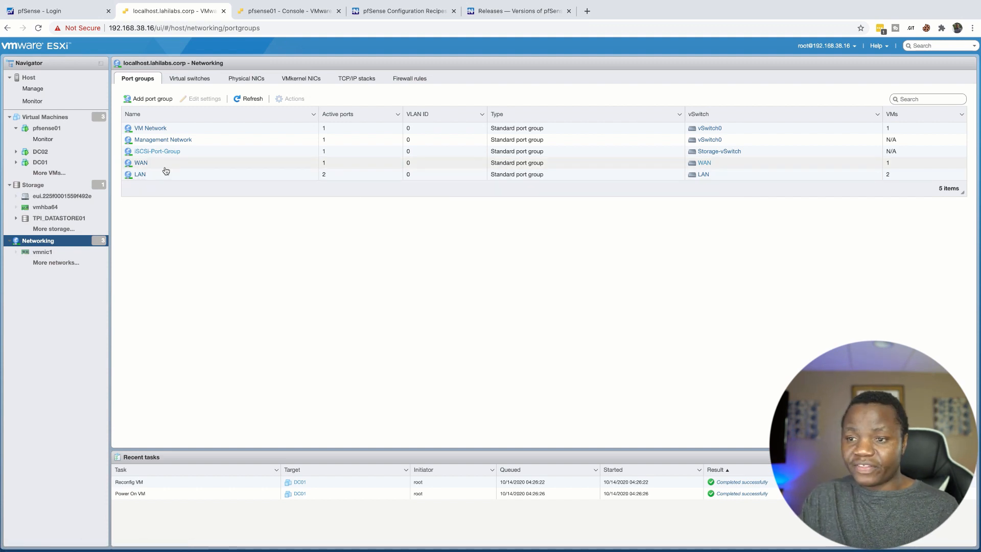